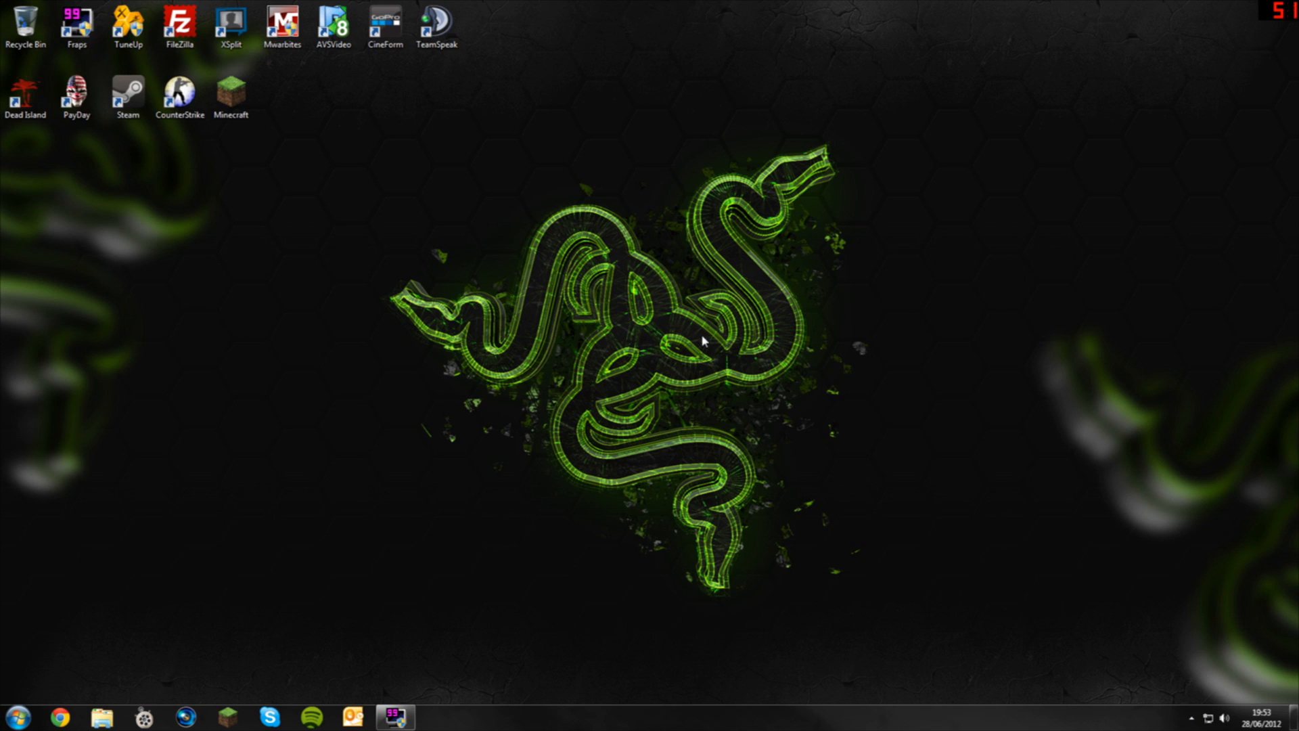
mouse_move(640, 406)
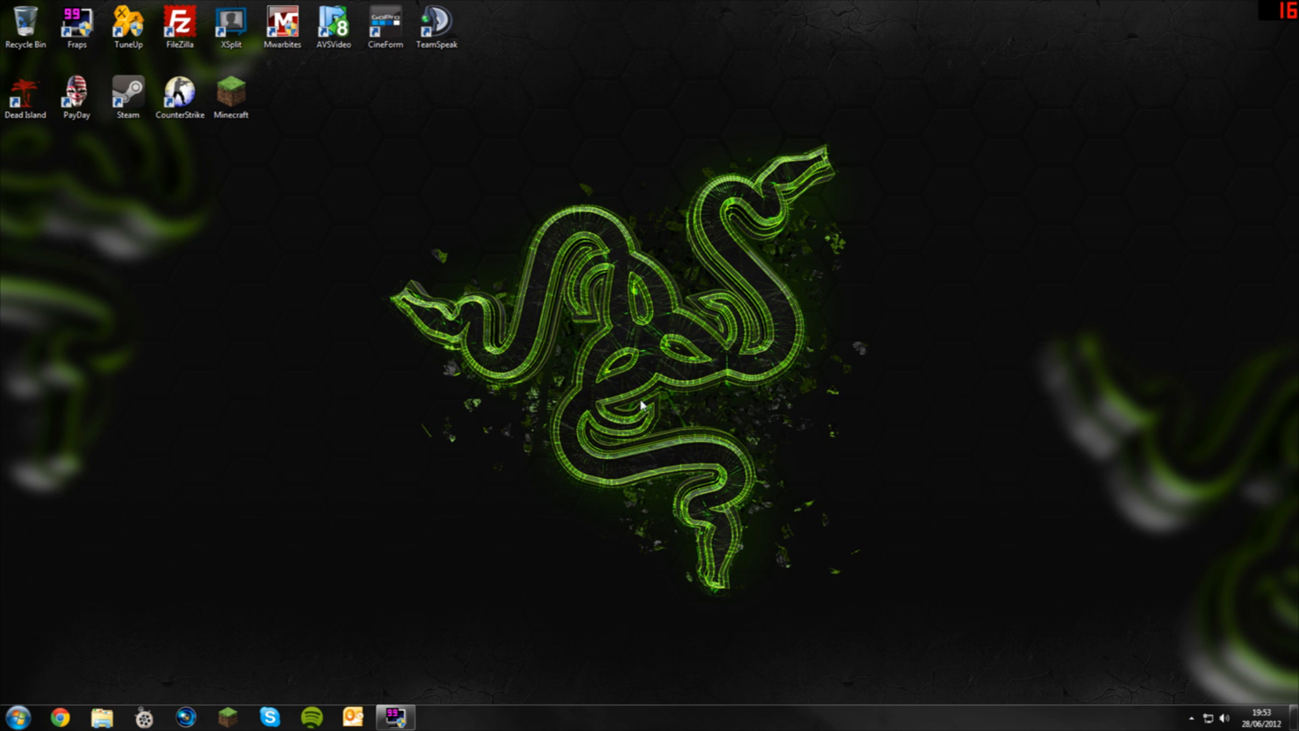
mouse_move(1108, 131)
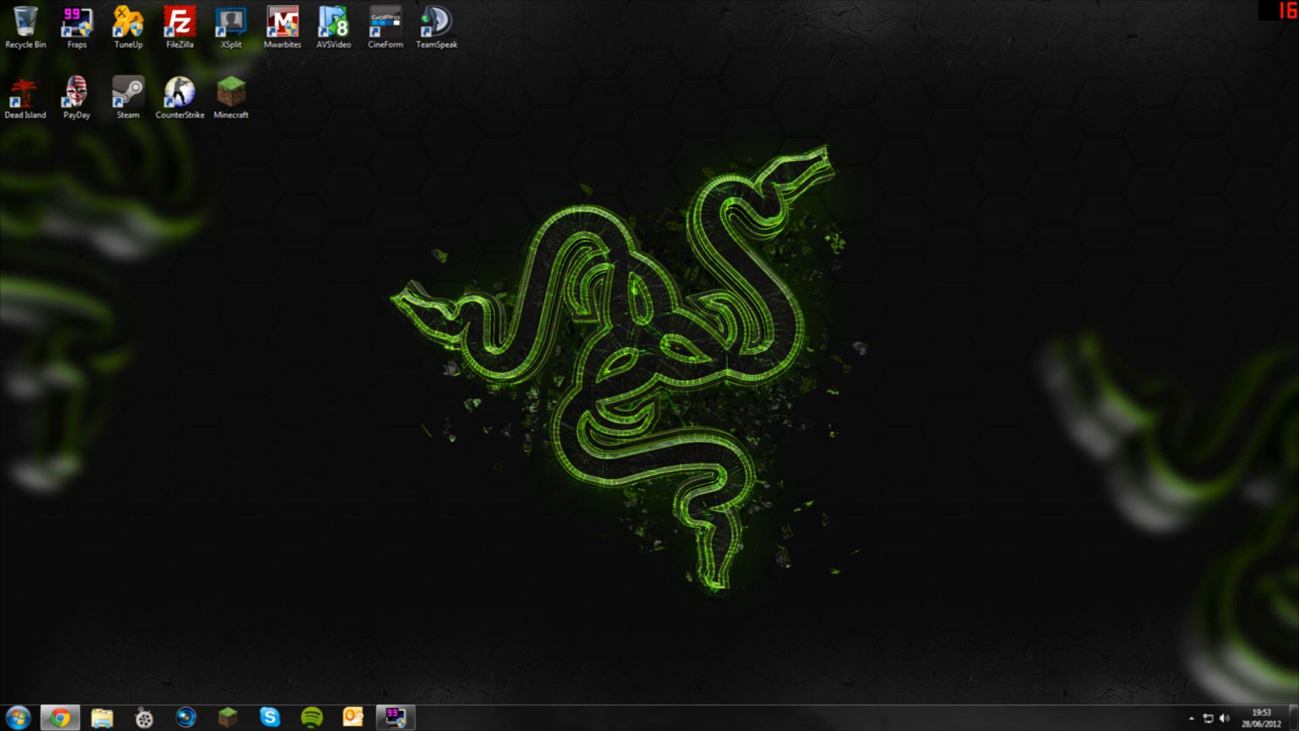
Reach the new Essentials 2.9.2 thread on Bukkit Forums from the inactive one
click(58, 717)
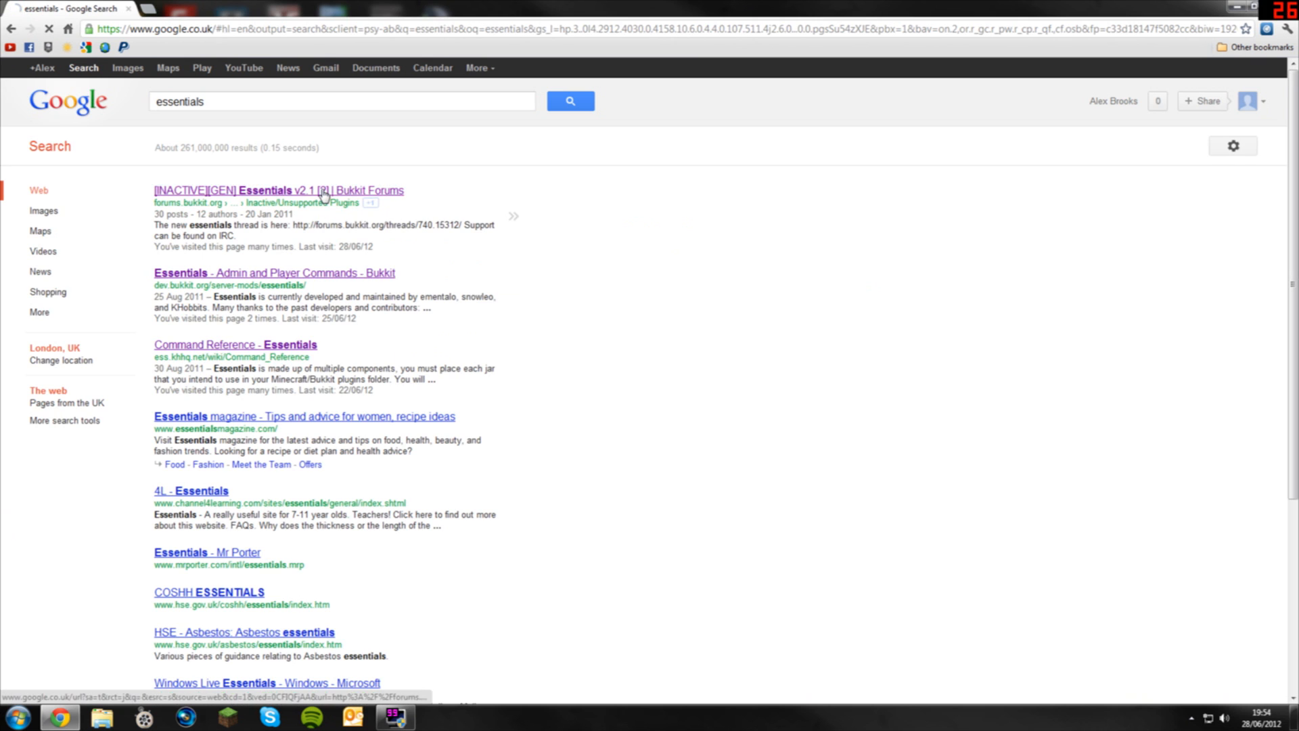
click(278, 189)
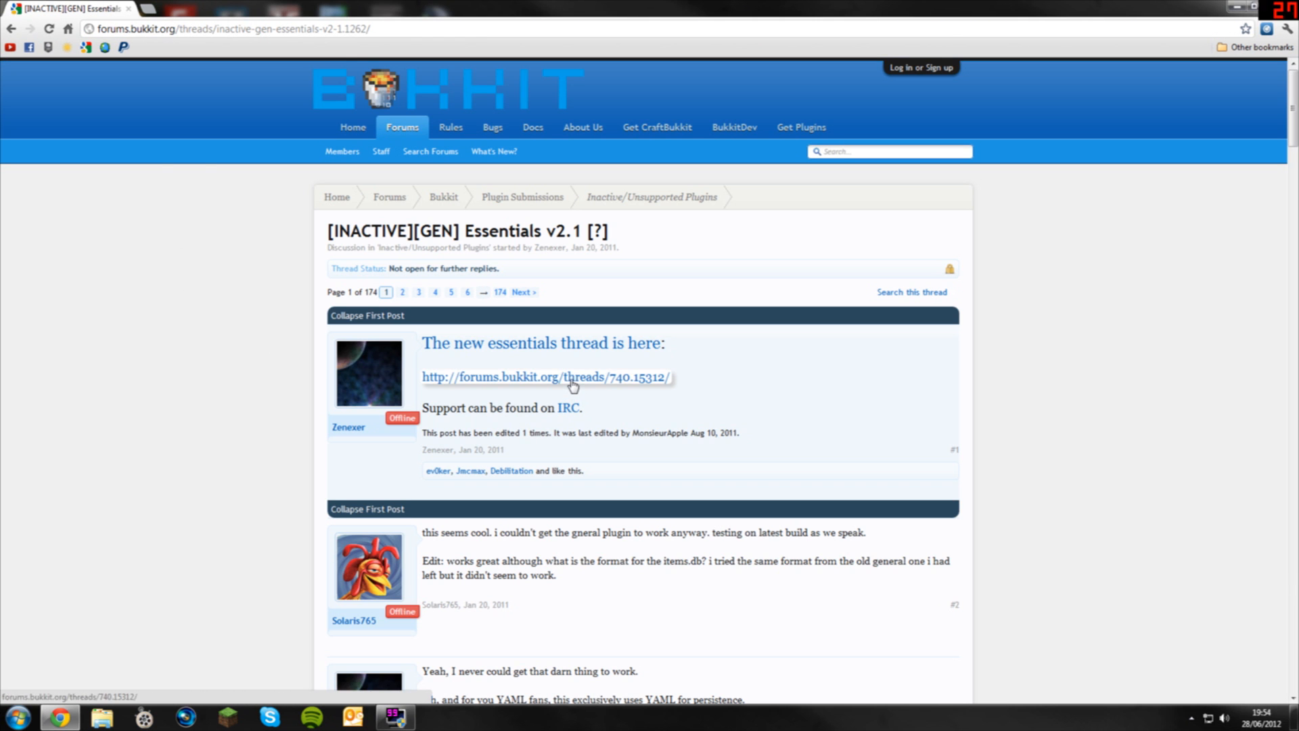
click(544, 378)
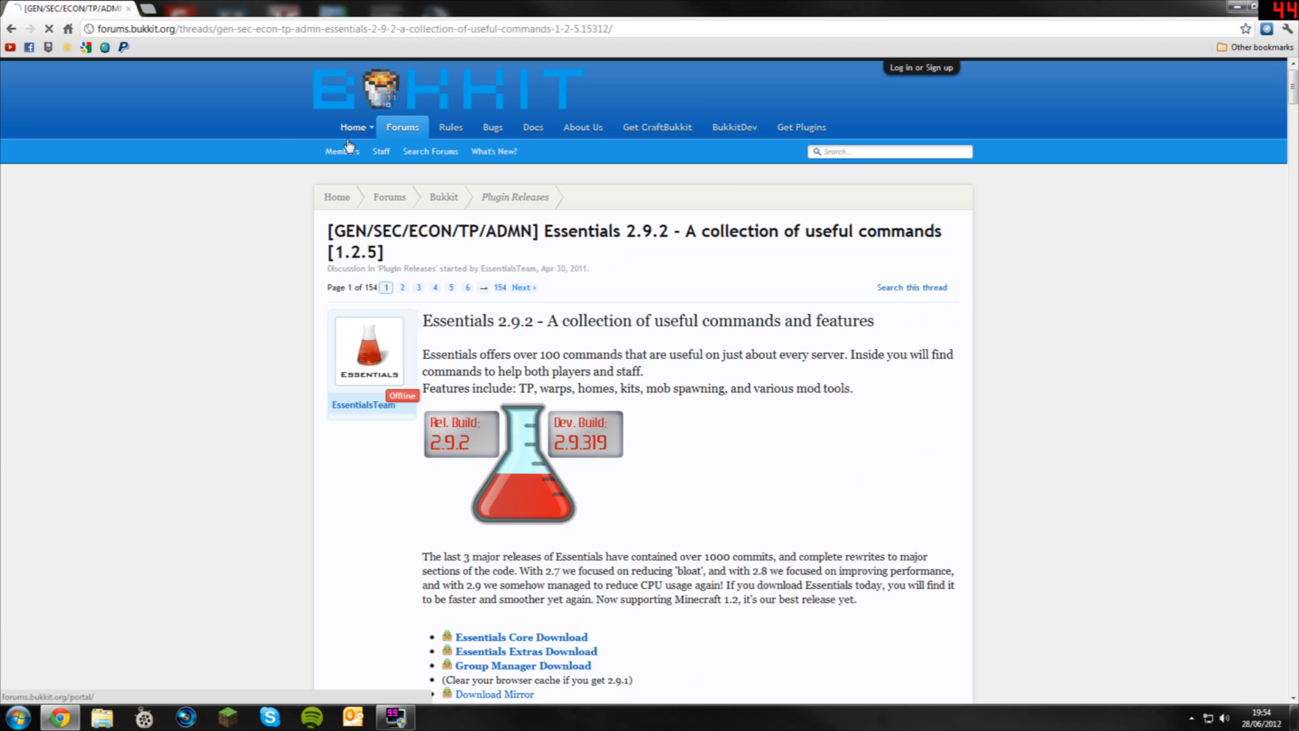
Download the Essentials Core and Group Manager zip packages to the desktop
scroll(down, 3)
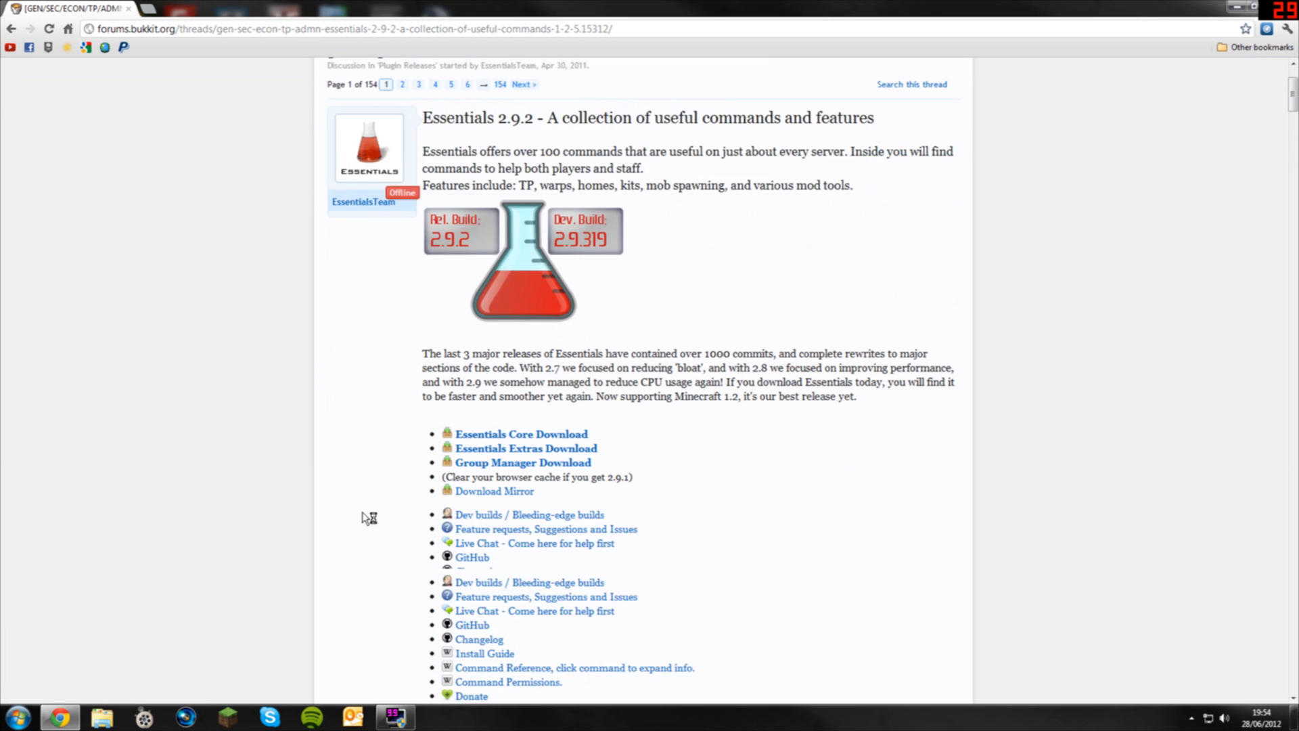
scroll(down, 3)
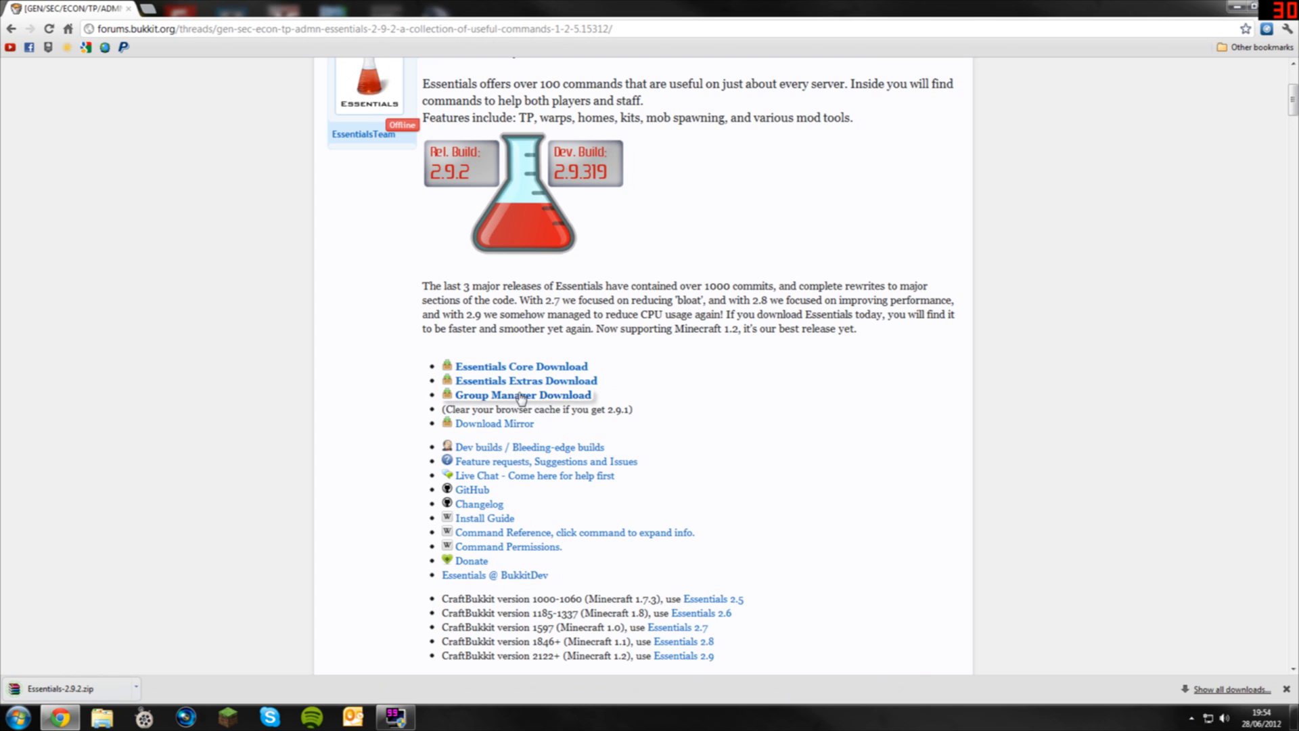
click(523, 394)
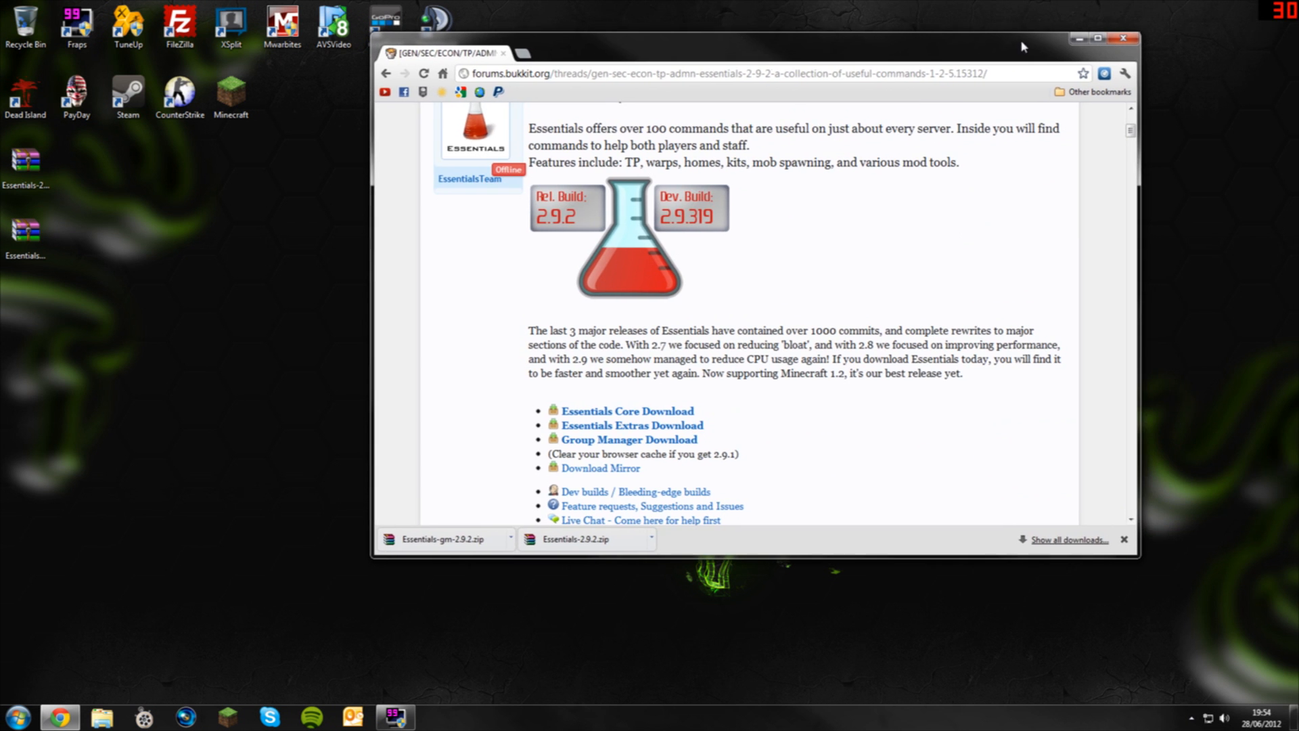
Extract the jars from the Essentials 2.9.2 and GroupManager archives onto the desktop
click(1123, 38)
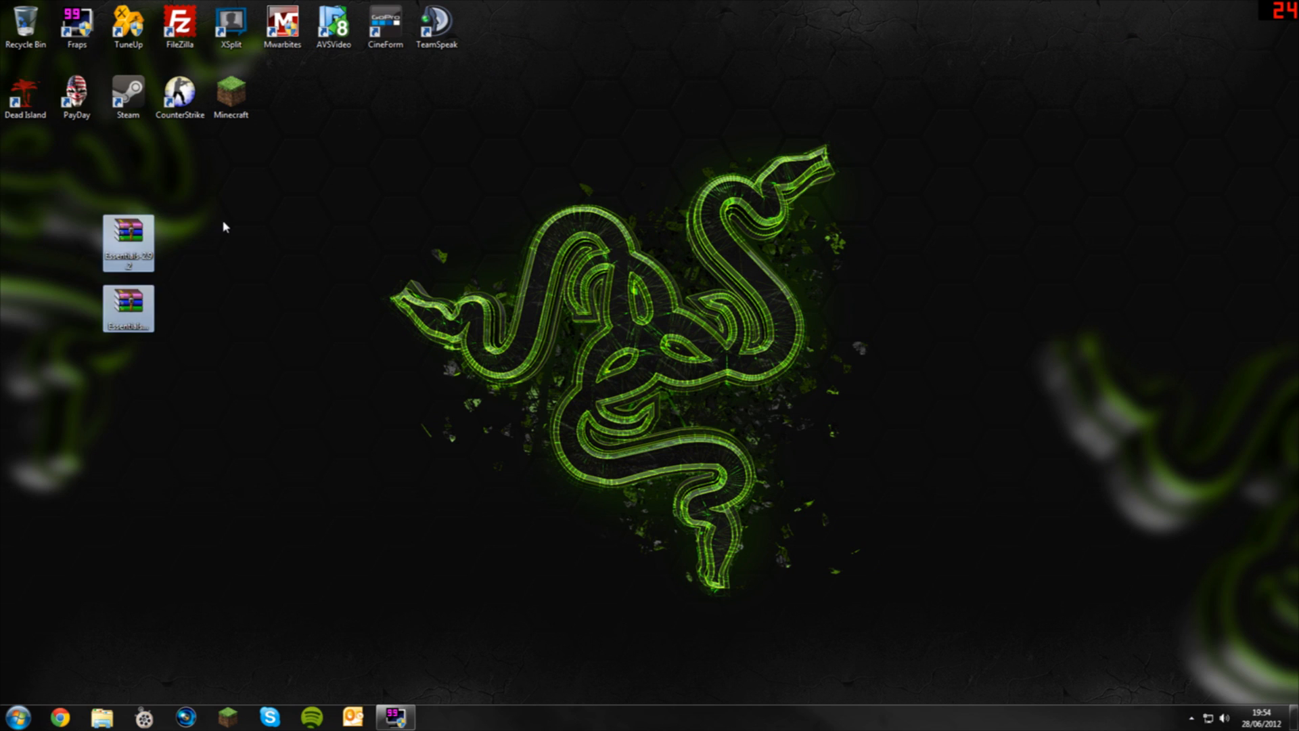
click(223, 226)
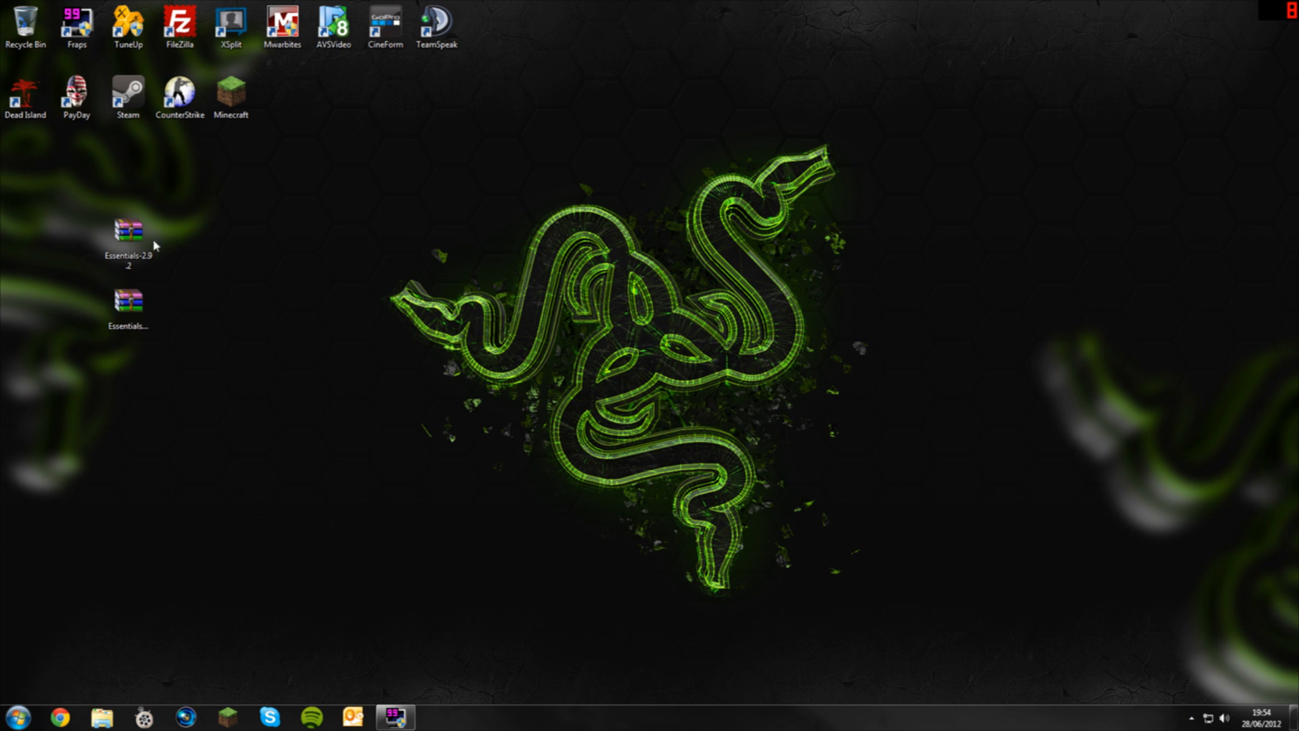
double_click(129, 230)
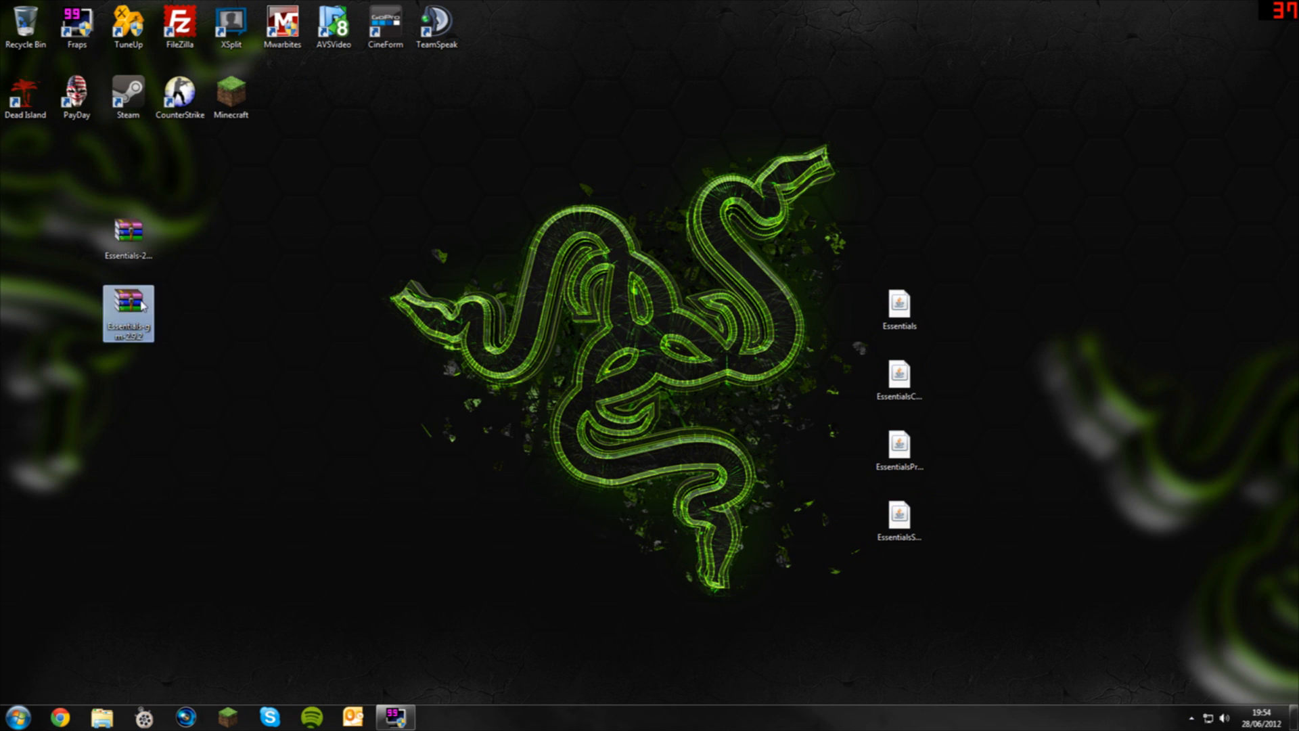
double_click(128, 313)
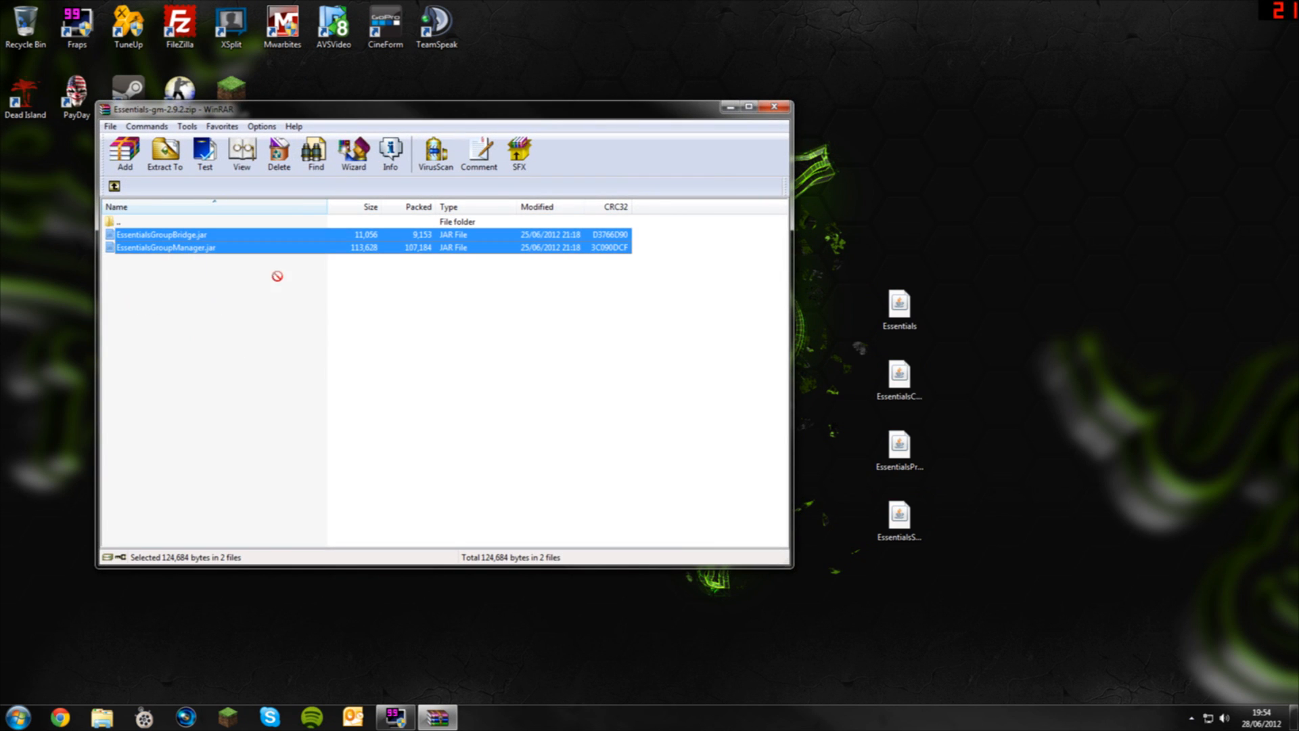
click(772, 105)
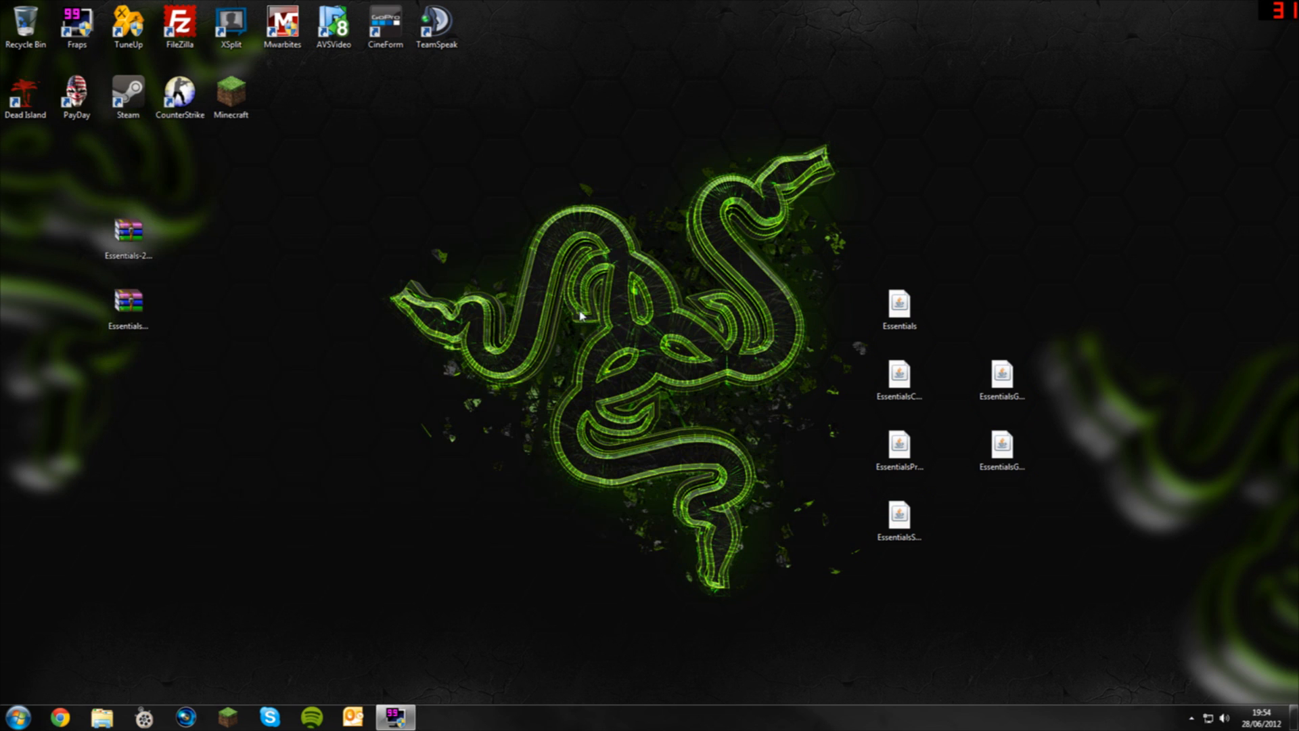
Permanently delete the two downloaded zip archives
right_click(129, 232)
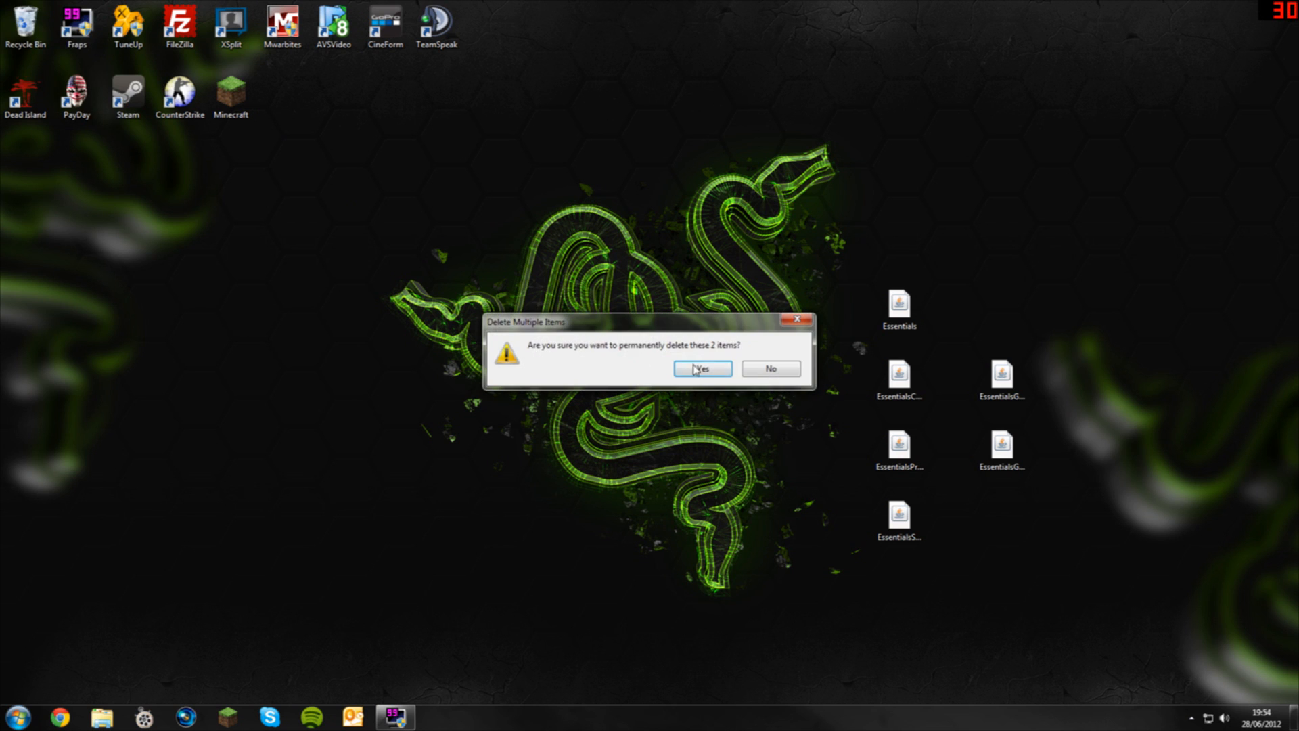
click(702, 368)
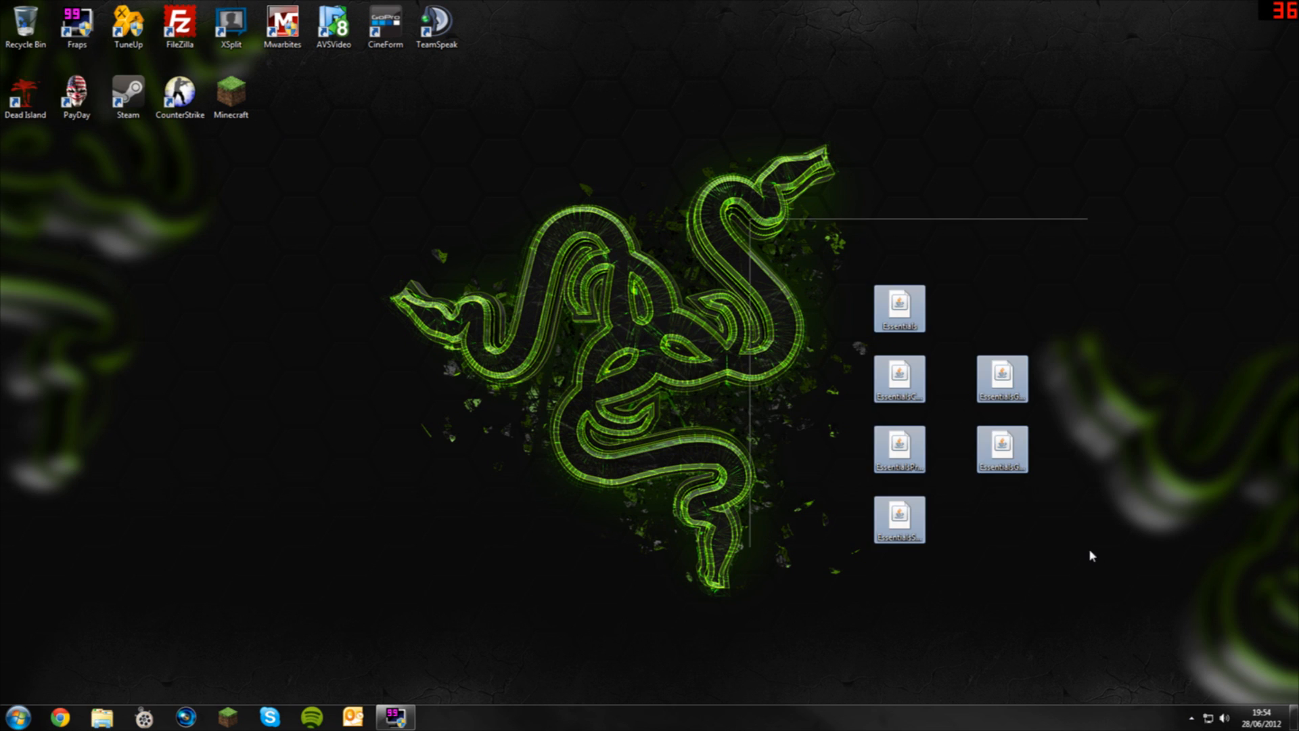
Move the six Essentials jars into Bukkit Server's plugins folder and return to Bukkit Server
click(102, 717)
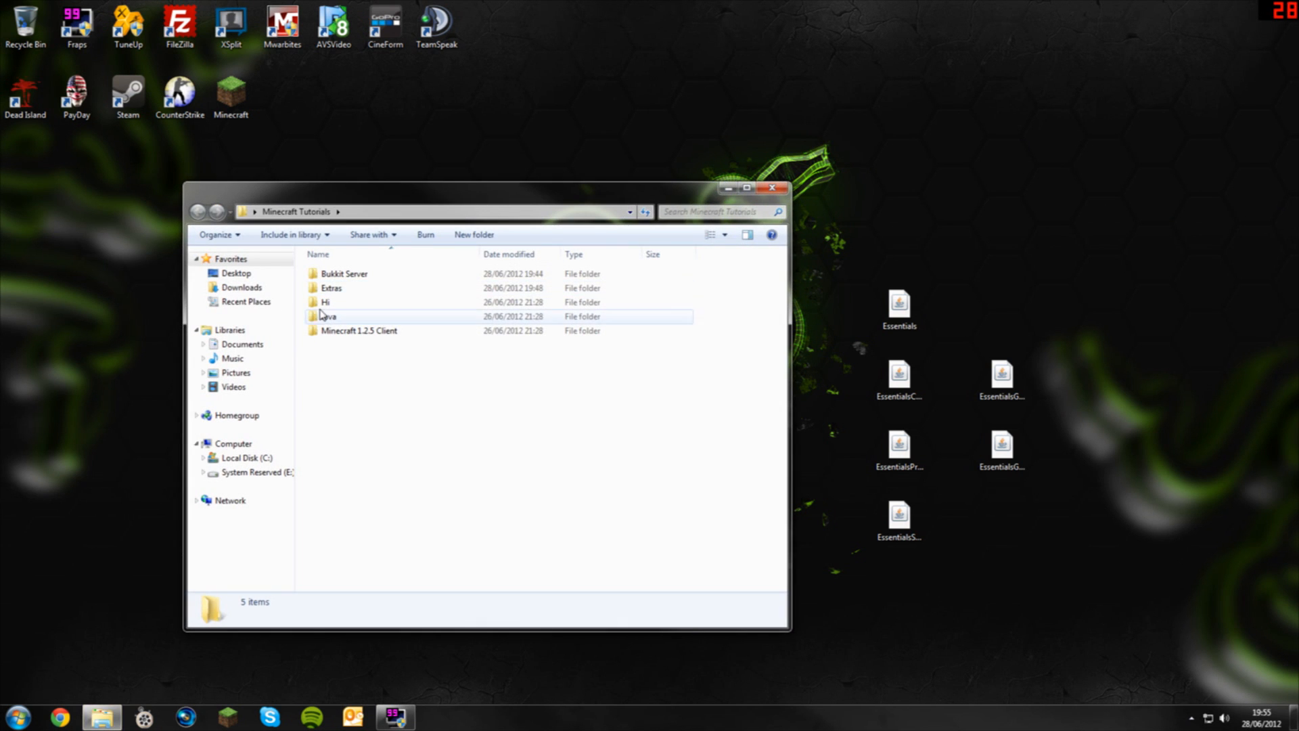
double_click(344, 273)
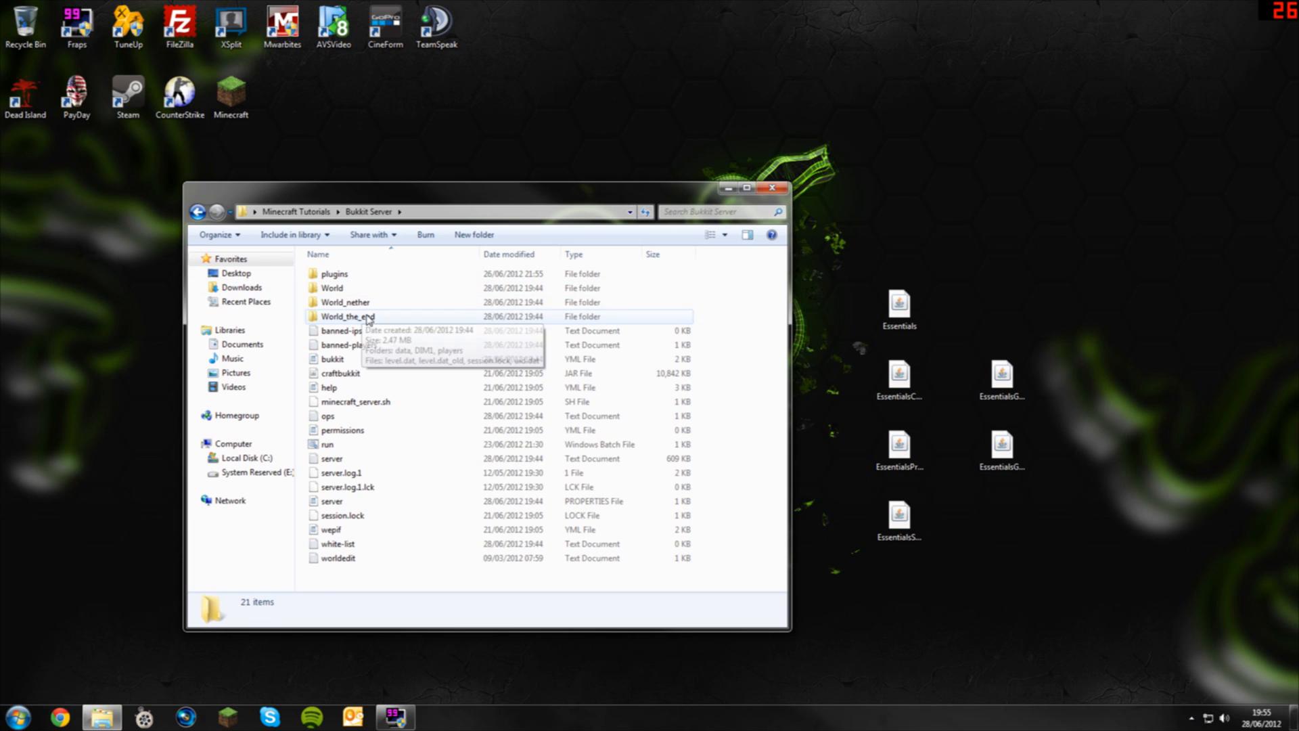
double_click(334, 273)
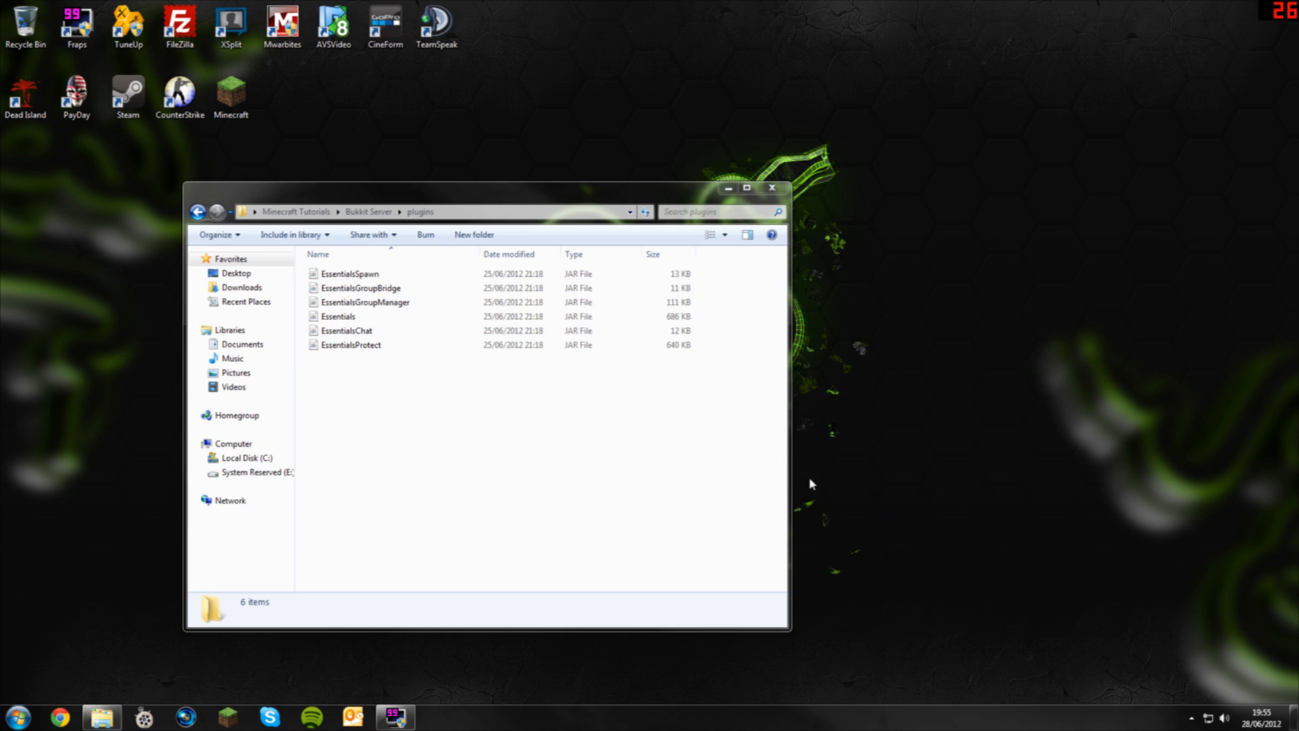
click(198, 211)
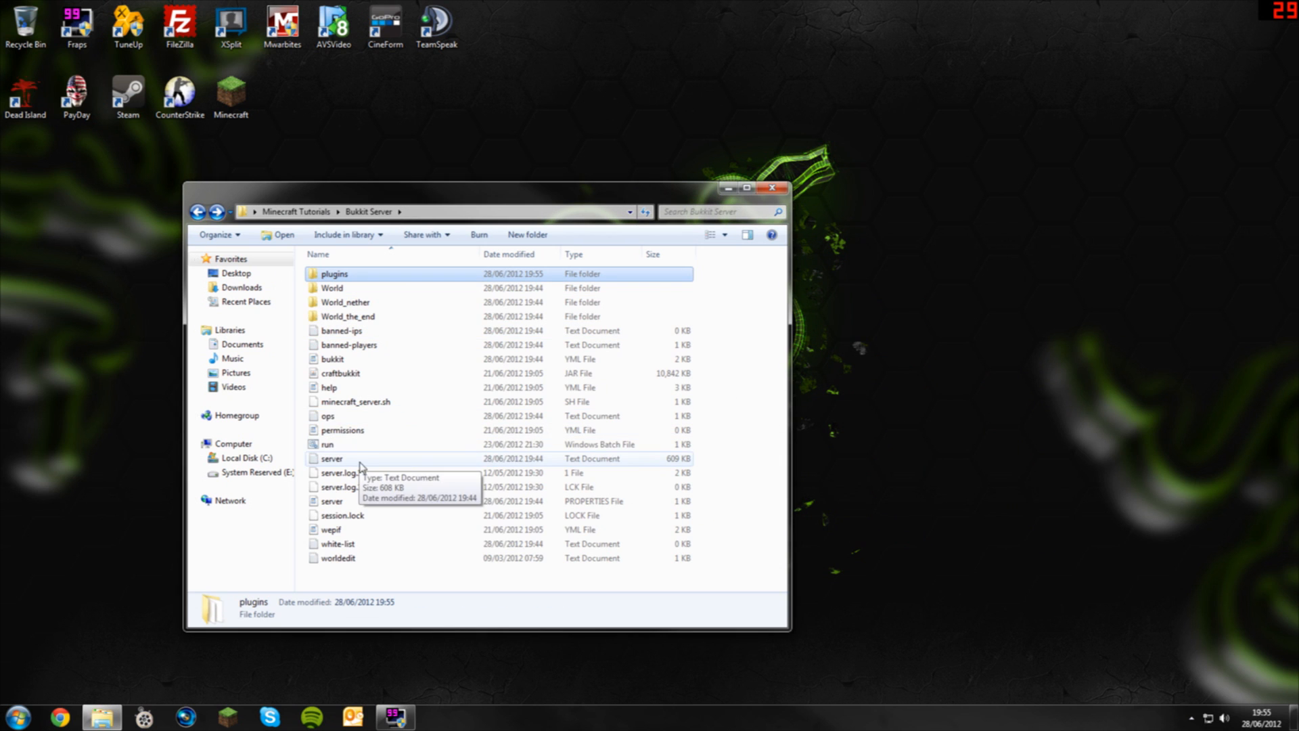
Run the Bukkit server via run.bat to generate plugin configs, then stop it
double_click(327, 444)
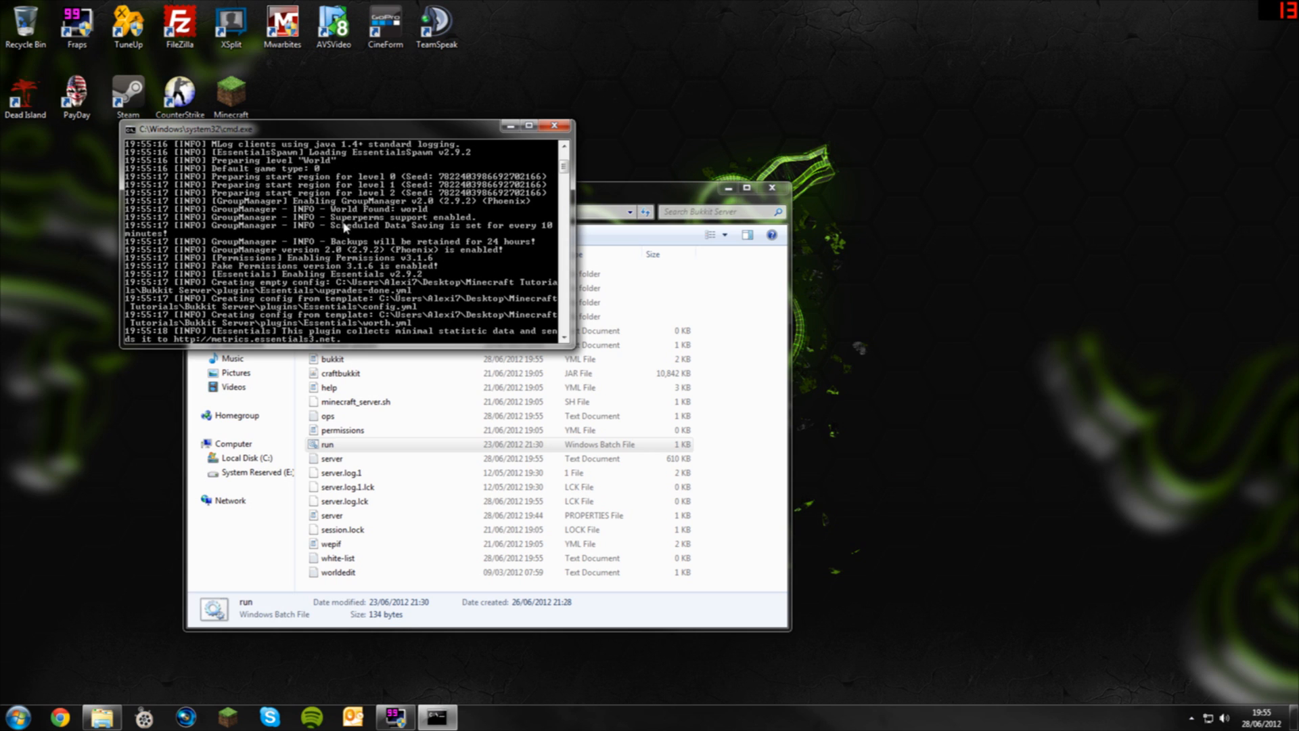
mouse_move(345, 228)
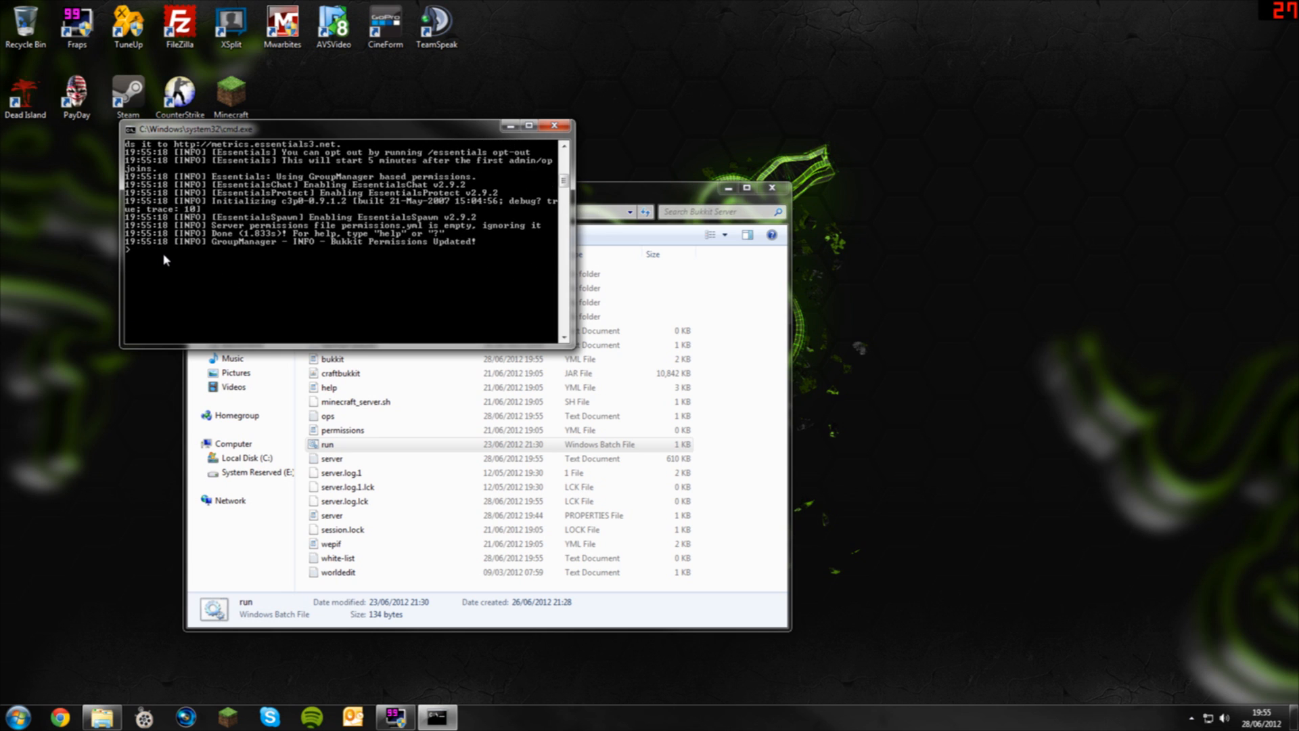
text(stop)
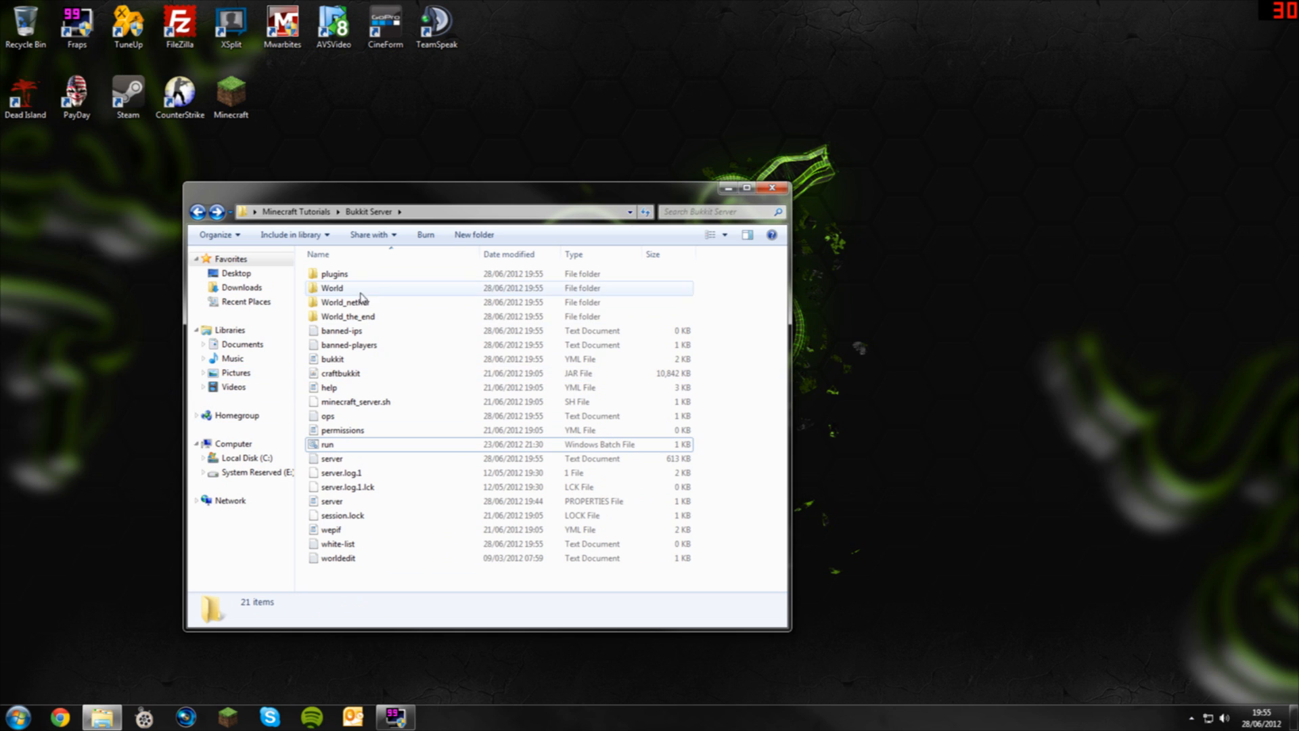
Navigate into plugins > GroupManager > worlds > world
double_click(334, 273)
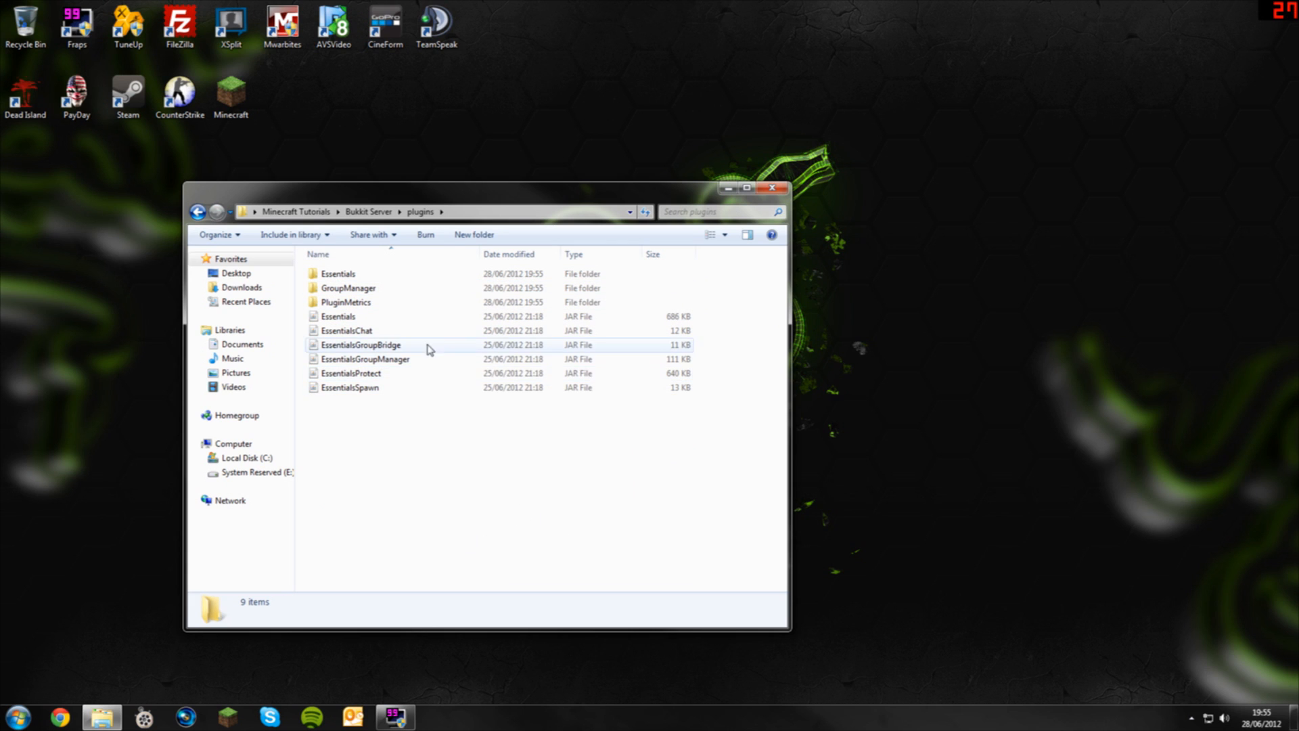
double_click(348, 287)
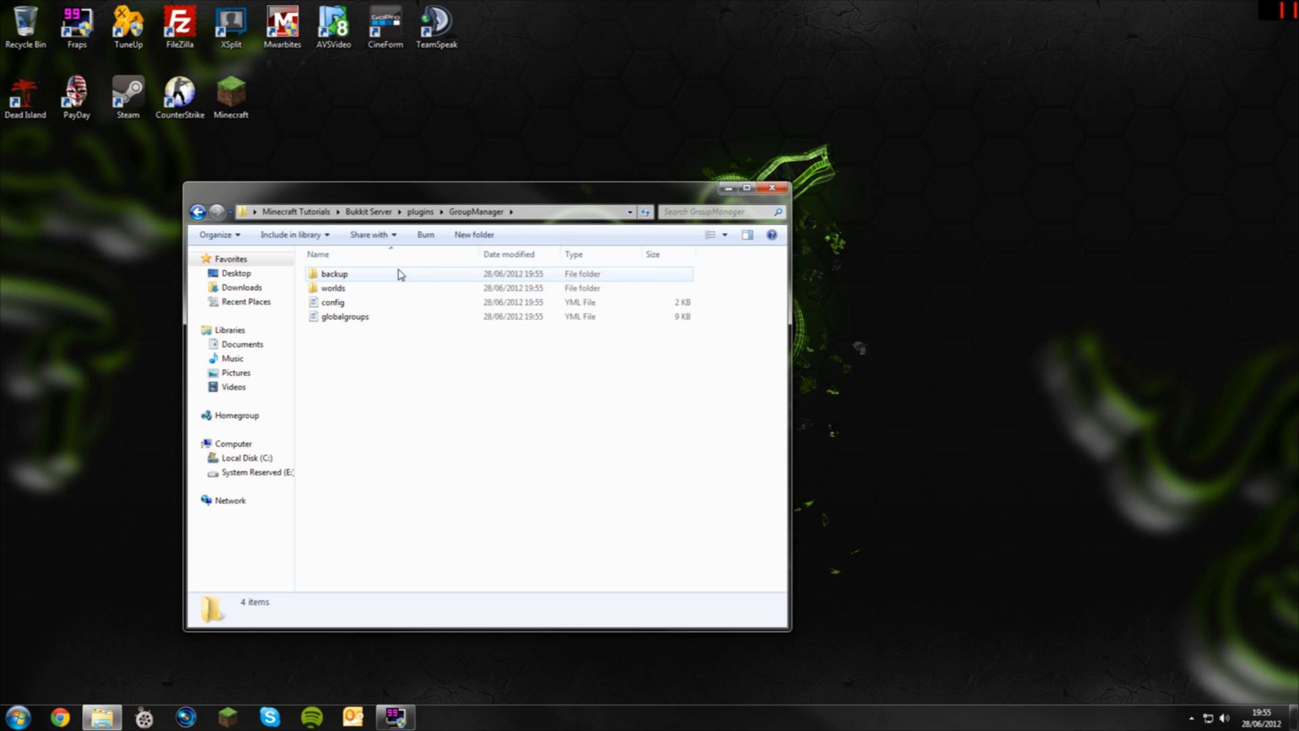
double_click(333, 287)
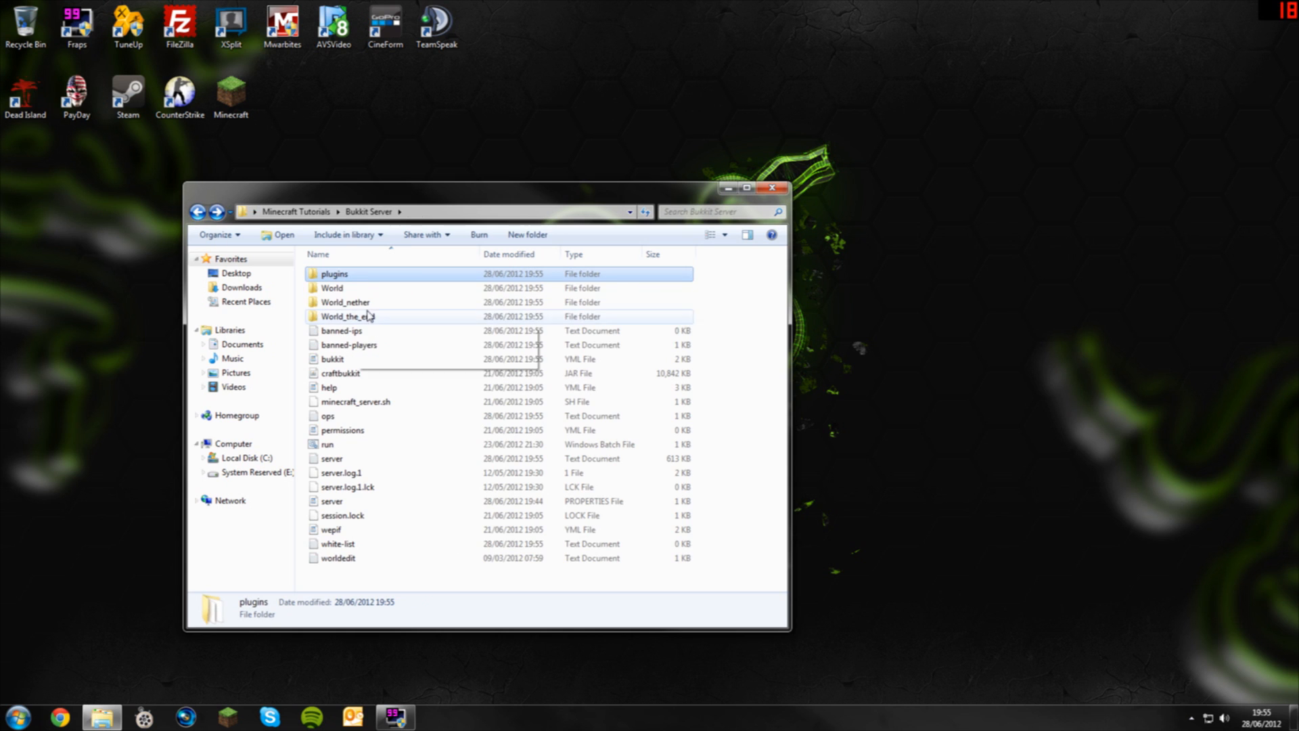
double_click(334, 274)
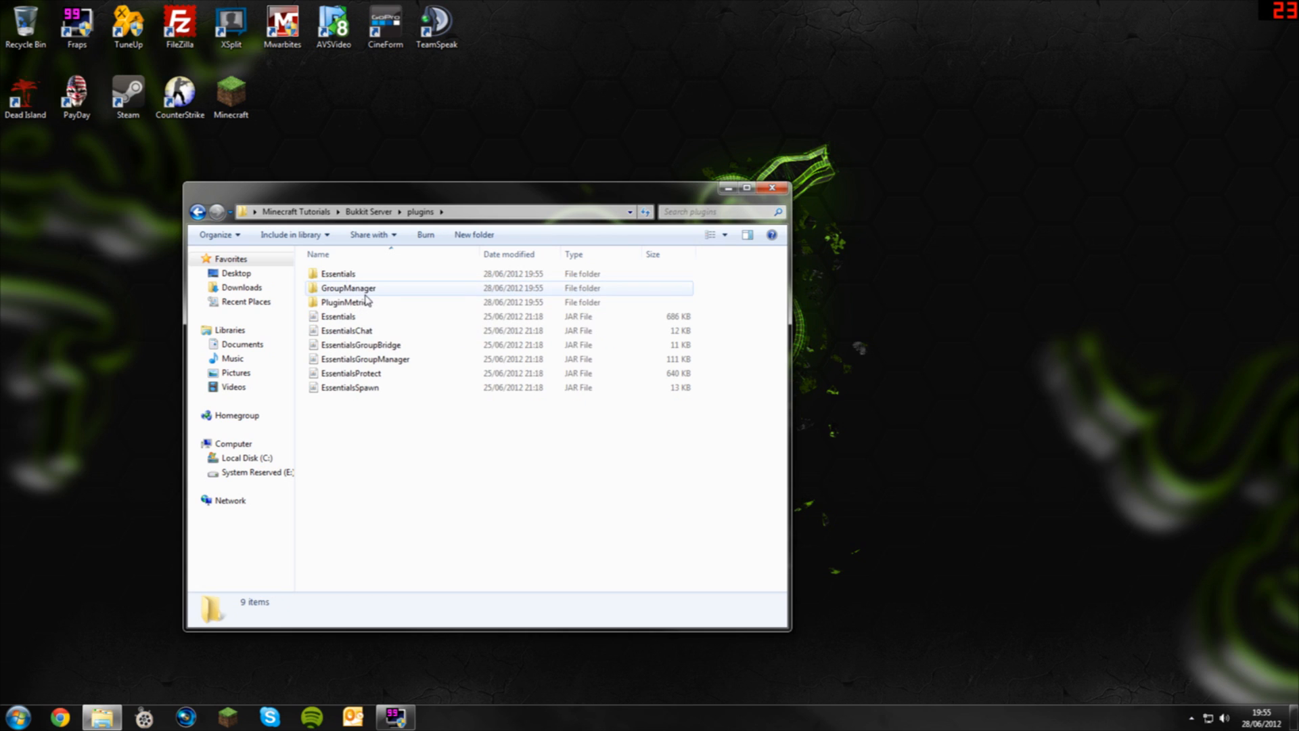
double_click(348, 287)
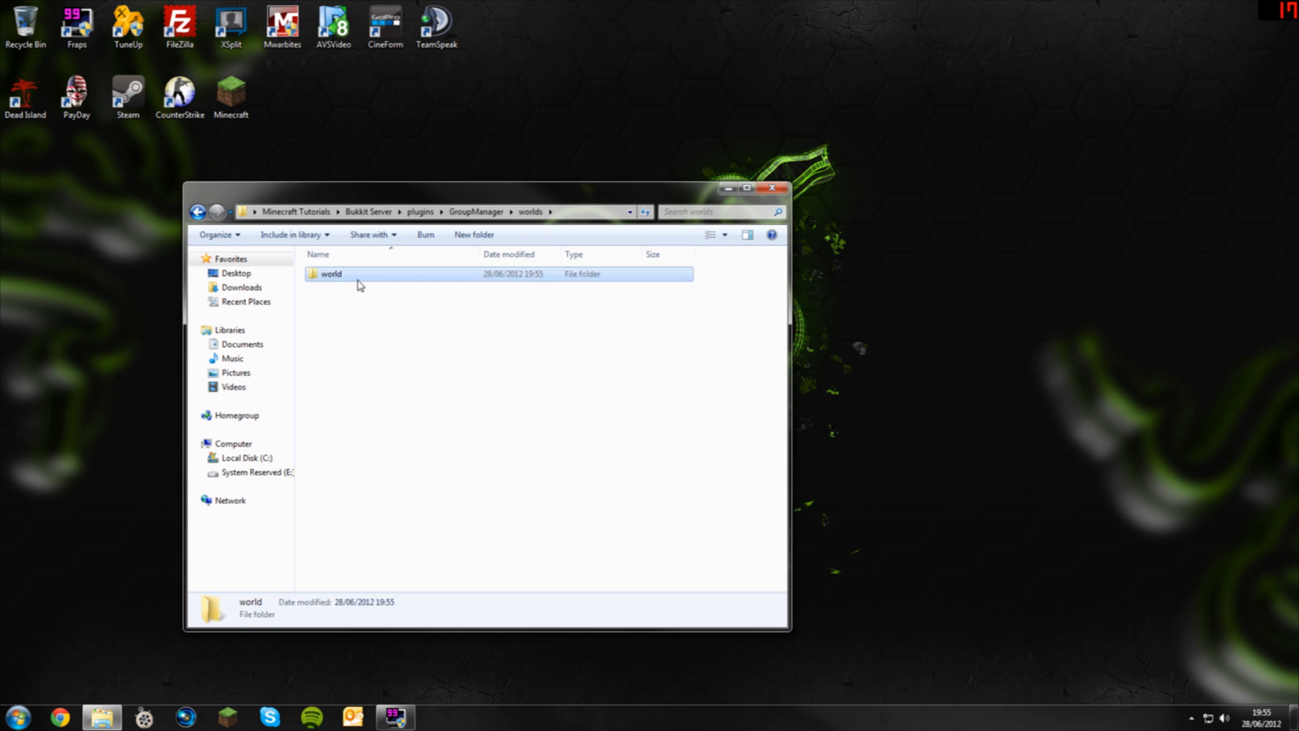
double_click(330, 274)
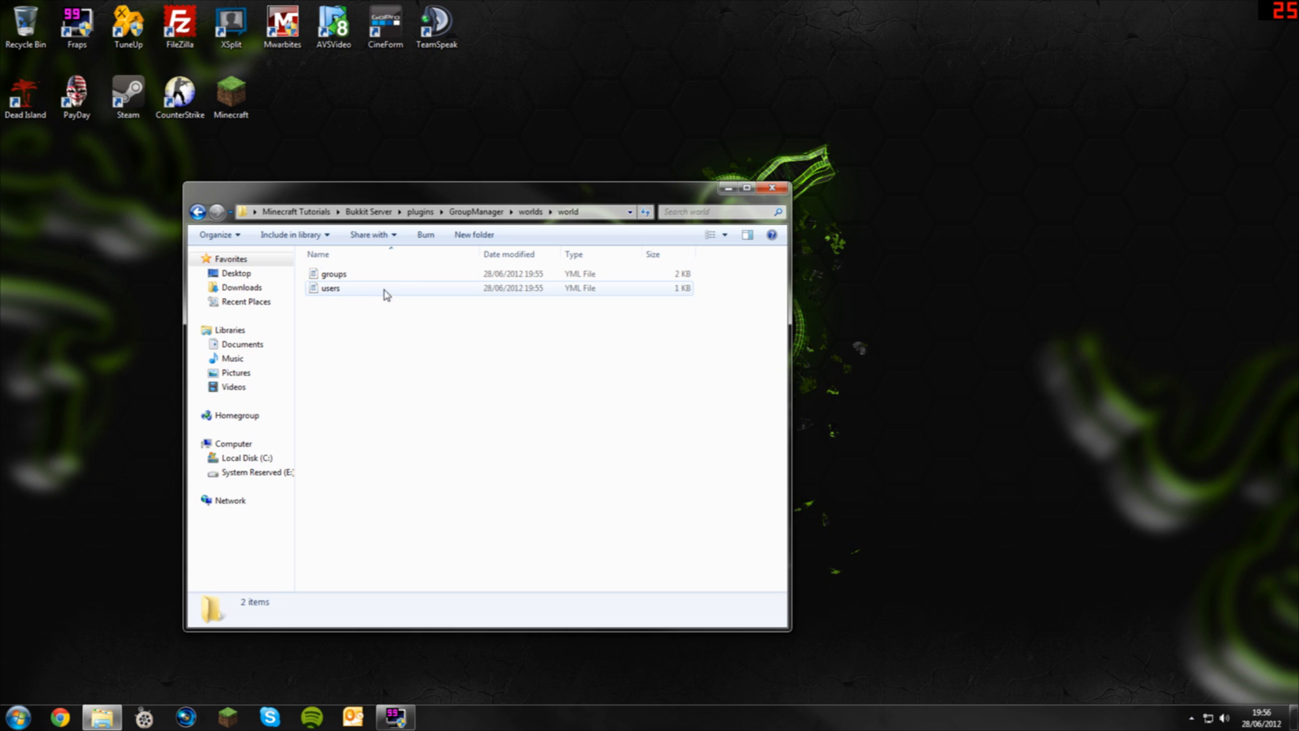
Select groups.yml and bring up its context actions
click(333, 273)
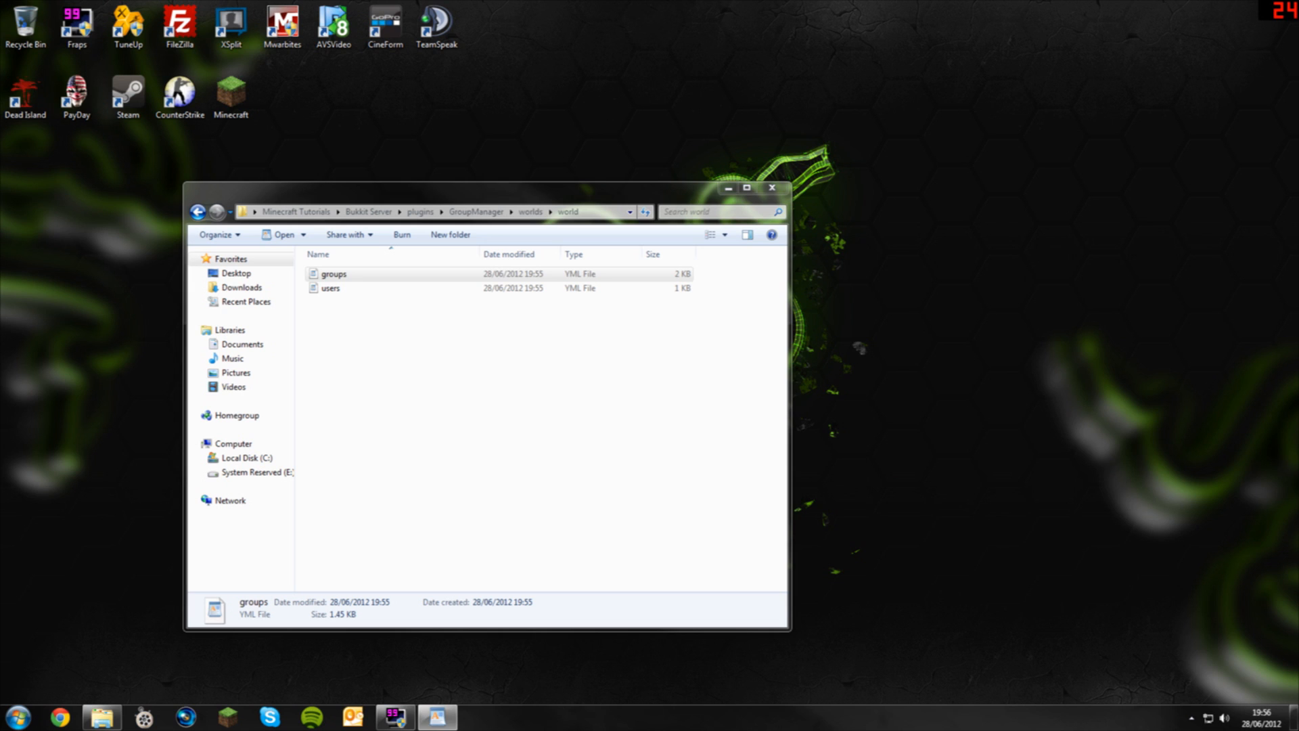
right_click(332, 273)
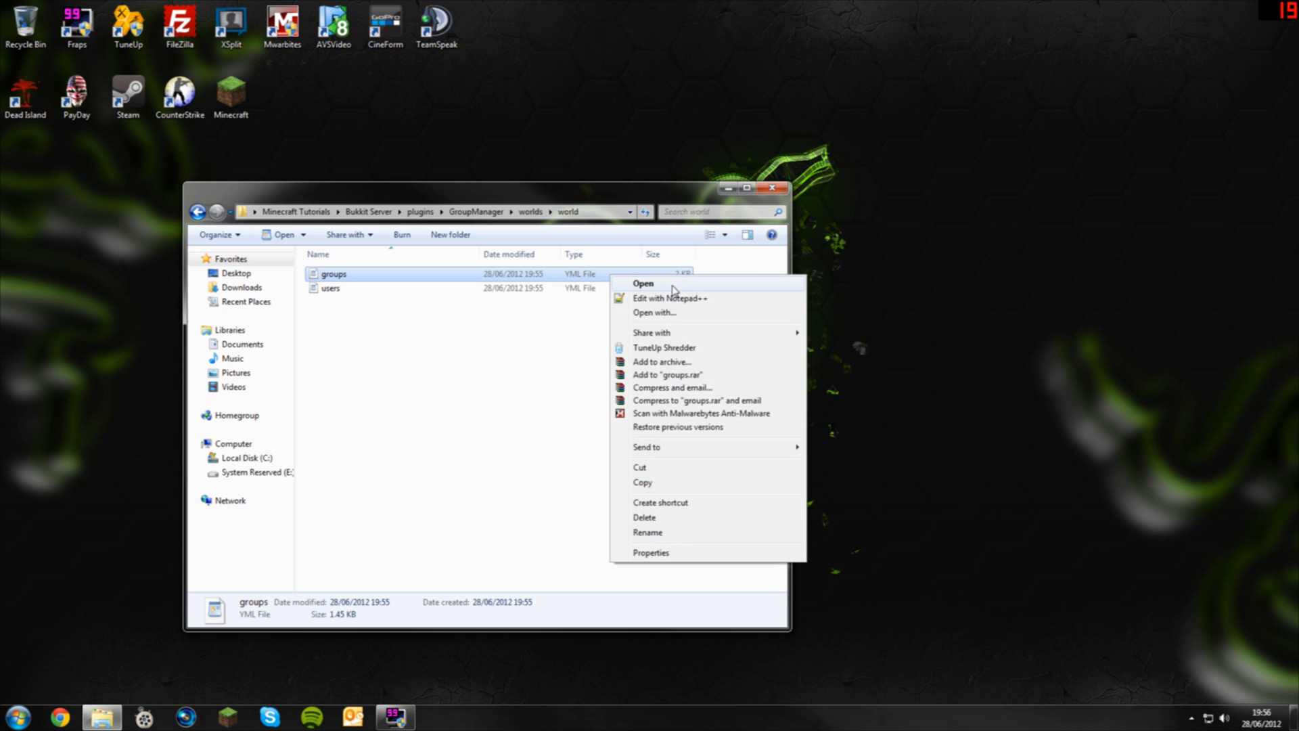
Review the Default, Builder, Moderator and Admin prefixes in groups.yml in Notepad++
click(670, 298)
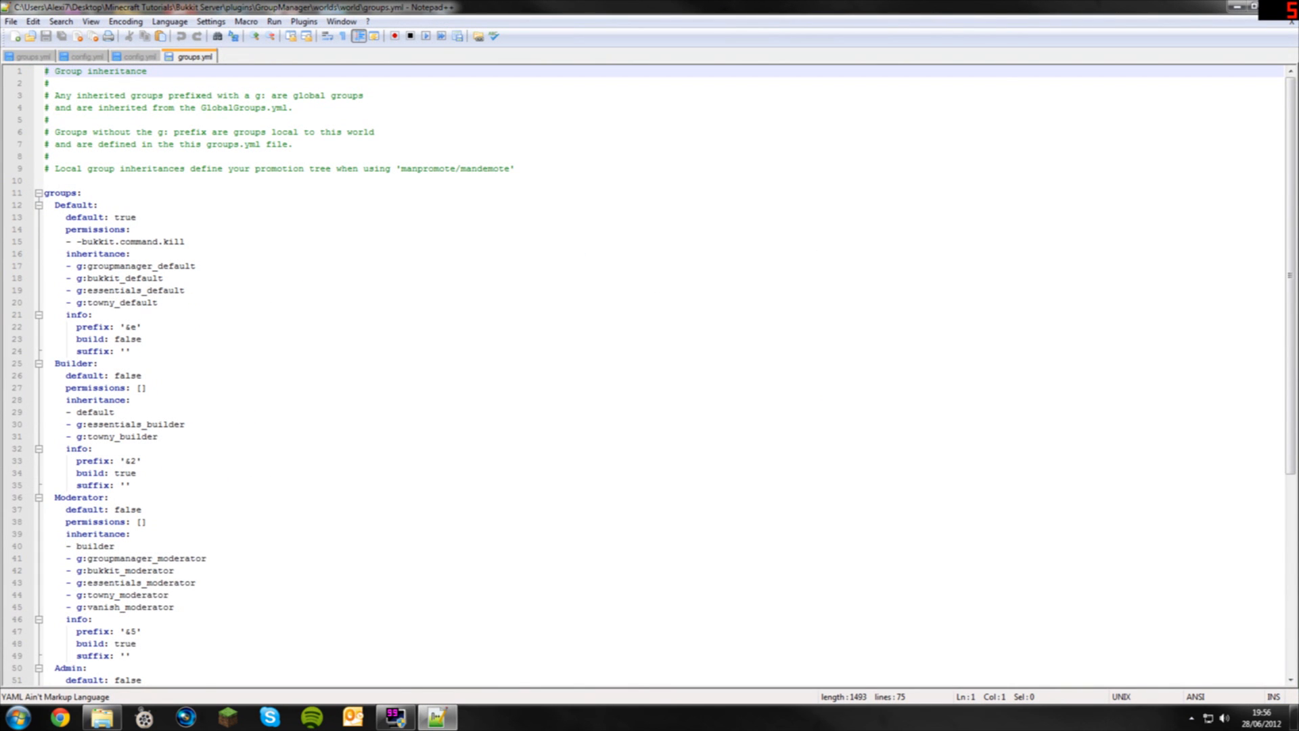
scroll(down, 3)
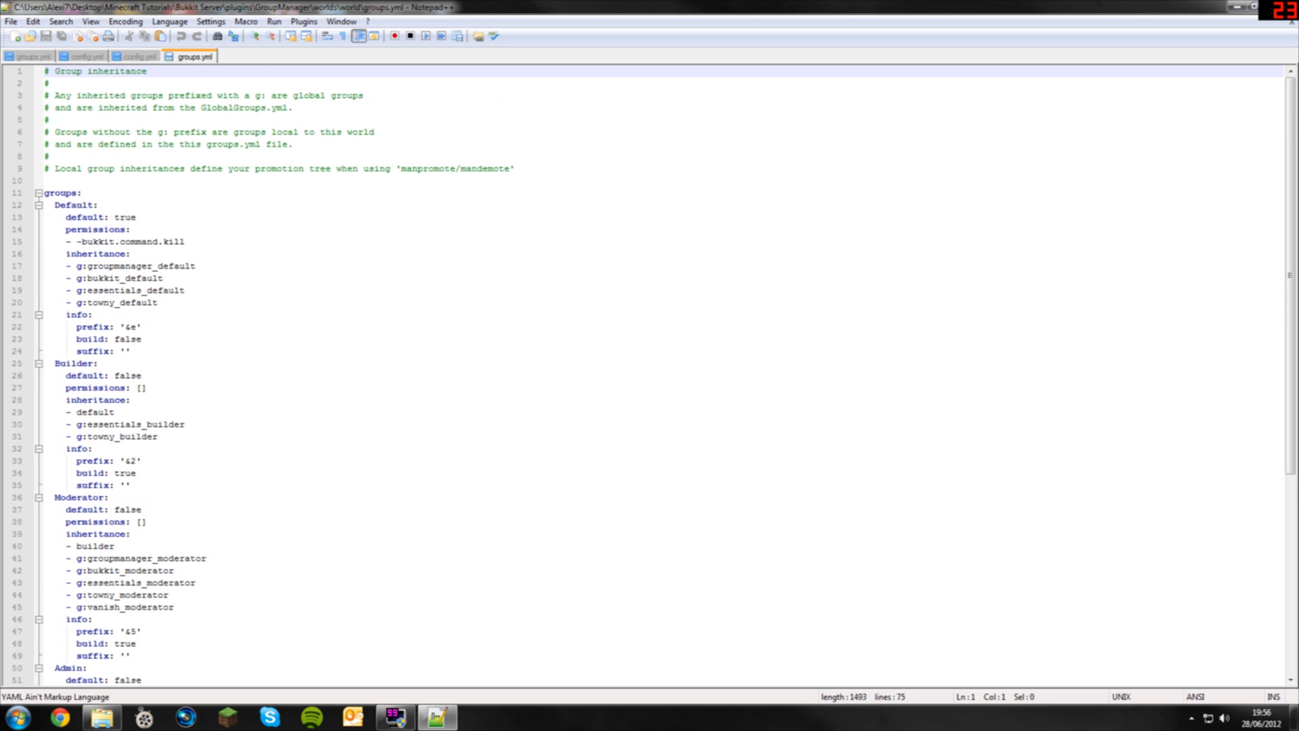
scroll(down, 3)
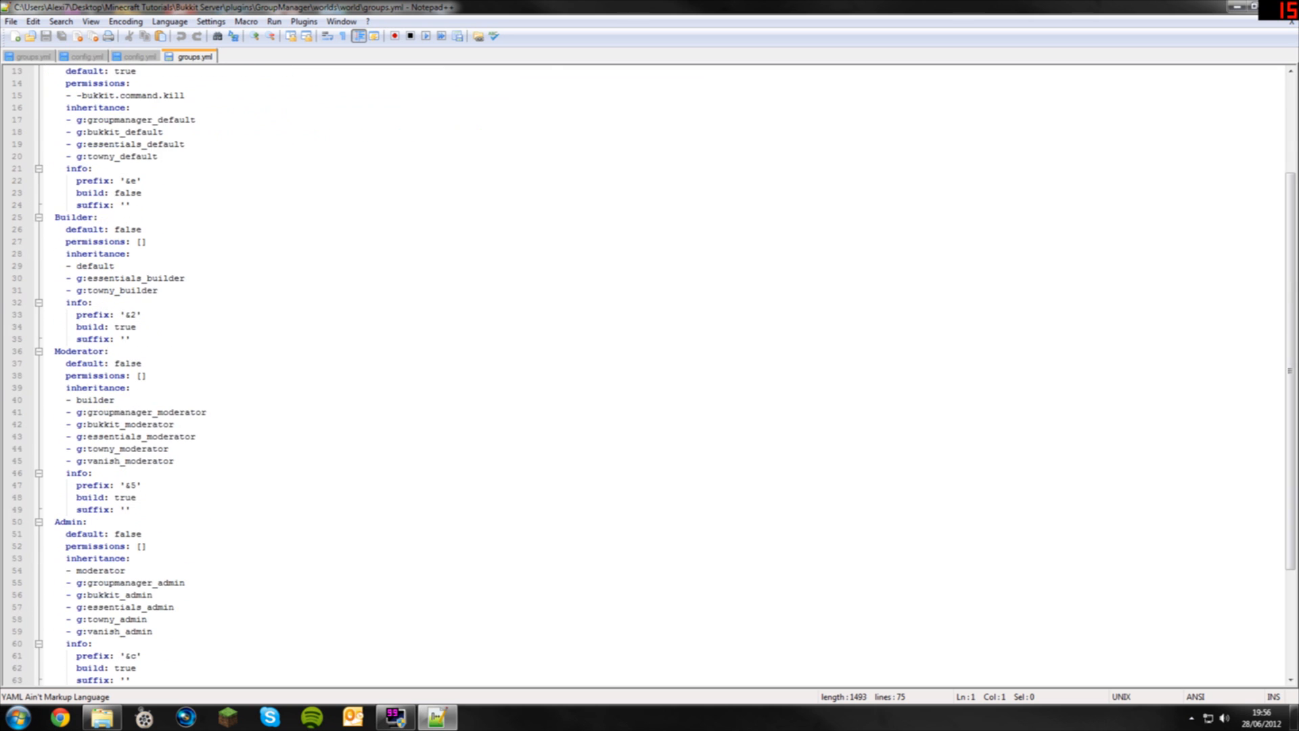
scroll(down, 3)
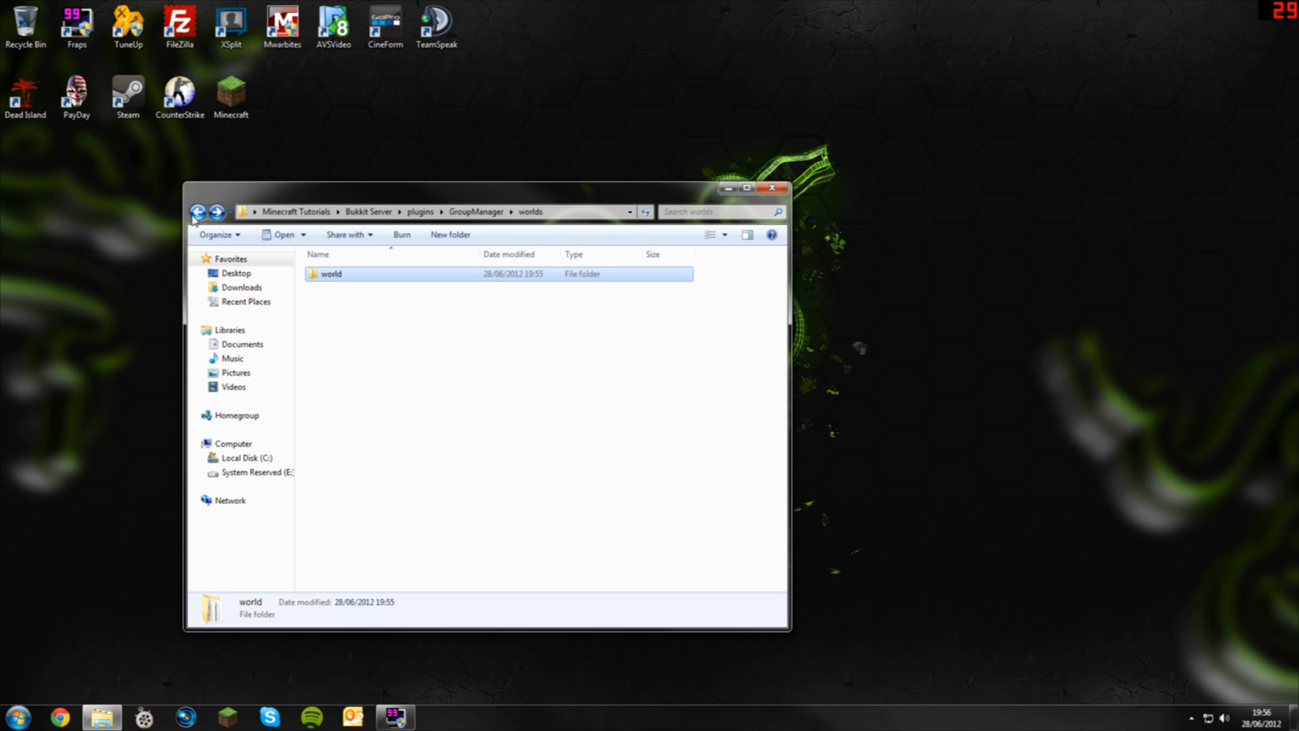
Open config.yml from plugins > Essentials in Notepad++
click(199, 212)
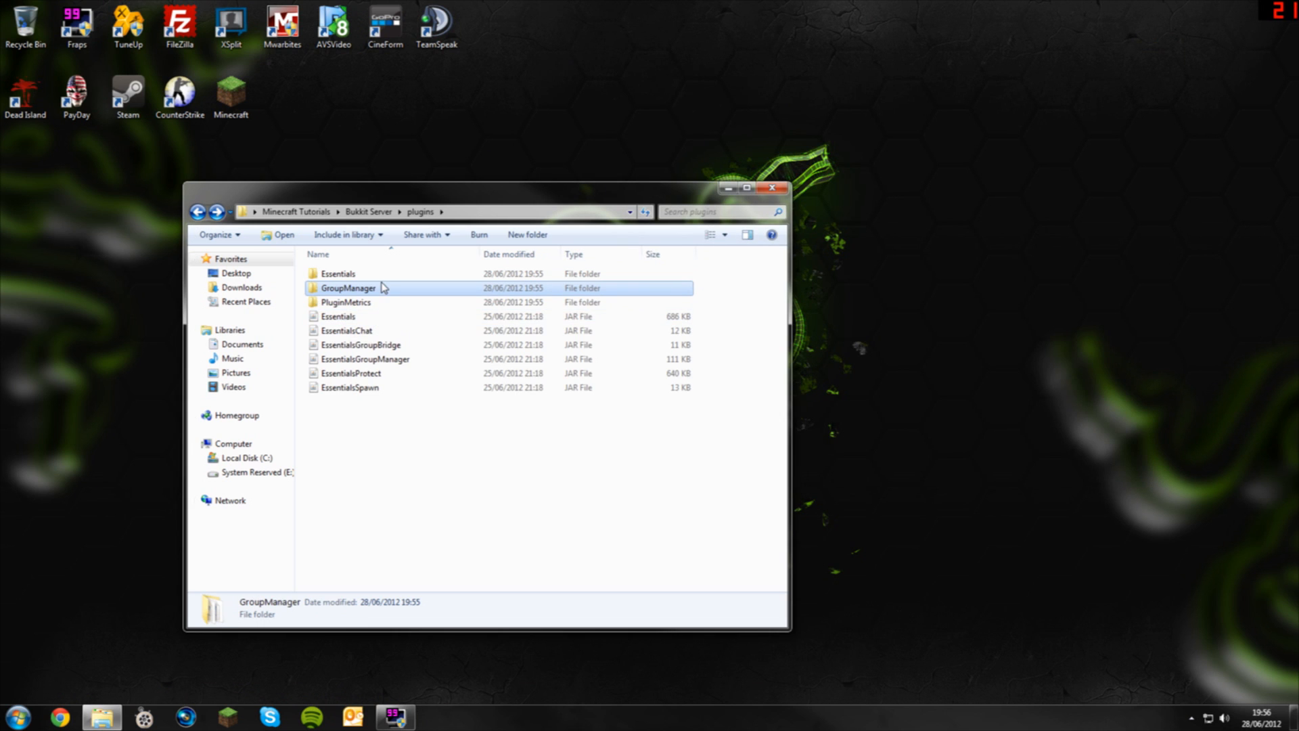
double_click(337, 273)
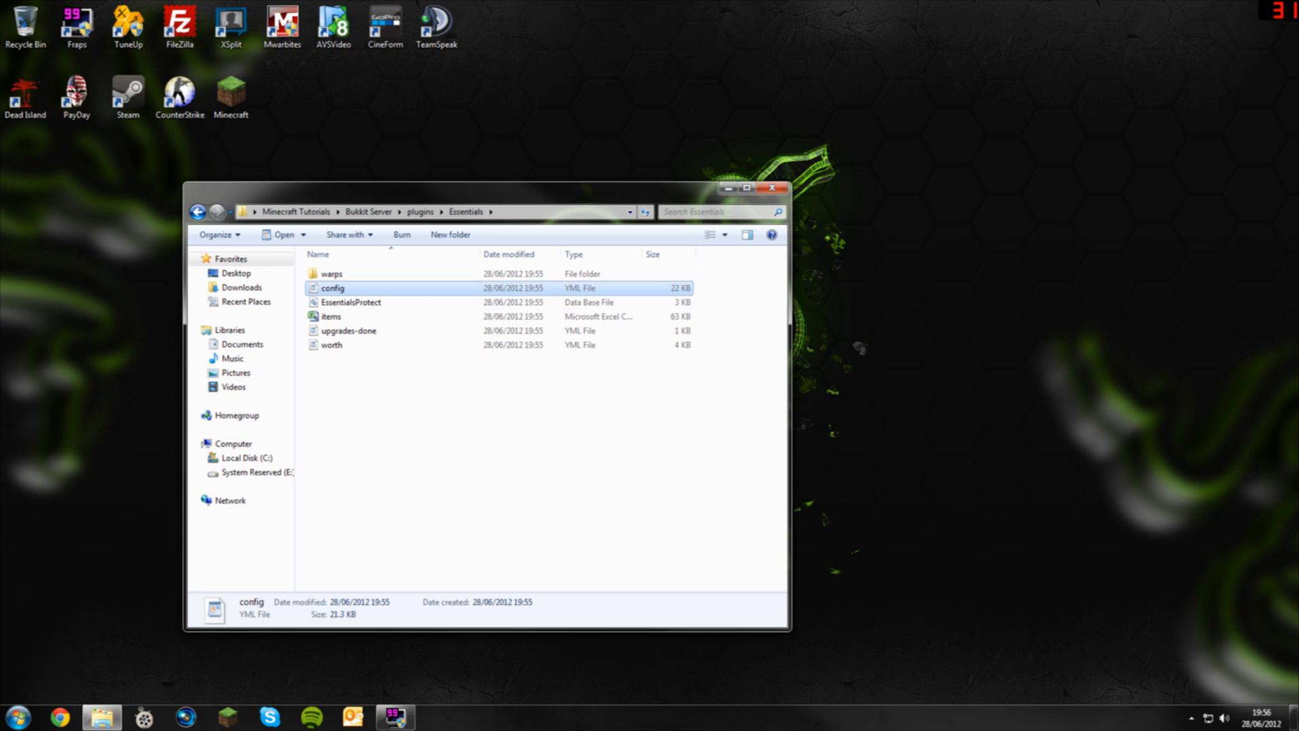
double_click(333, 287)
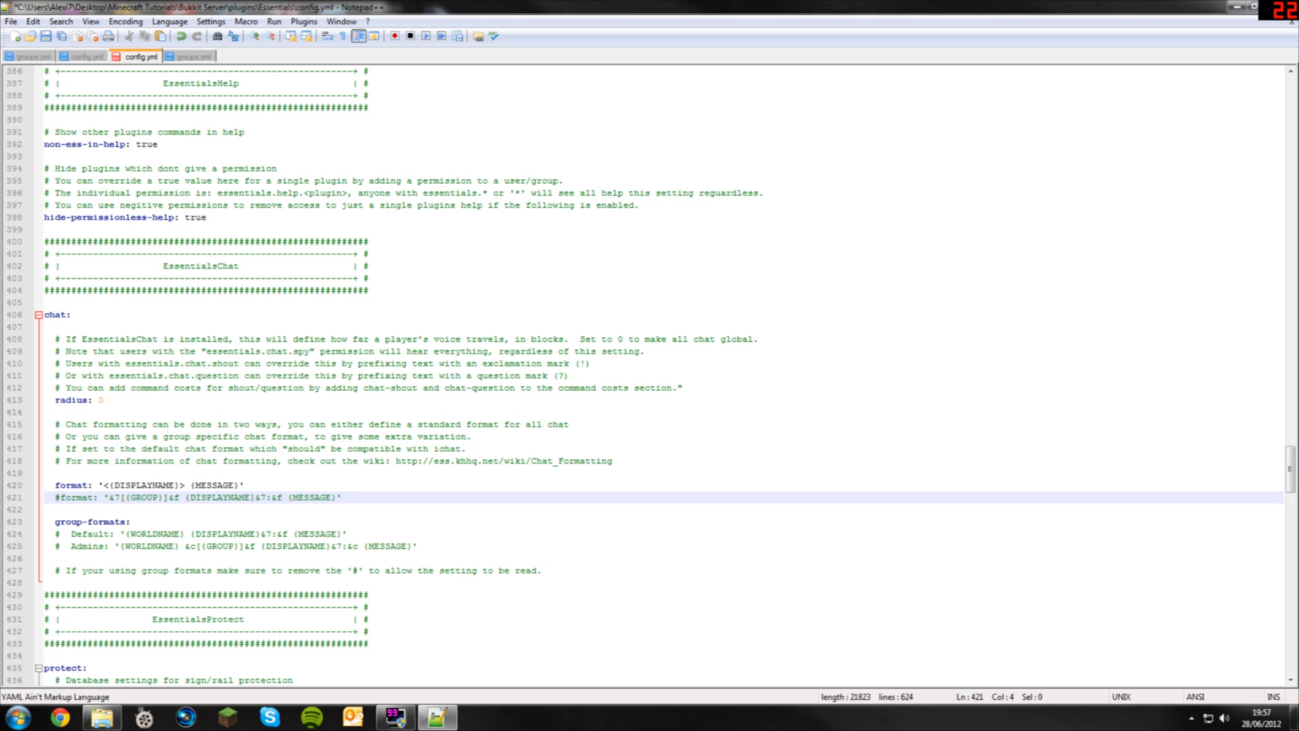
Review the default chat format line in the Essentials config
click(340, 497)
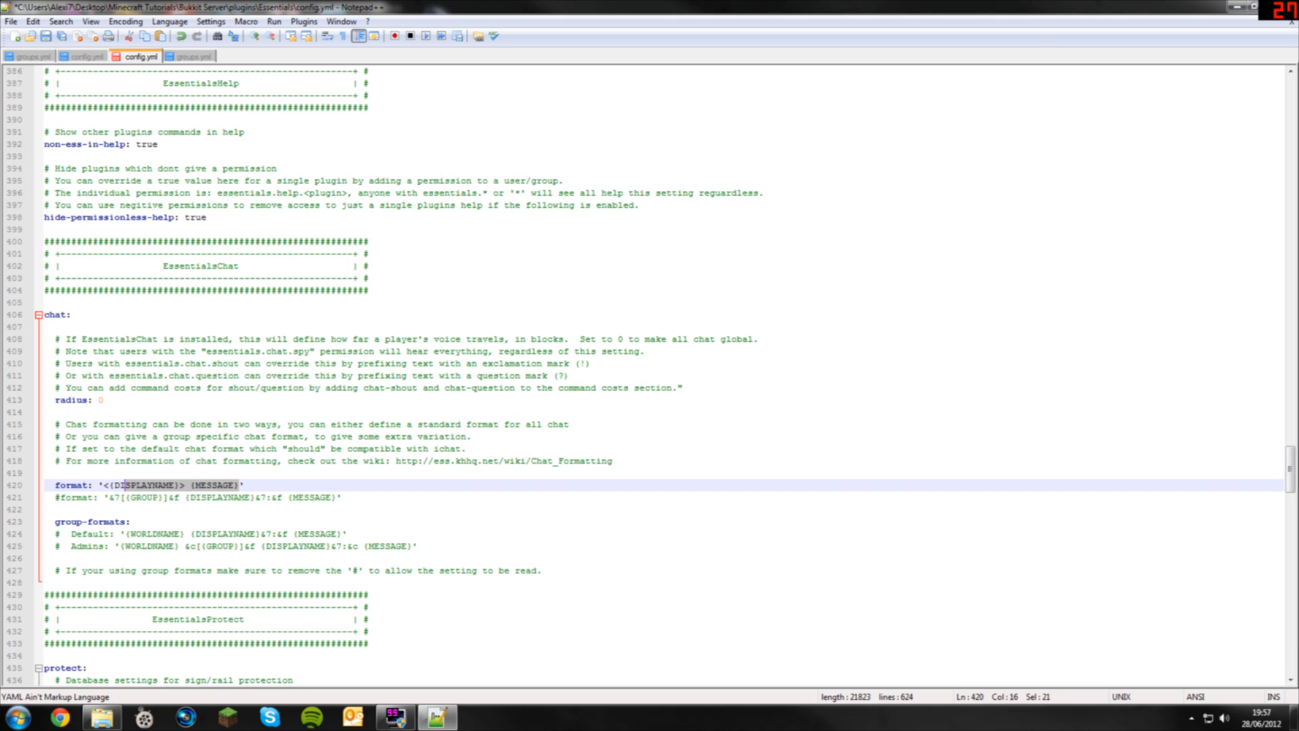
click(10, 20)
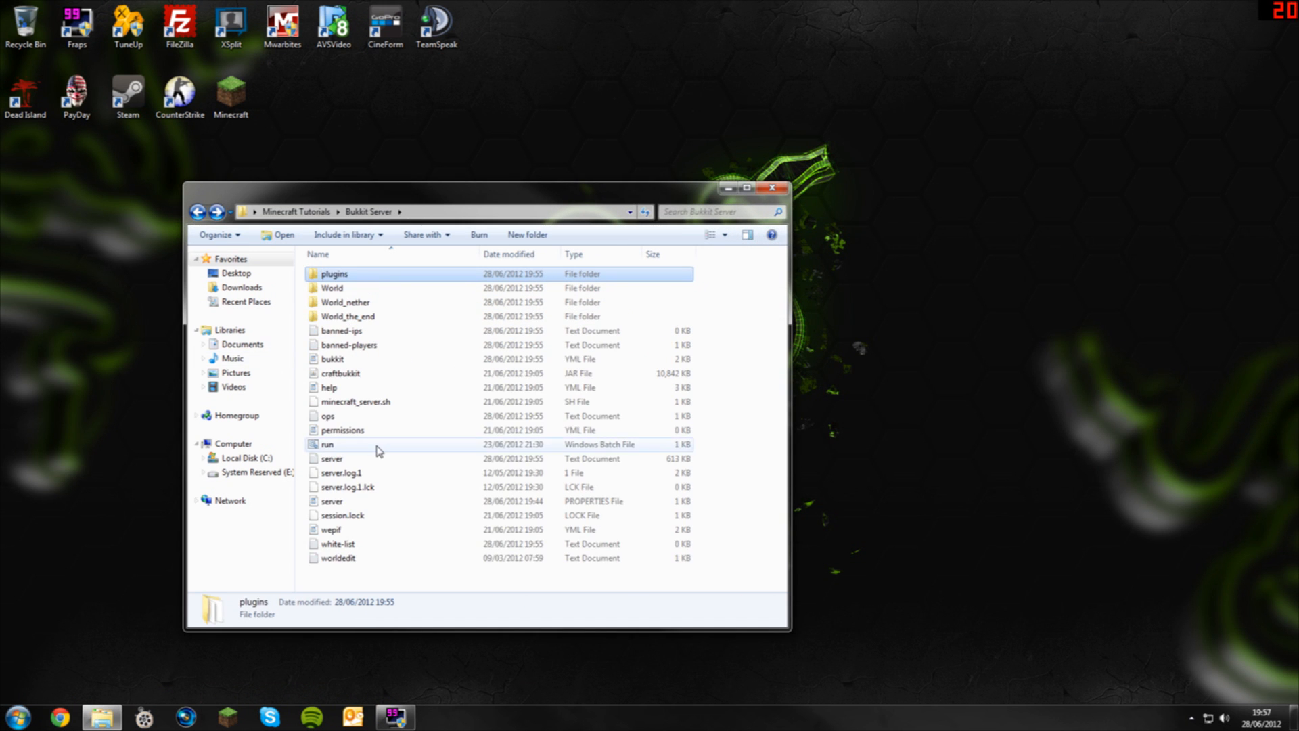
Start the server and join the localhost Home server from the Minecraft launcher
double_click(328, 444)
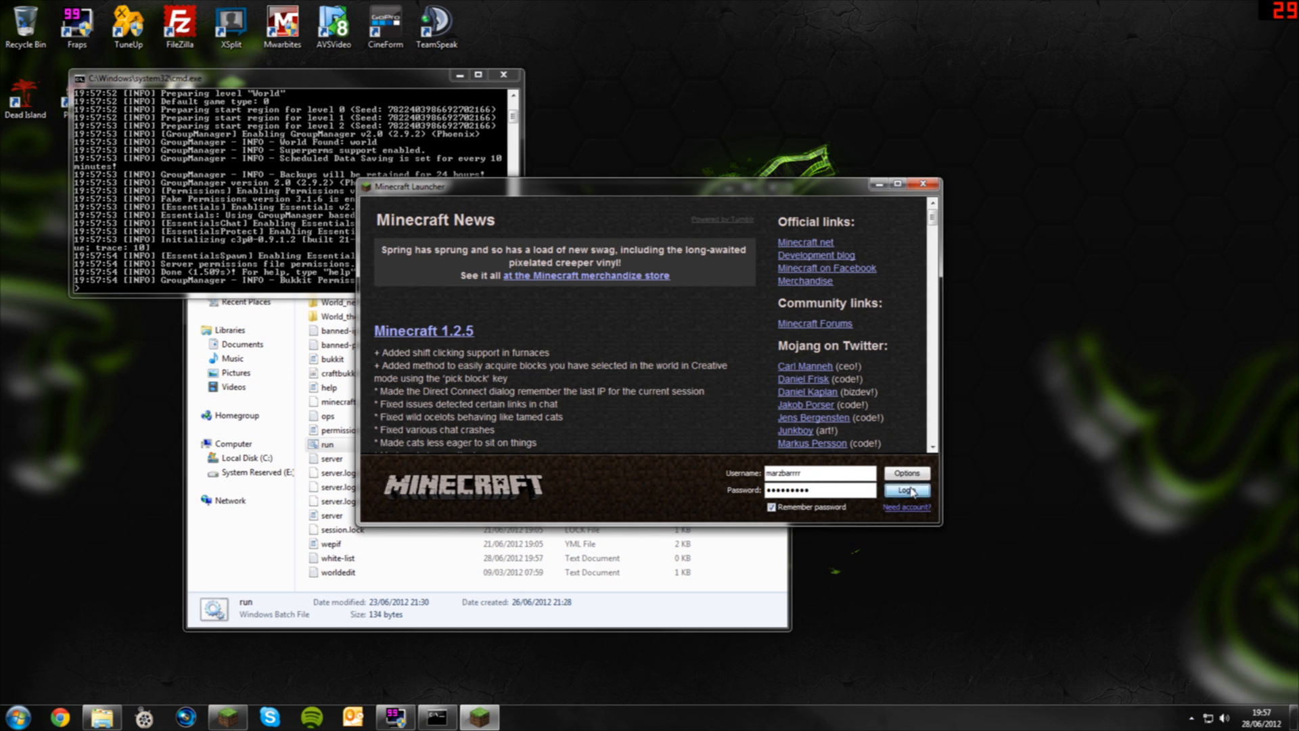
click(905, 490)
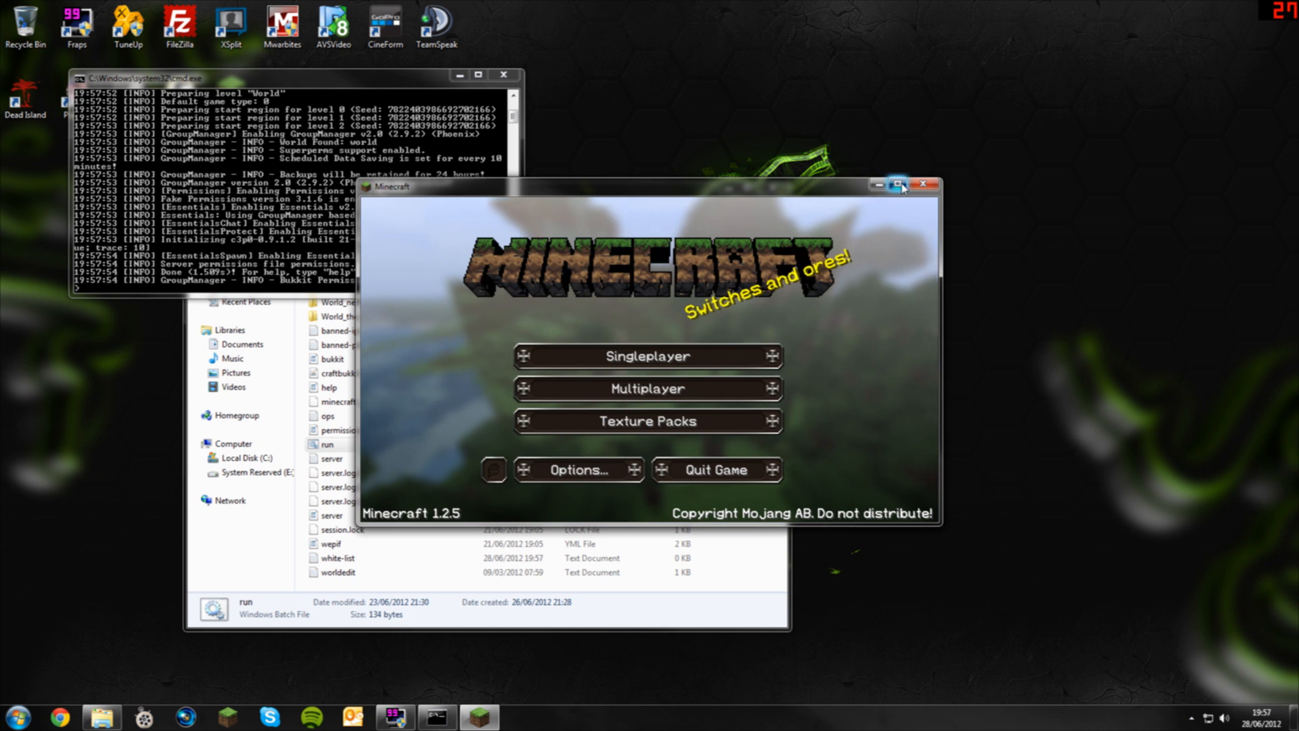
click(647, 388)
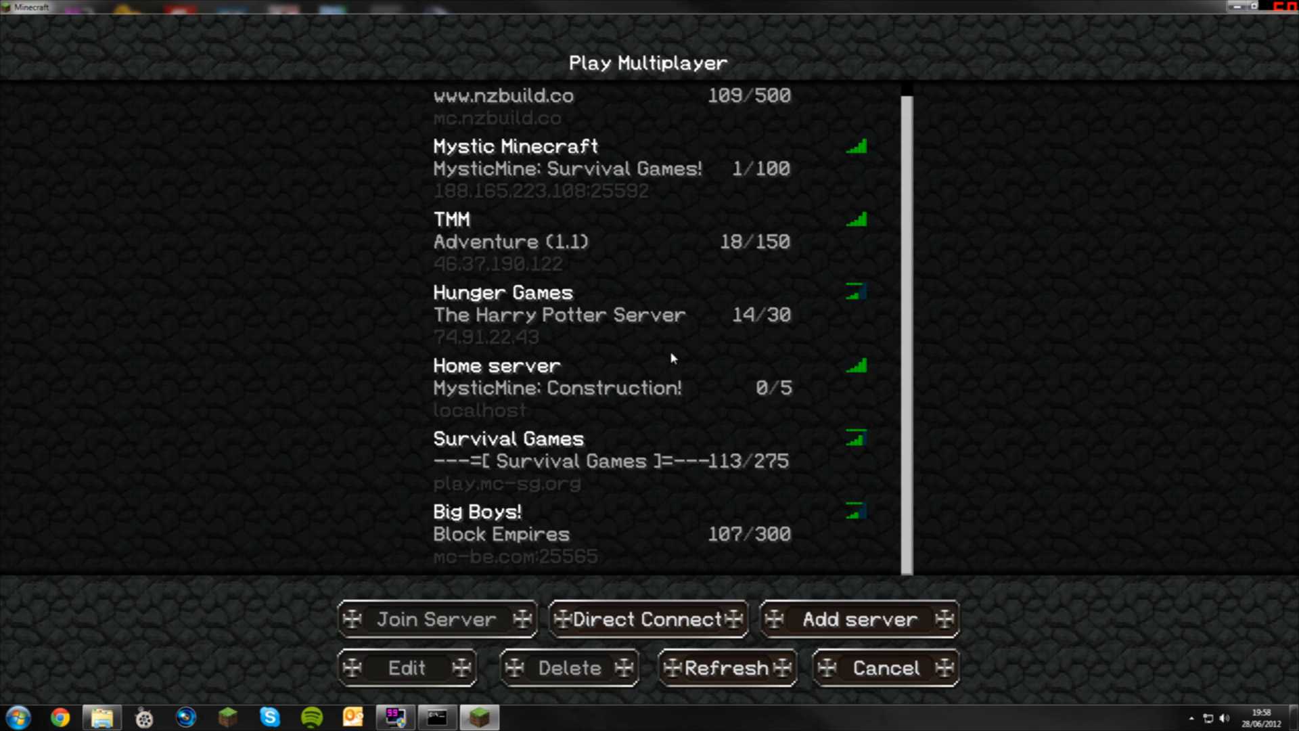
click(437, 618)
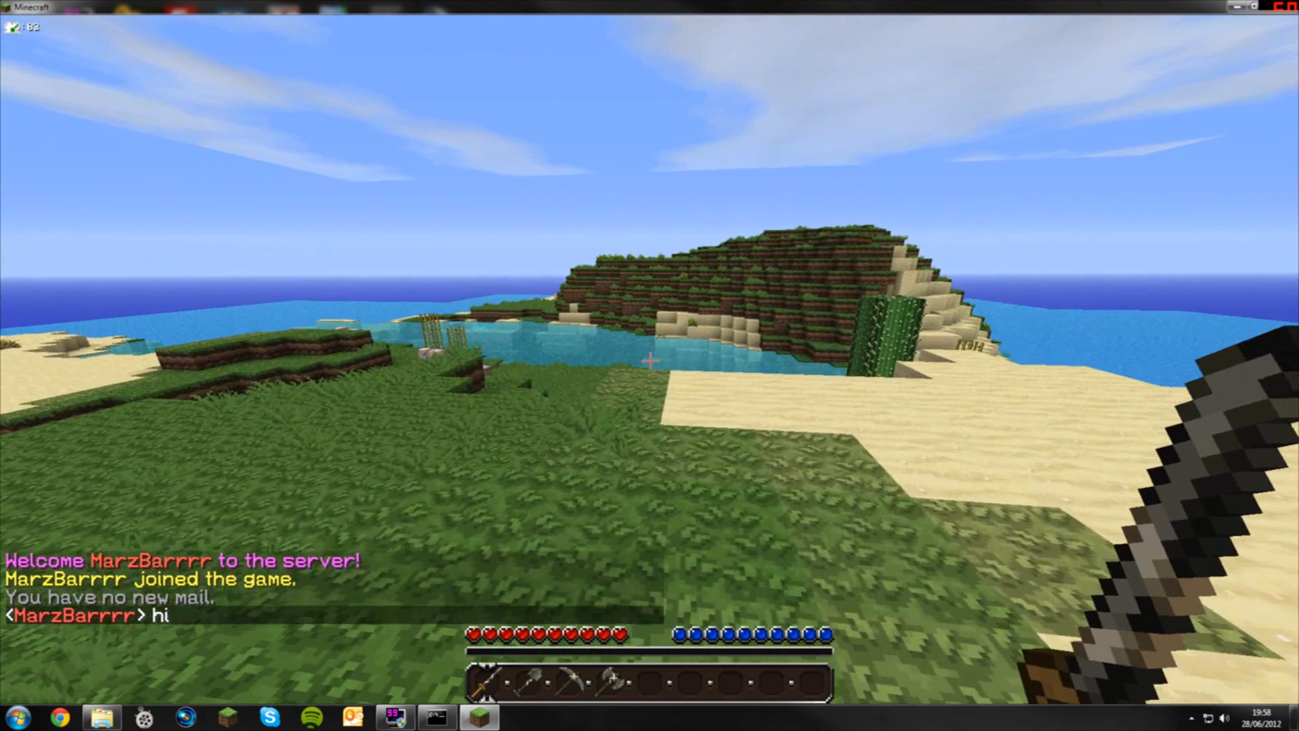
Chat once with no rank prefix, pause the game and return to the plugins folder
key(Escape)
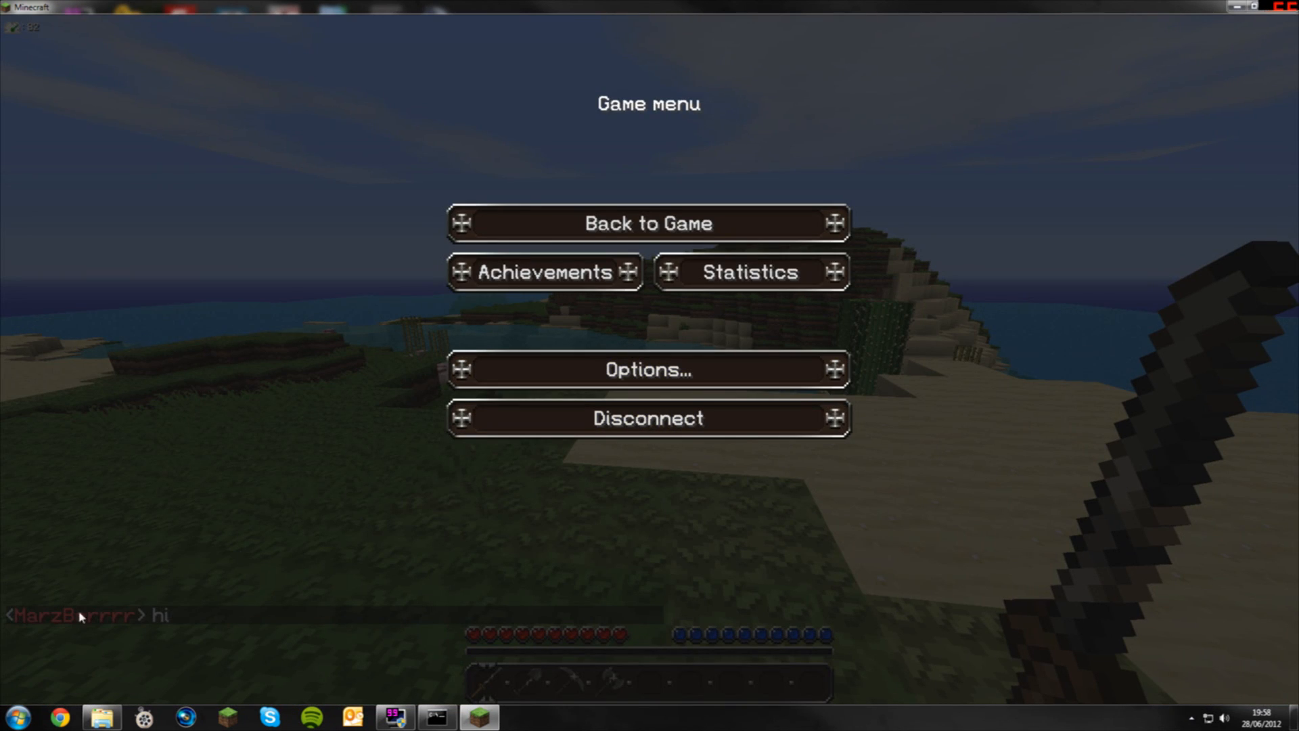
mouse_move(103, 632)
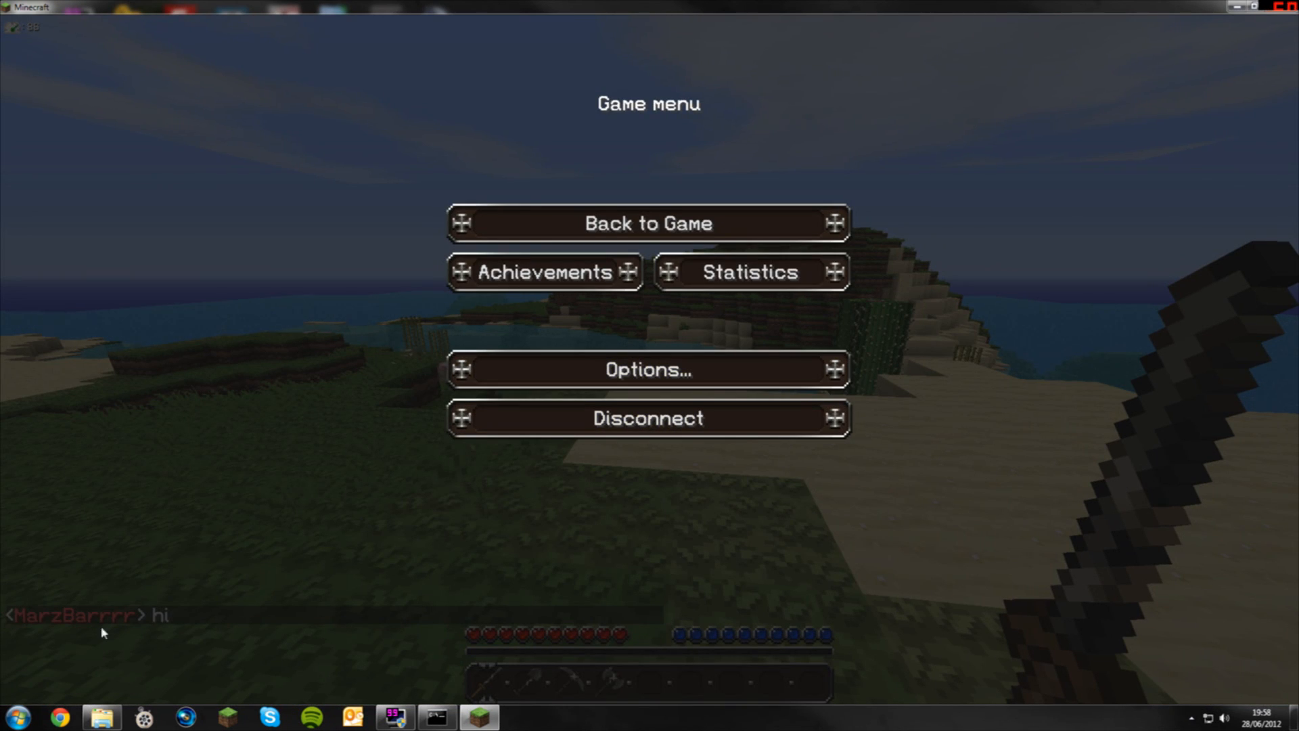
mouse_move(43, 588)
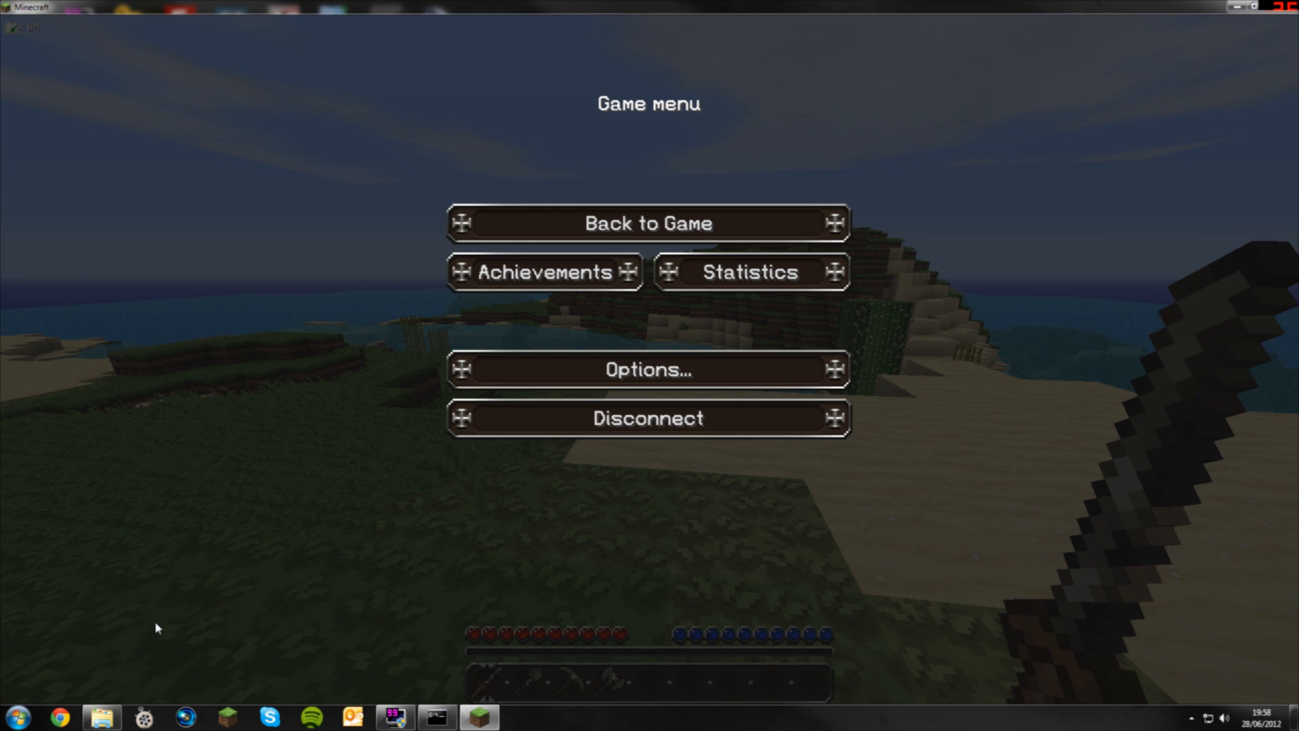
click(648, 419)
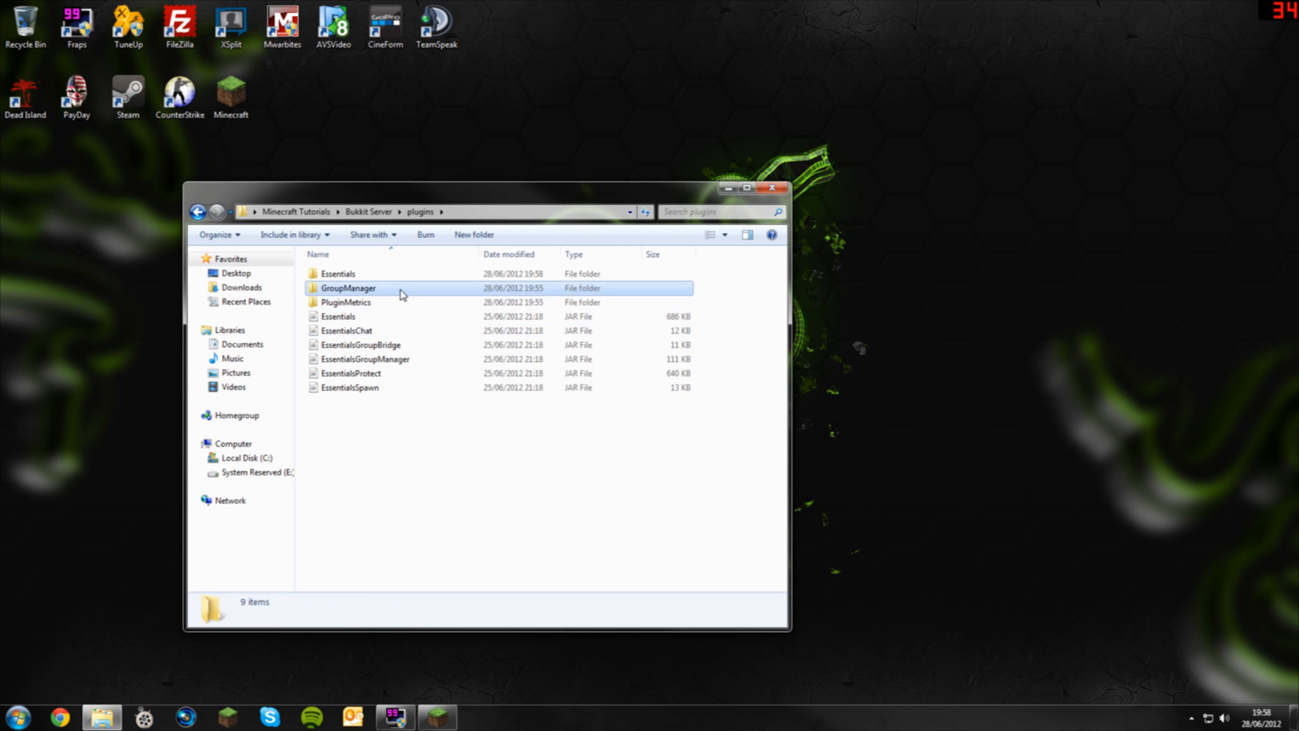
Open the world's groups.yml from GroupManager in Notepad++
double_click(348, 286)
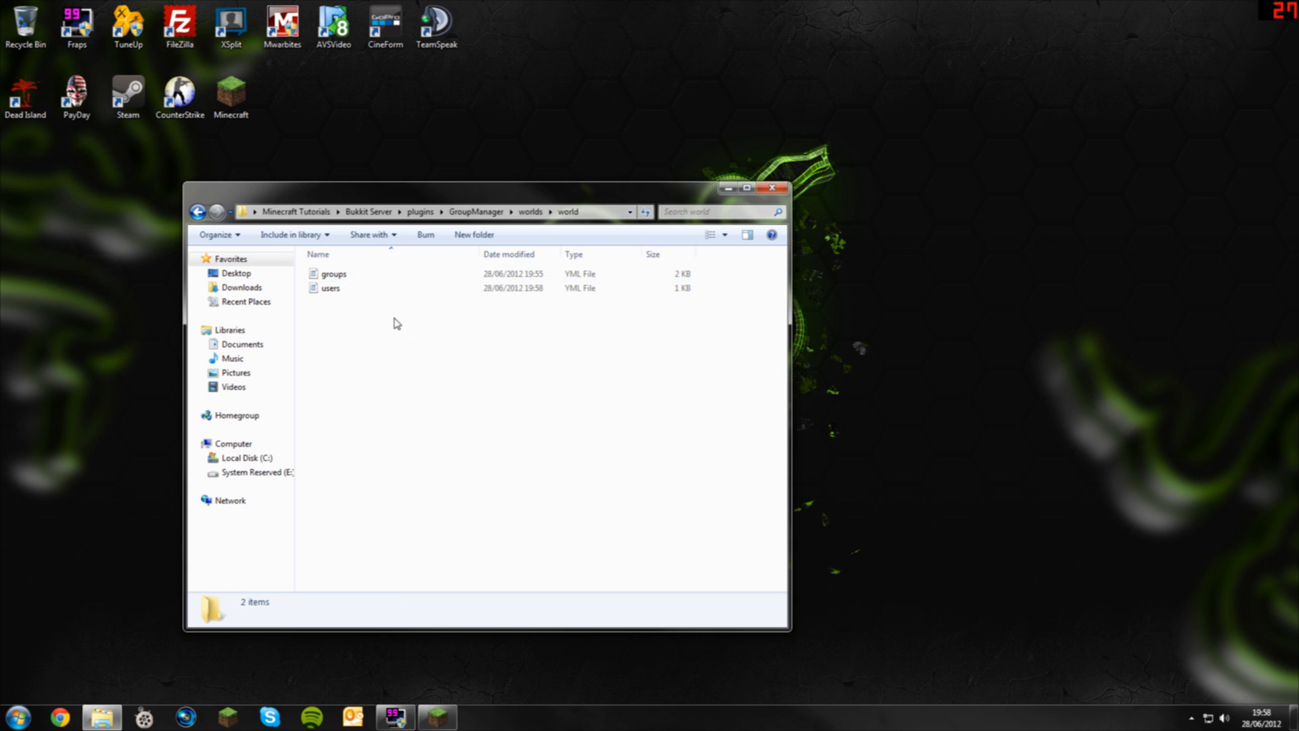
double_click(334, 273)
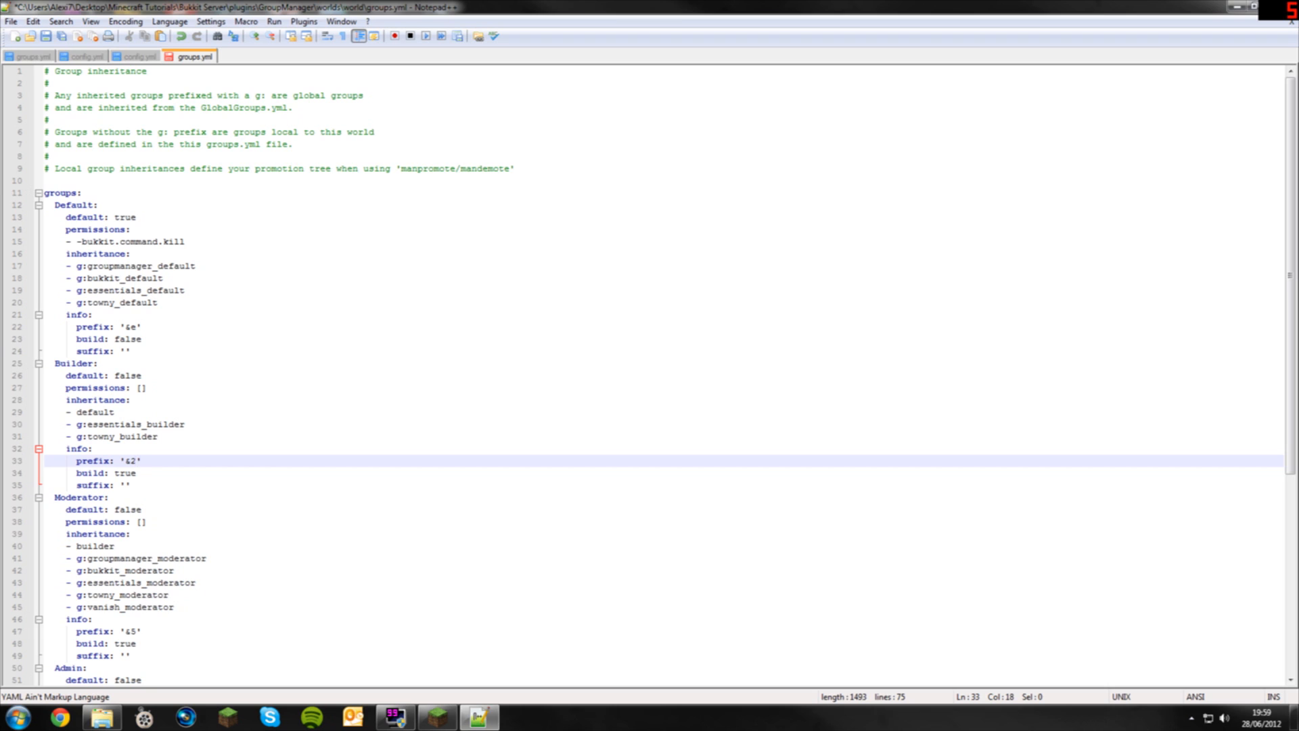
Change the Builder group's prefix to '&2[Builder]' in groups.yml
text(<)
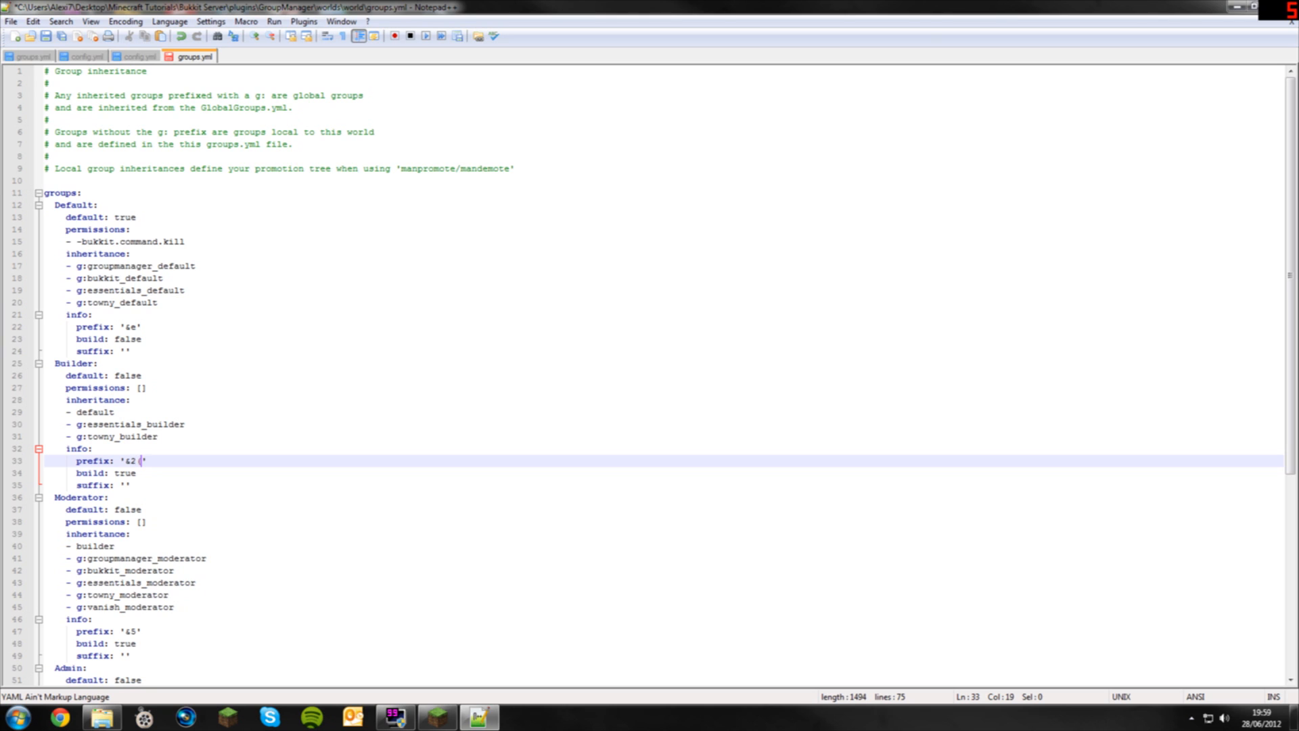
text([)
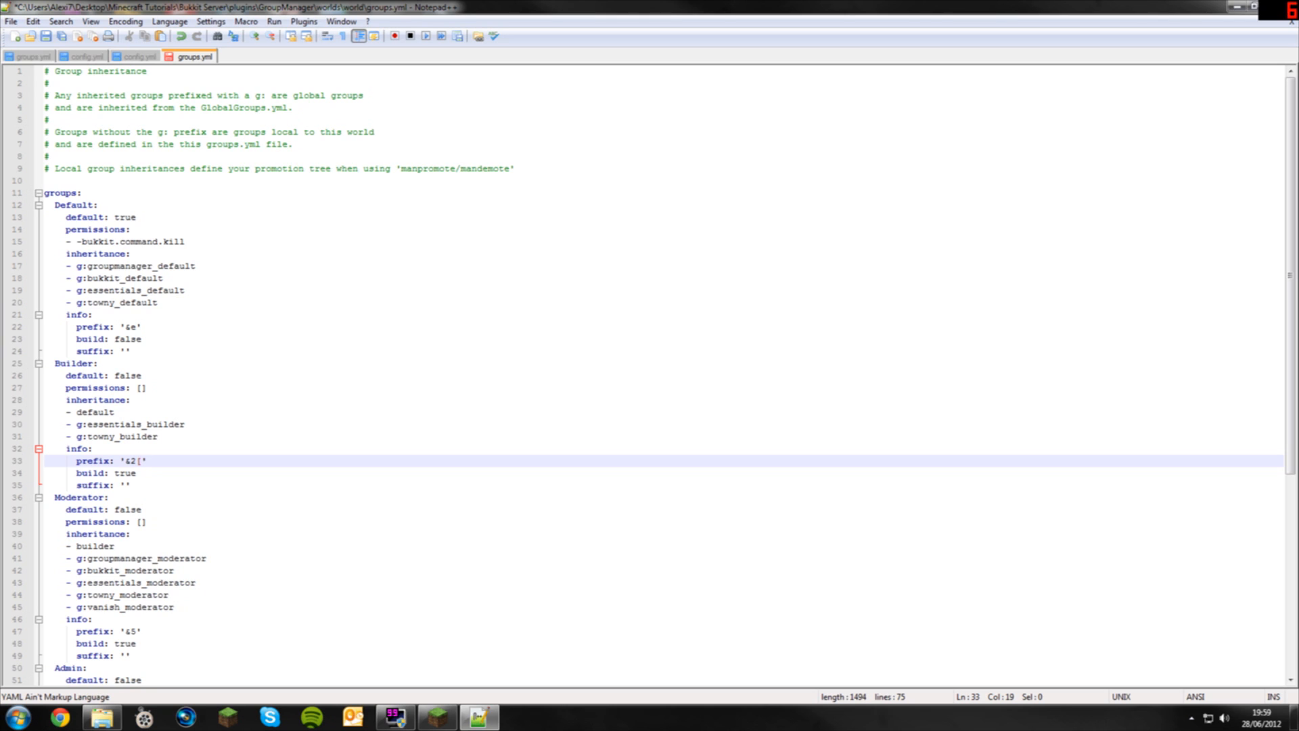
text(B)
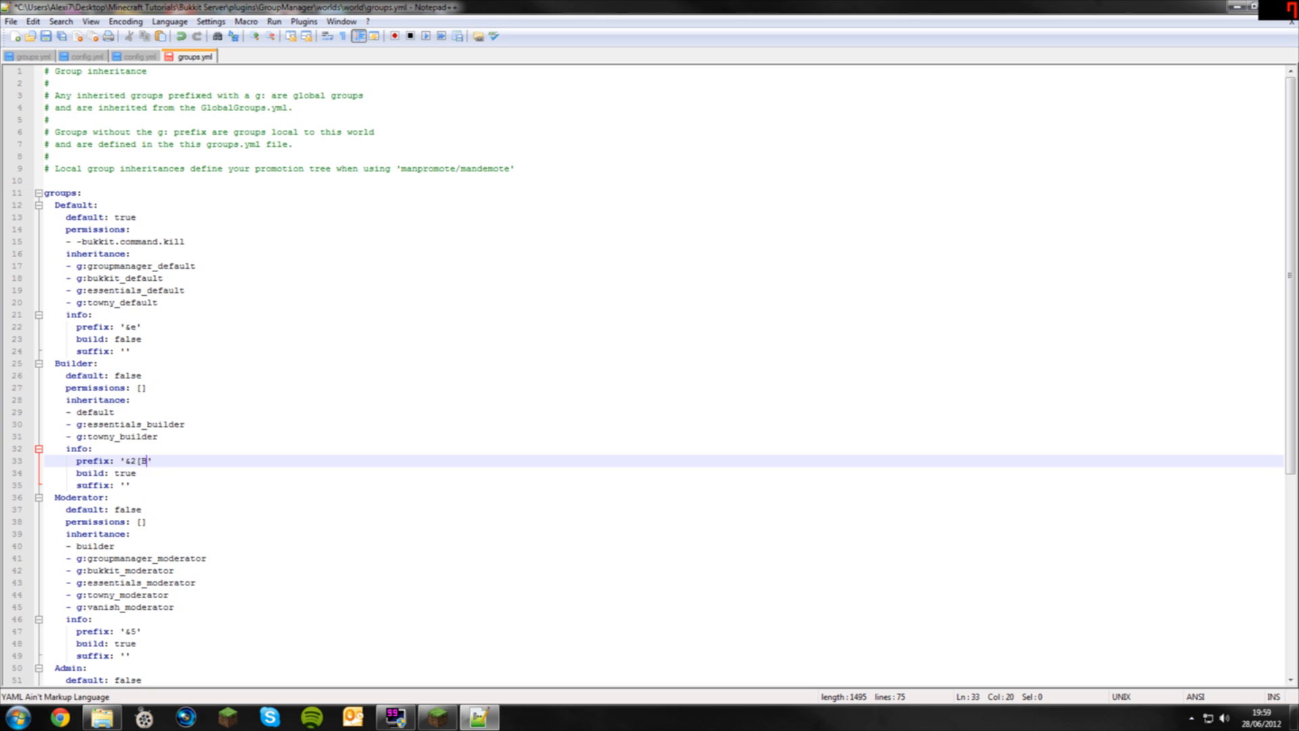
text(uilder)
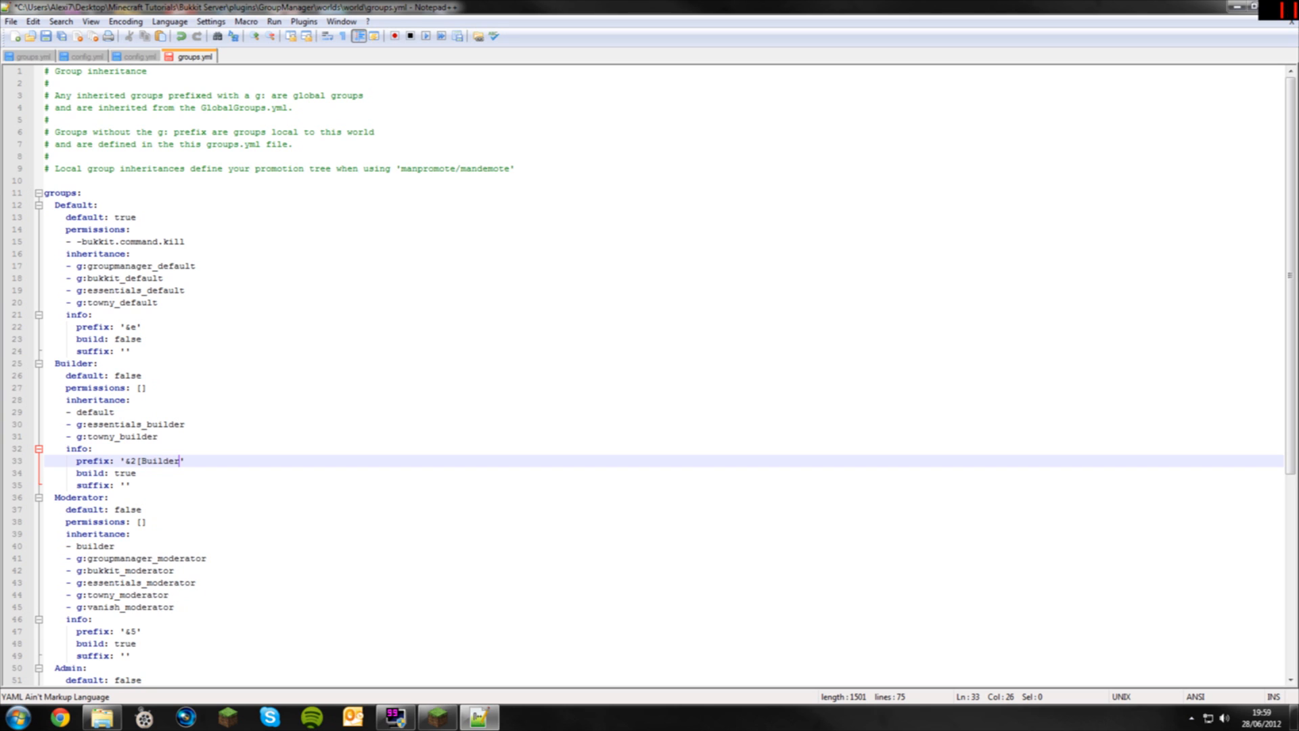
text(])
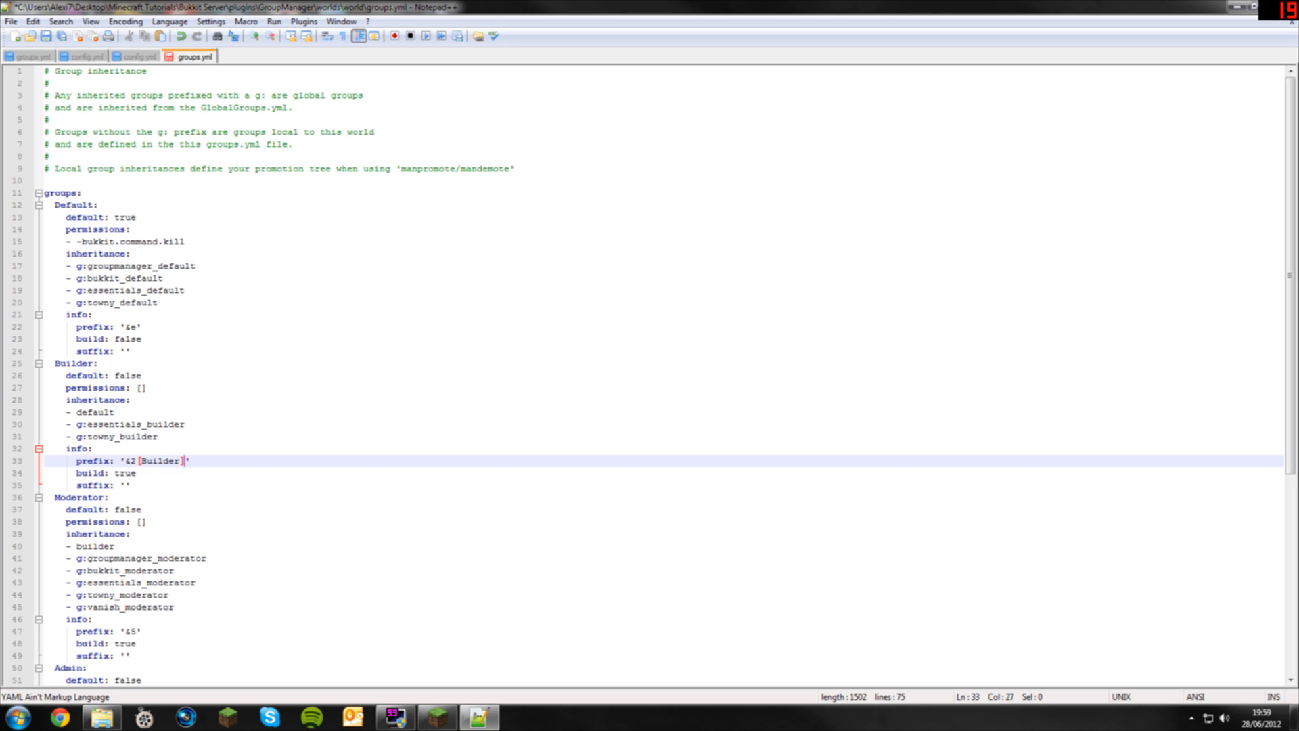
click(129, 485)
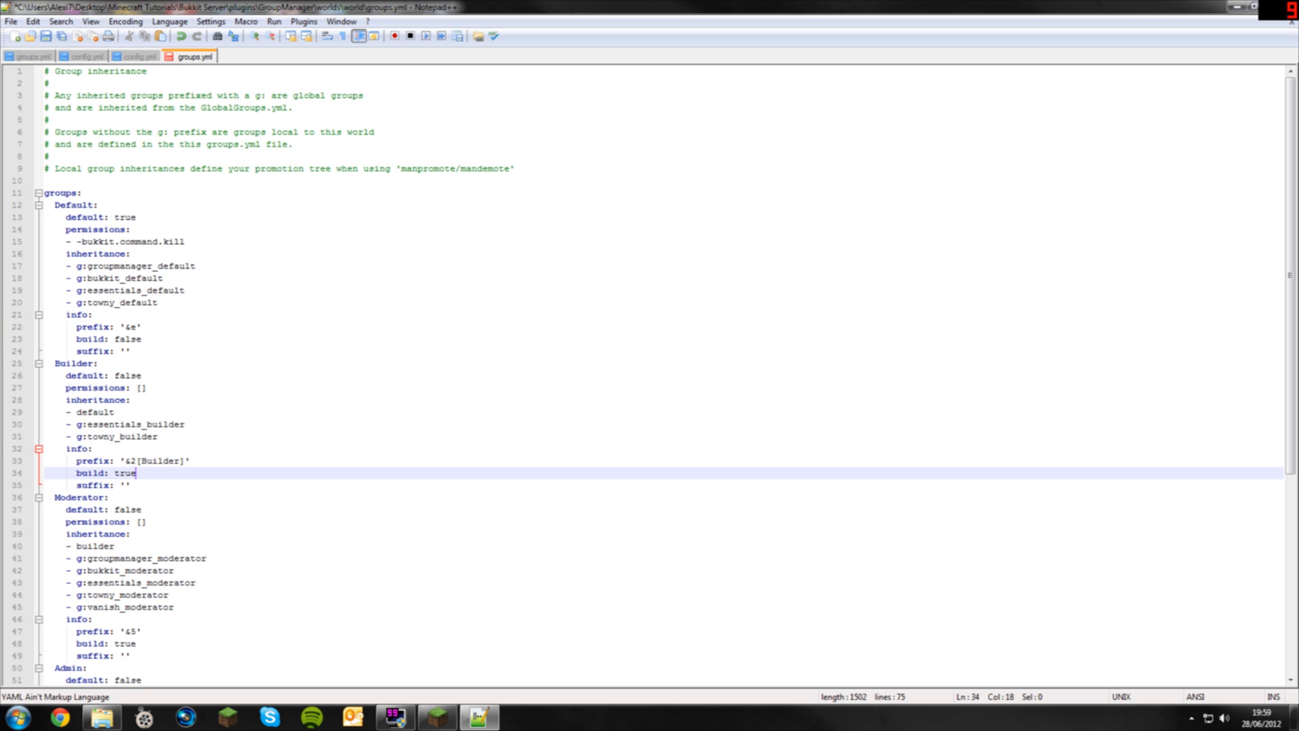
click(11, 20)
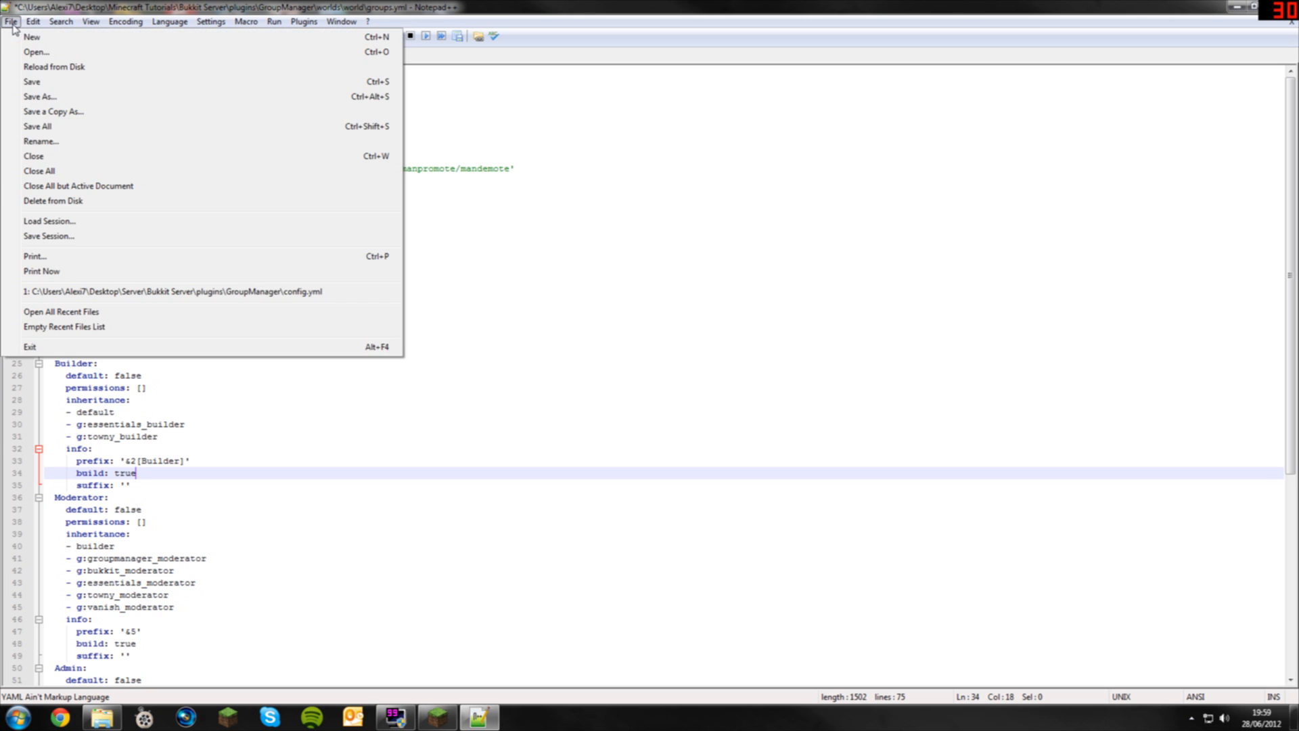
Save and close groups.yml, then restart the Bukkit server via run.bat and rejoin the game
click(32, 81)
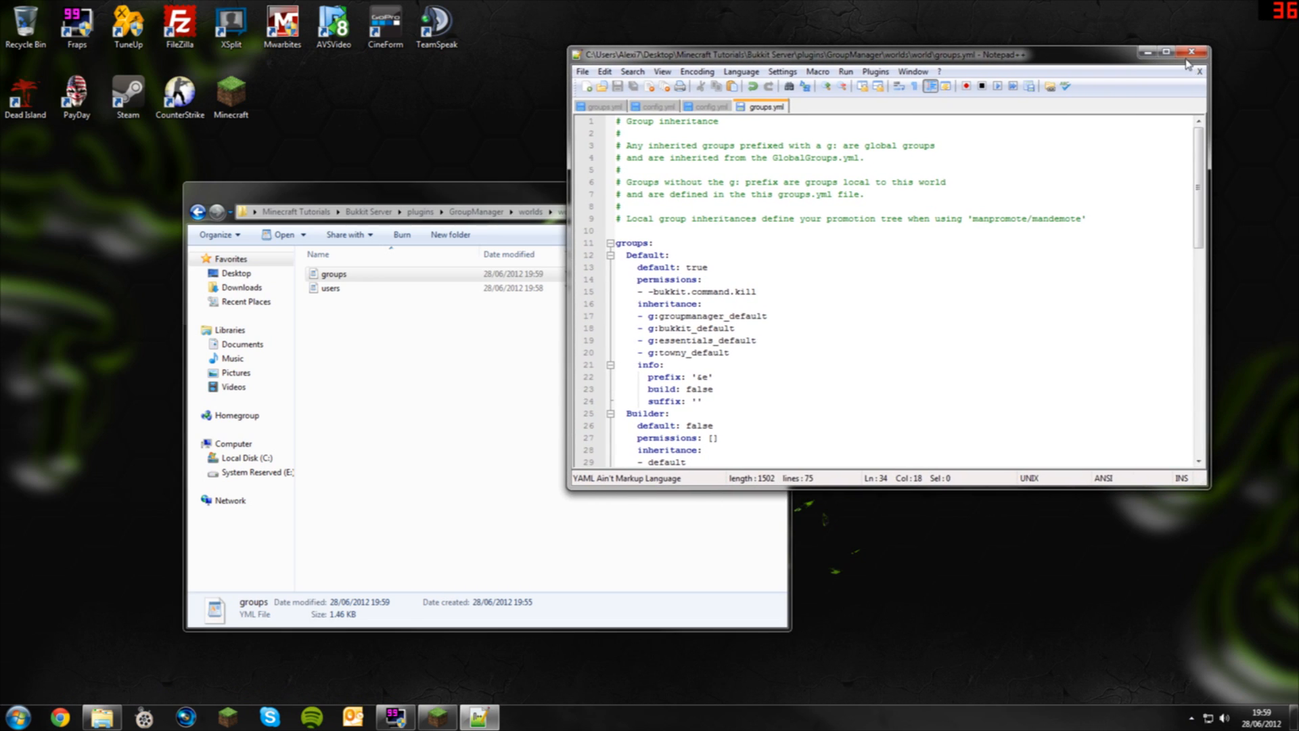
click(1191, 53)
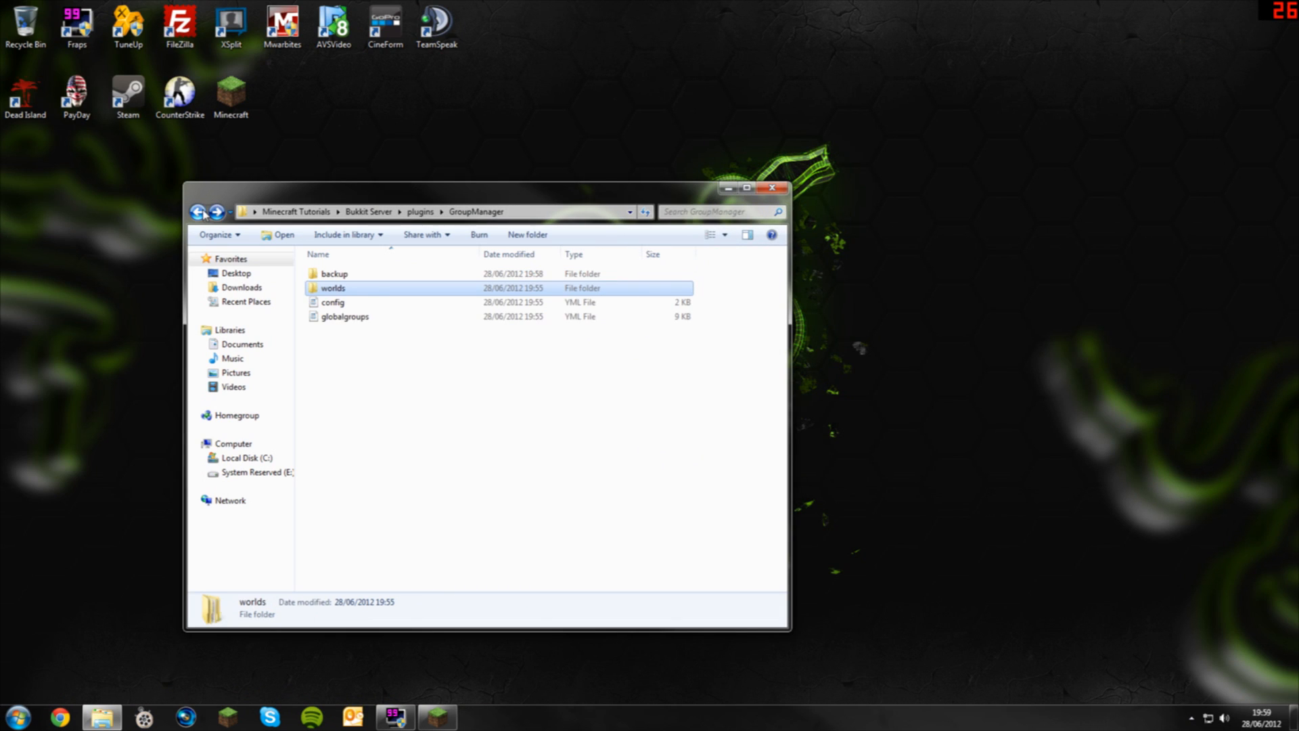
click(197, 211)
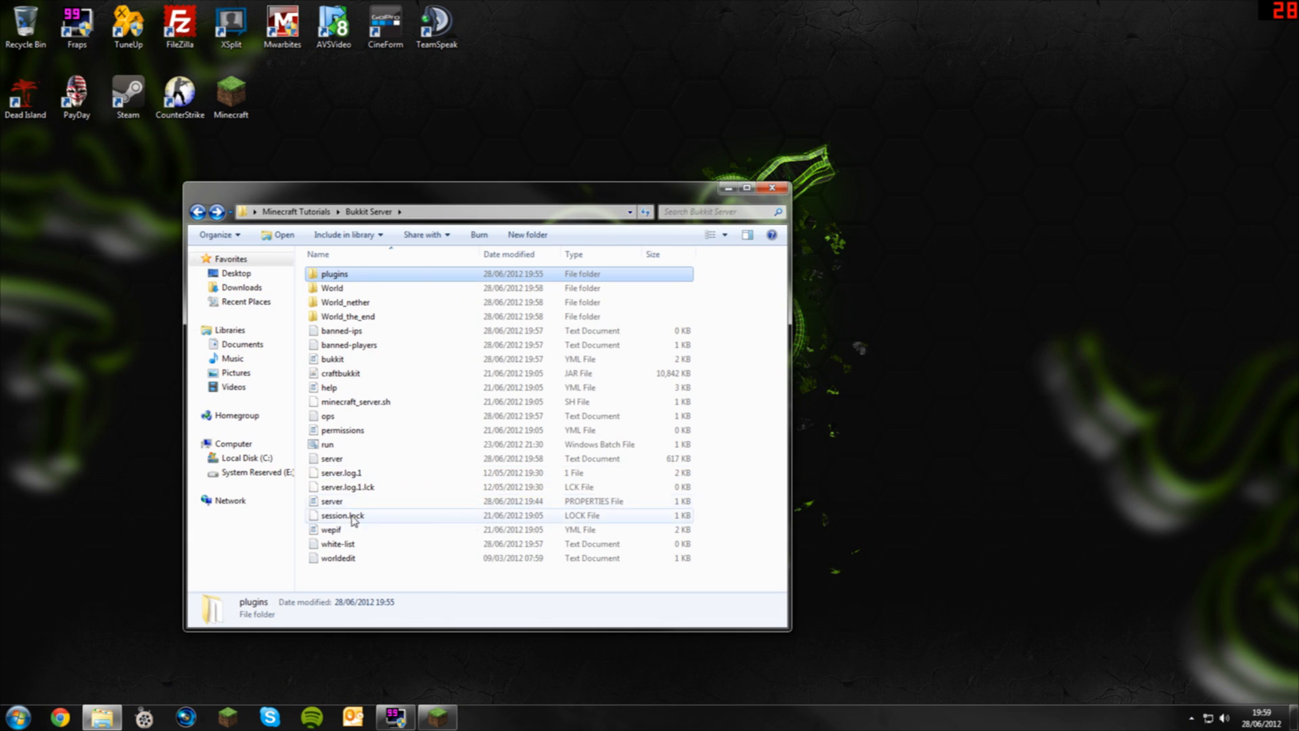
double_click(327, 444)
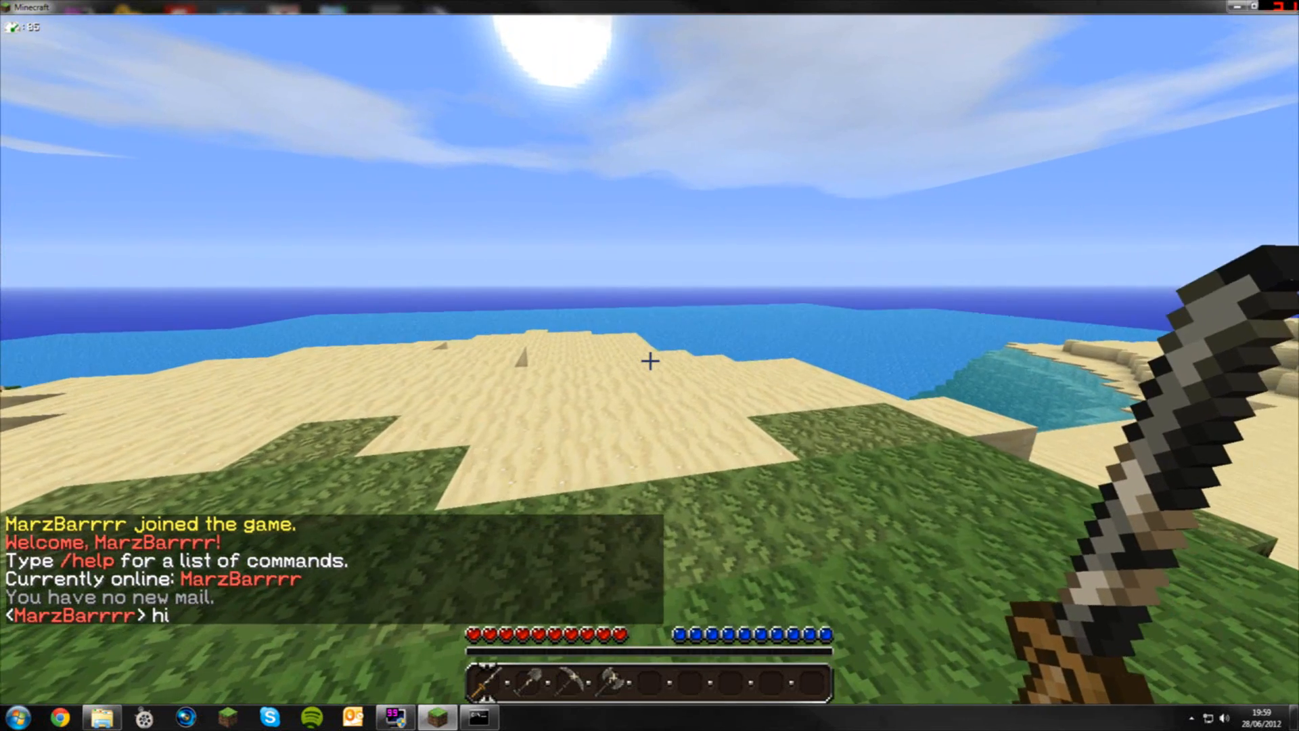
key(Escape)
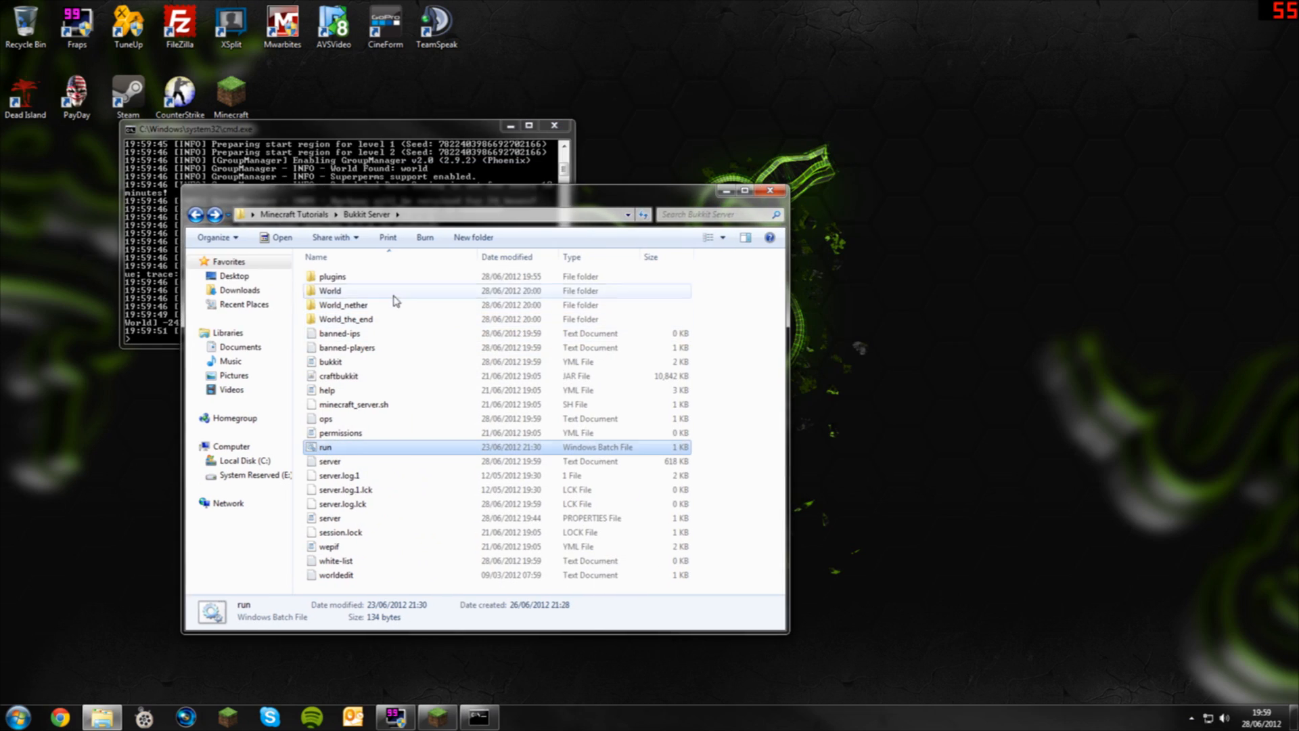
Navigate GroupManager > worlds > world and reopen groups.yml with Edit with Notepad++
double_click(332, 276)
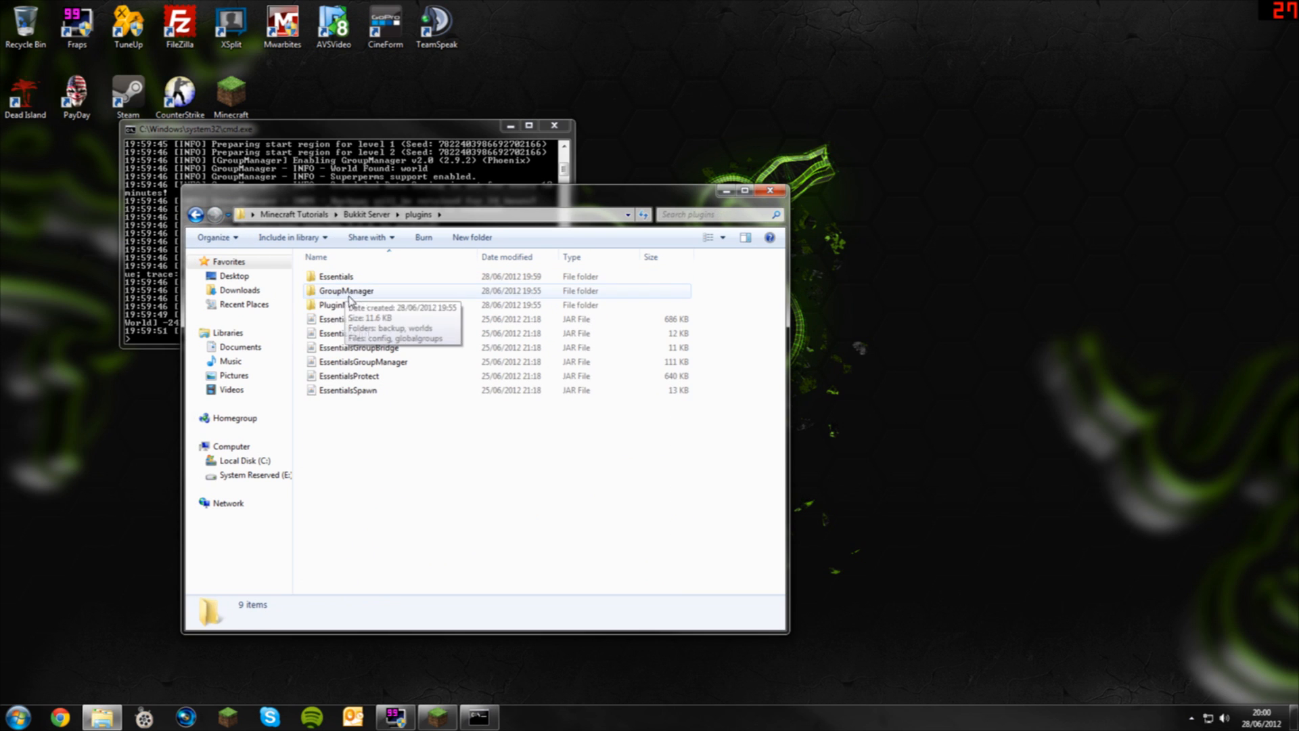
double_click(345, 291)
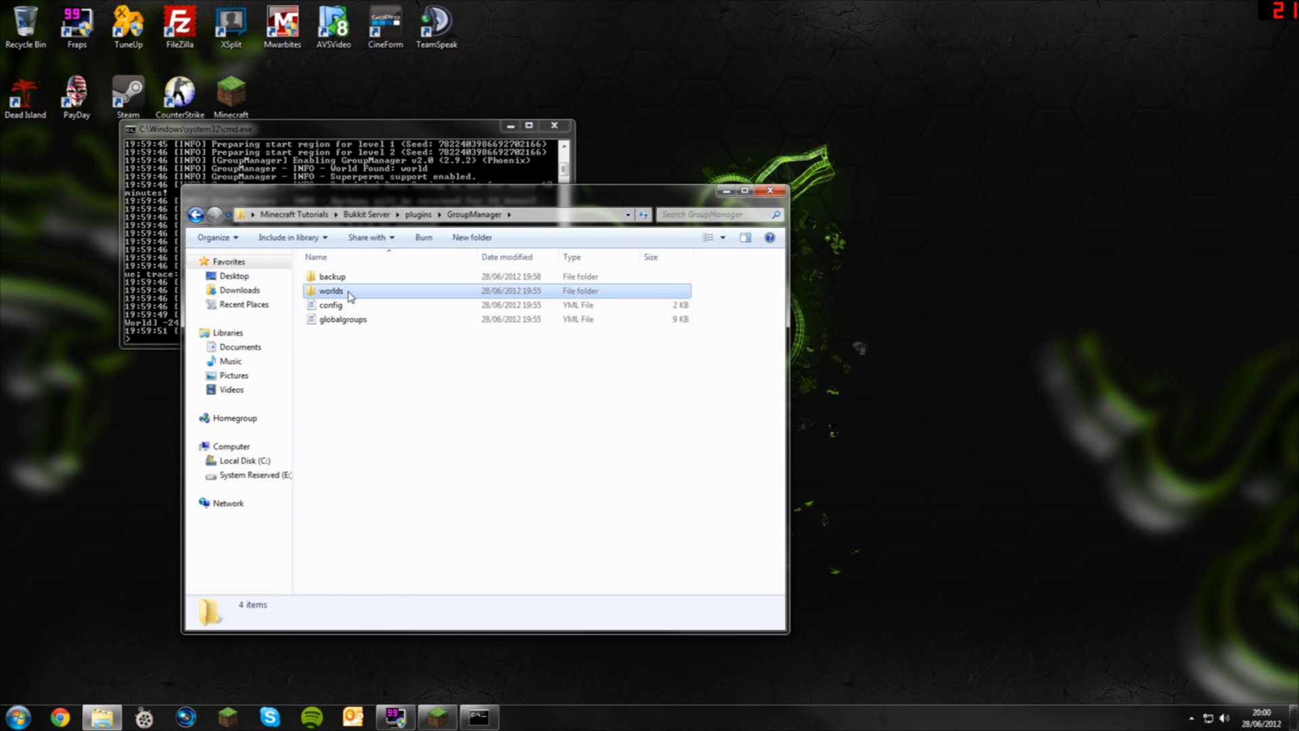
right_click(332, 276)
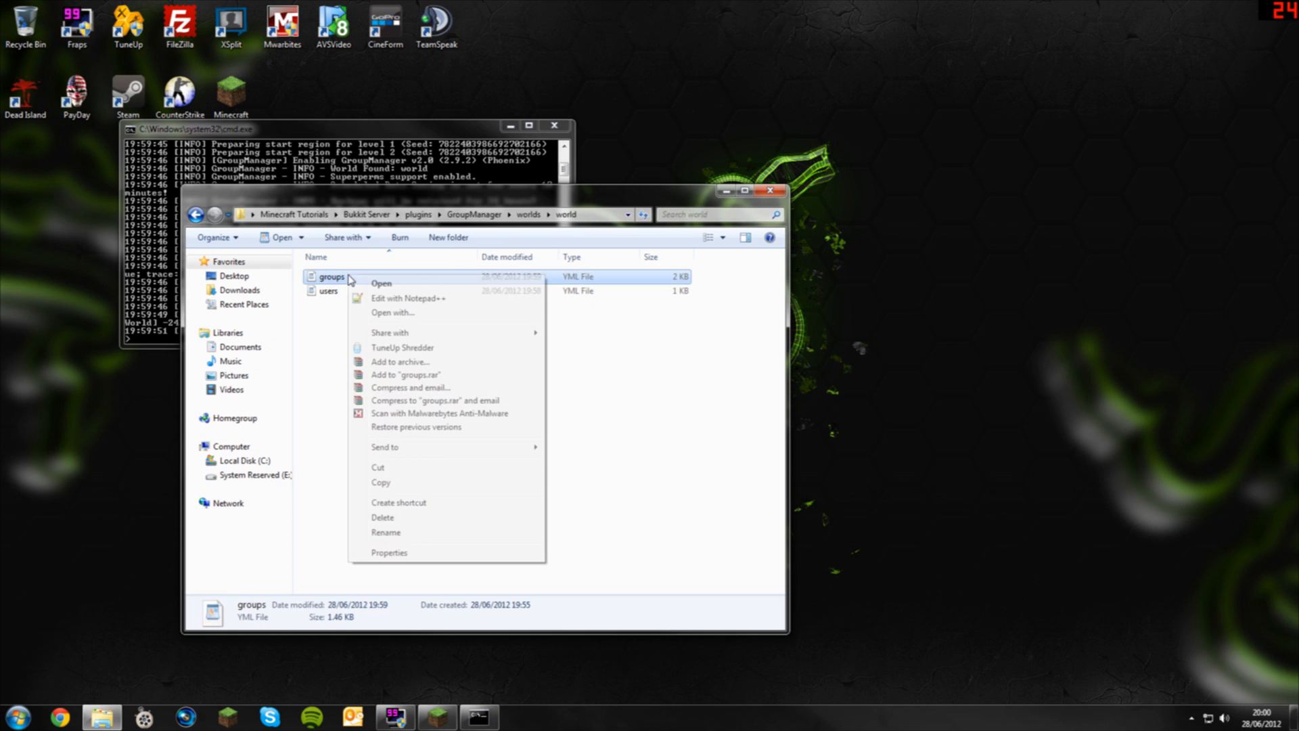
click(380, 283)
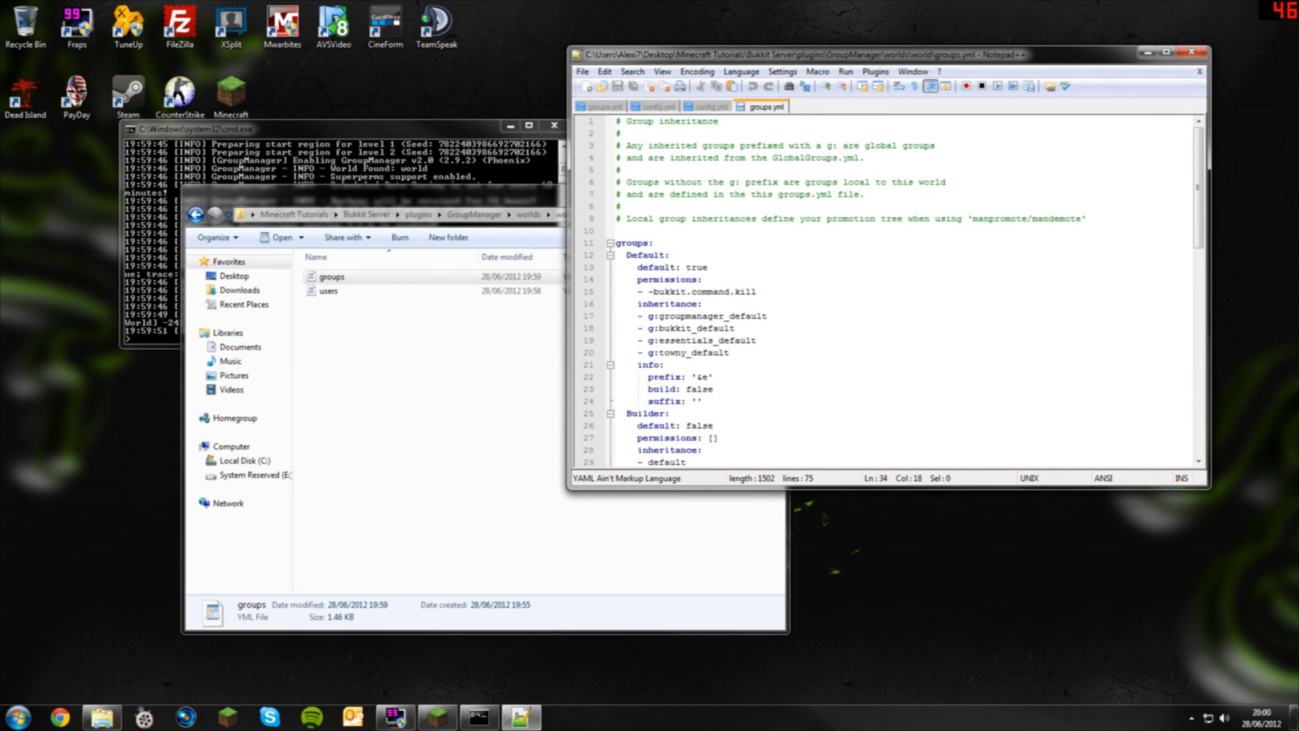
scroll(down, 3)
text(/manua)
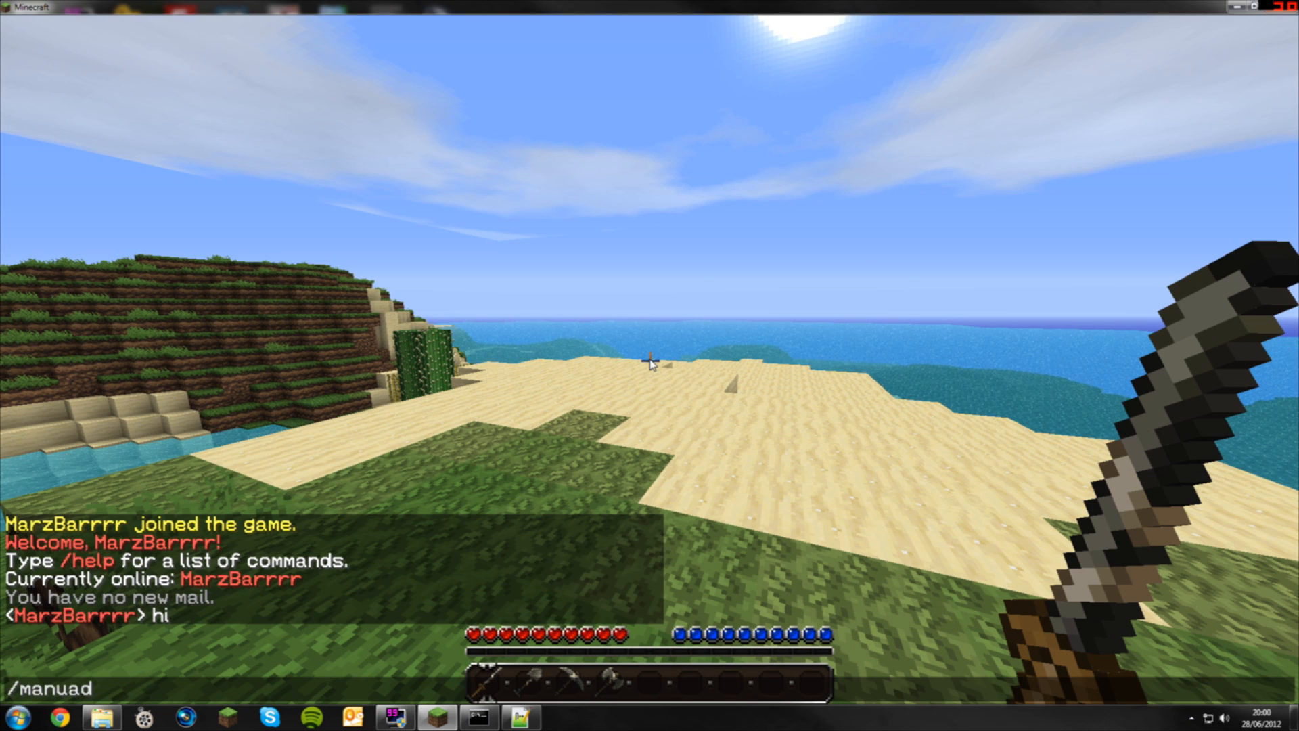
text(d)
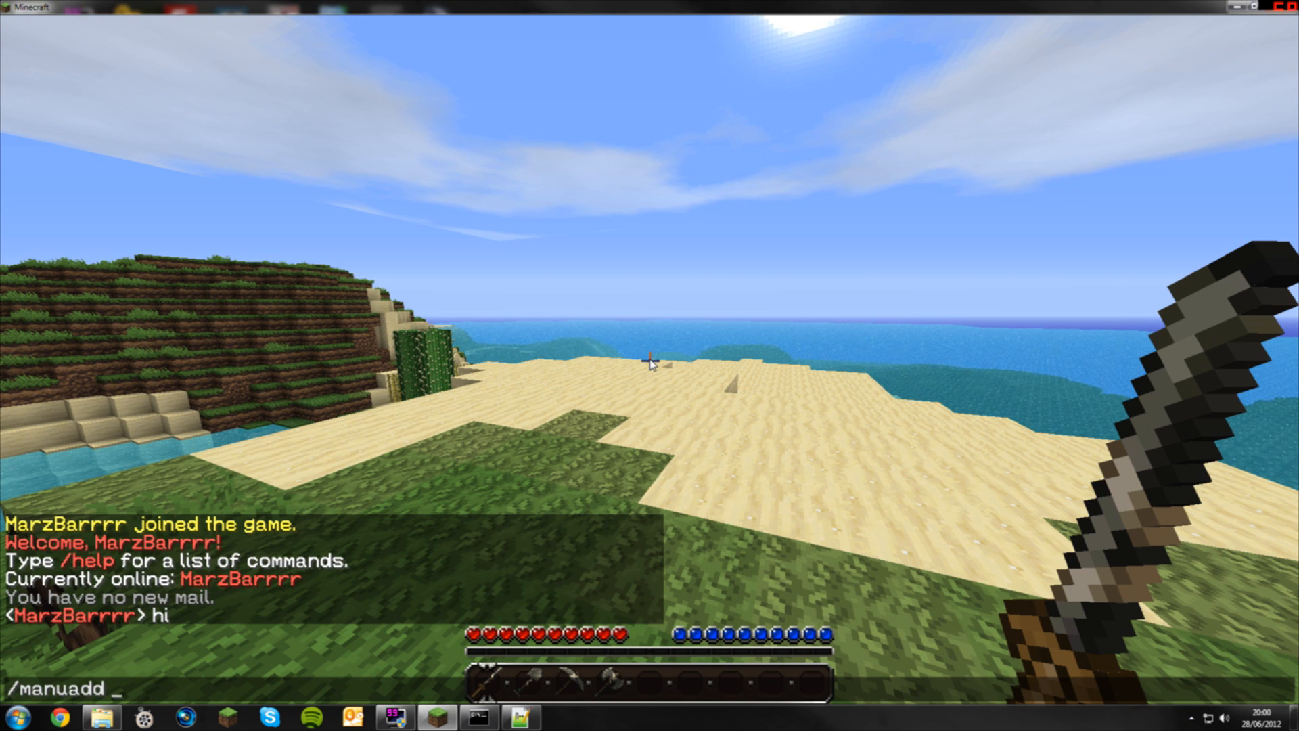
text(marzbarrrr)
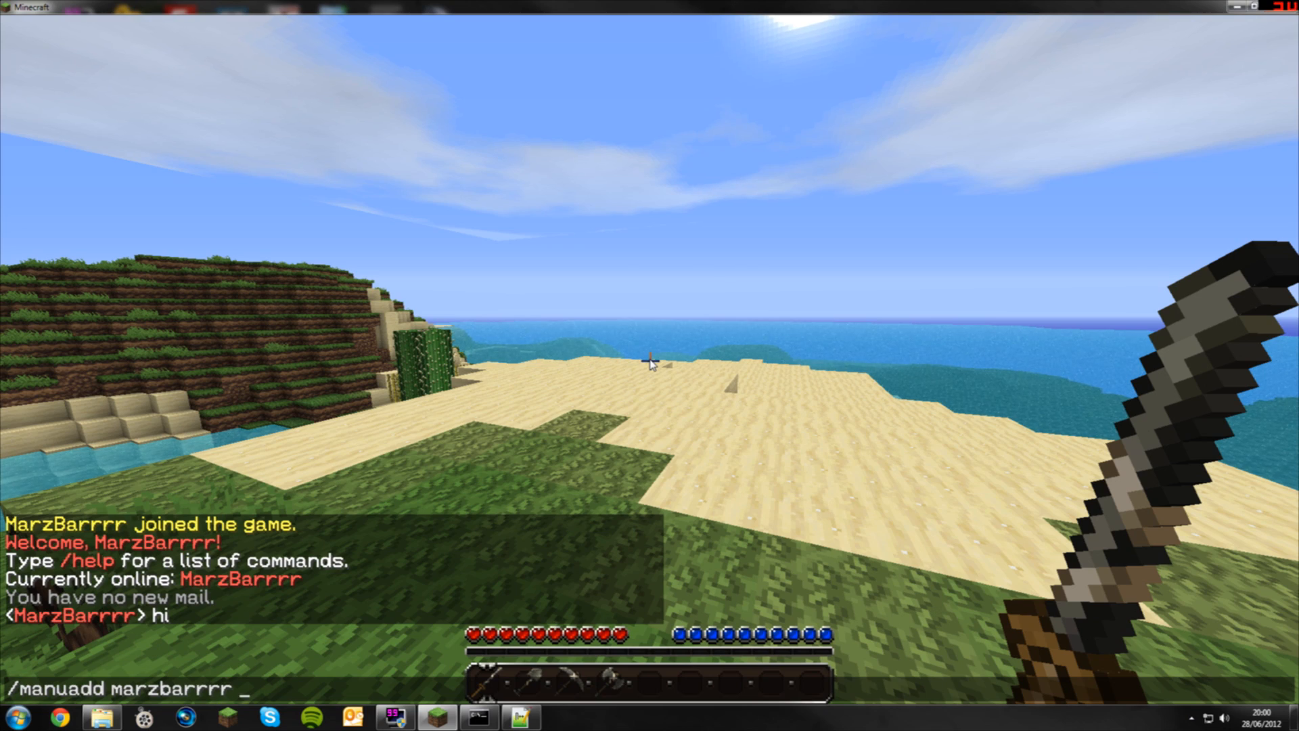
text(b)
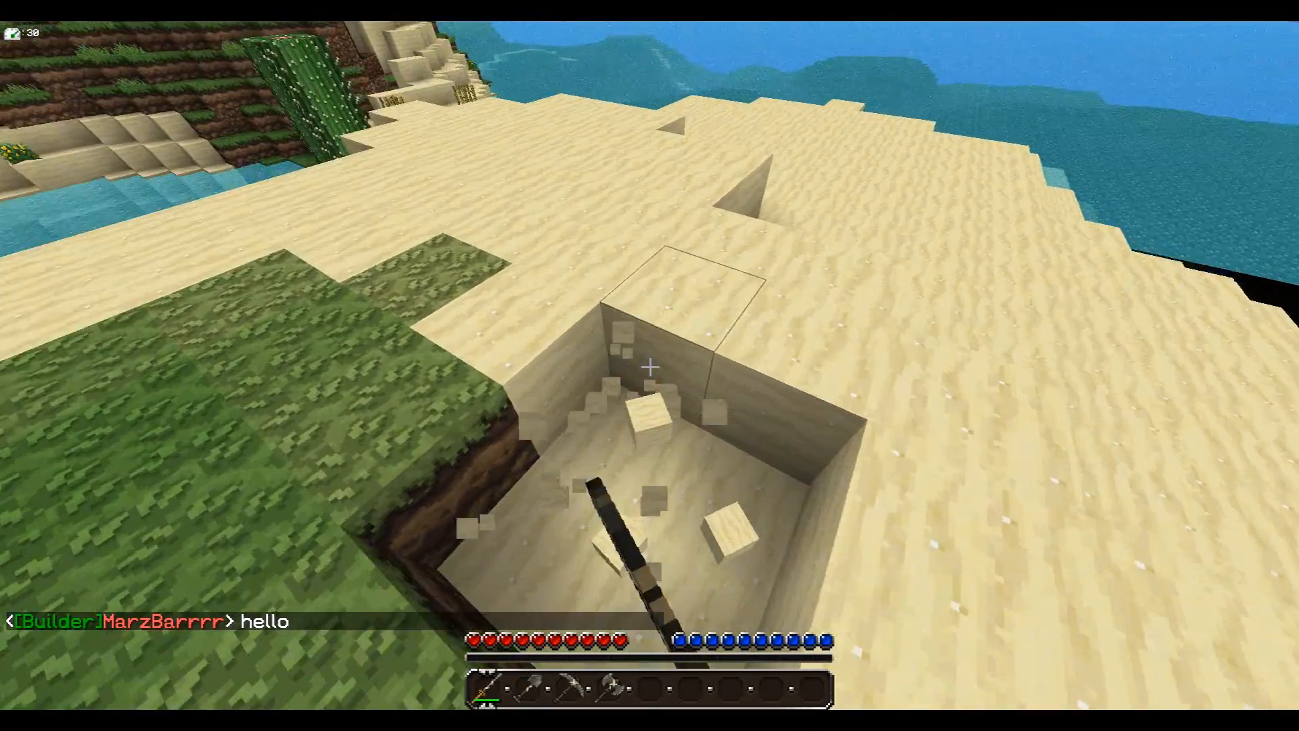
key(Escape)
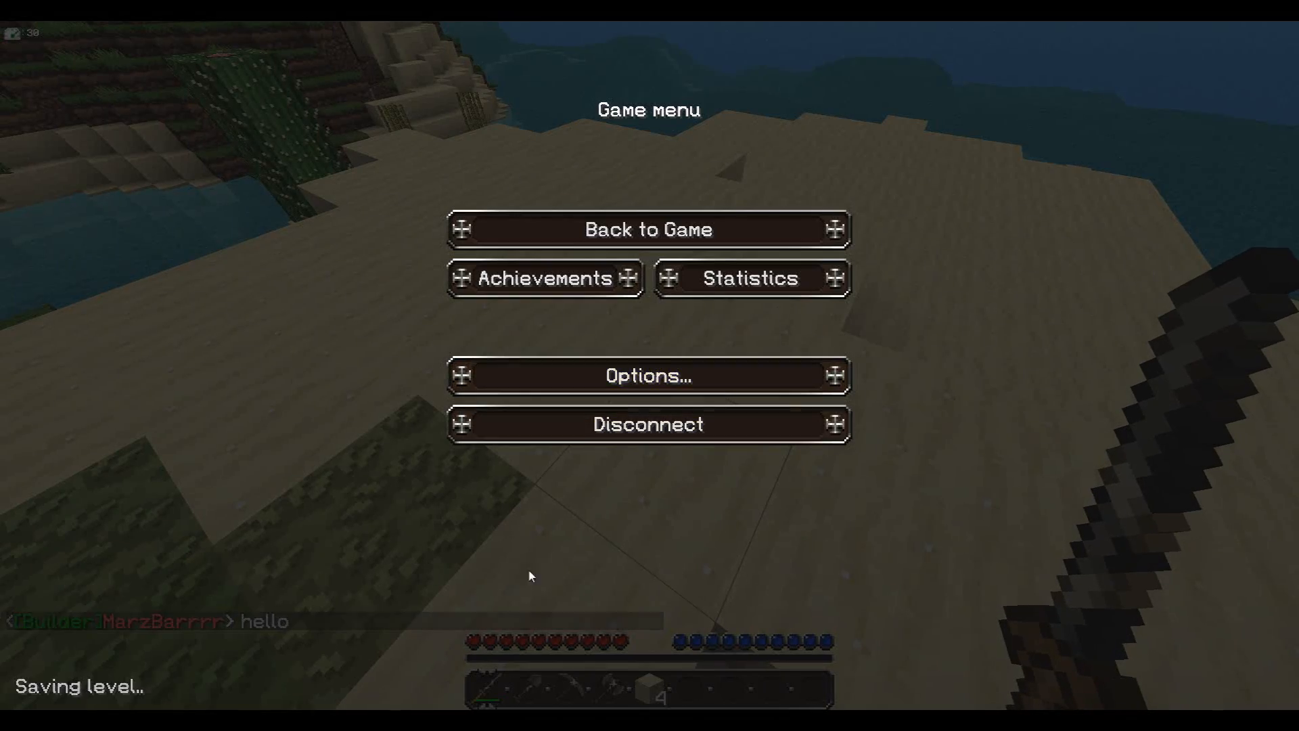
click(649, 424)
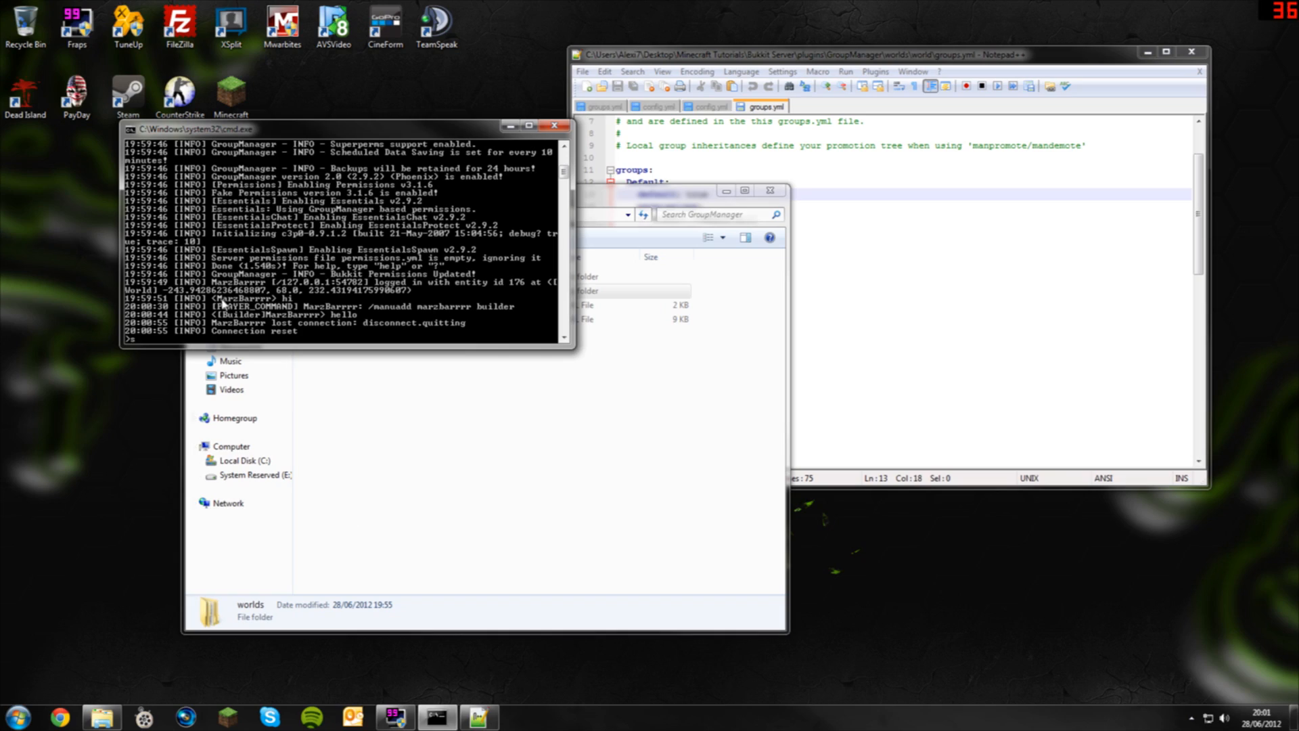
Stop the server from the console and rename the Moderator group to PeenyWeen in groups.yml
text(stop)
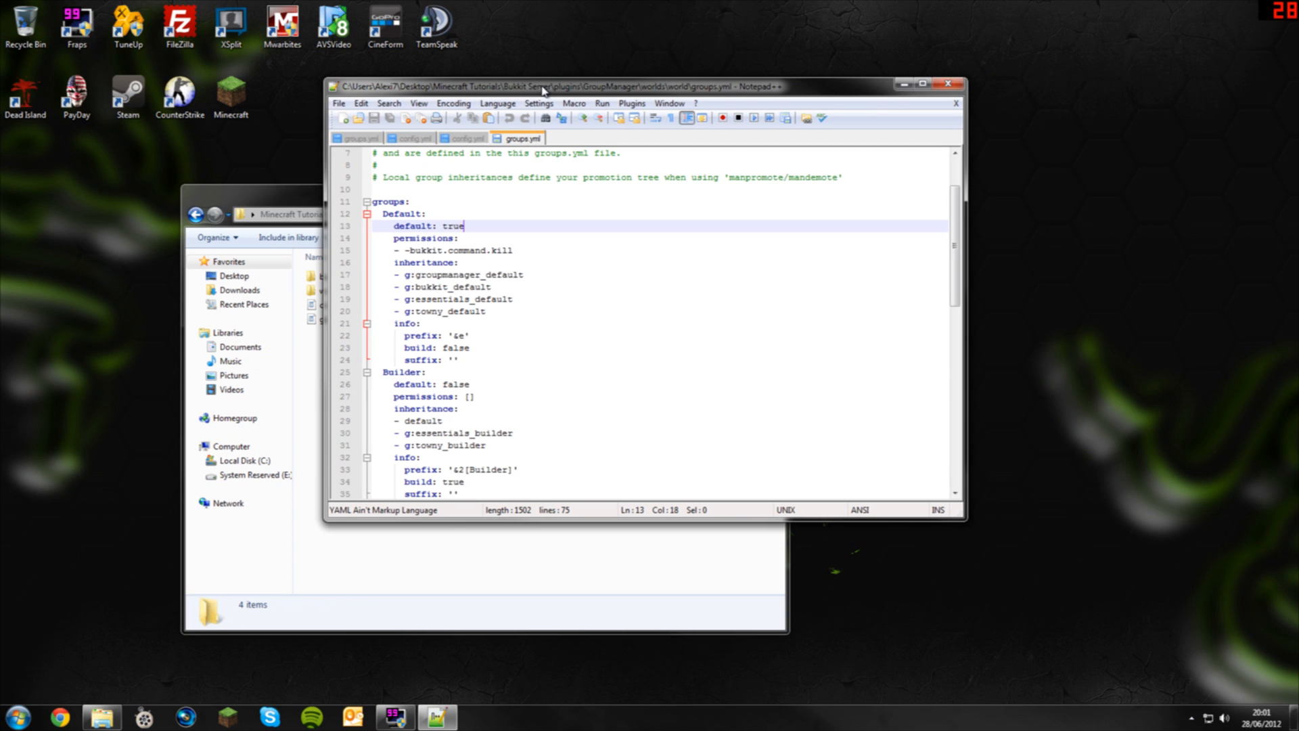
scroll(down, 3)
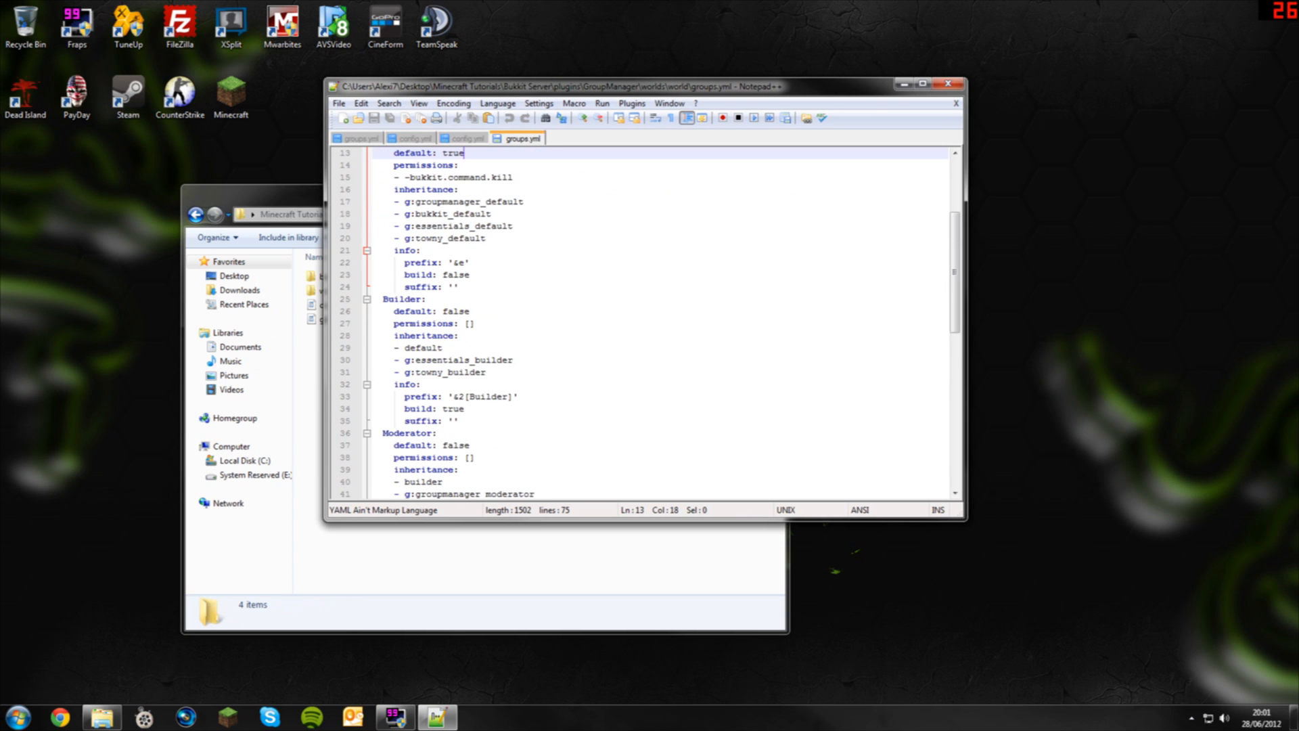
scroll(down, 3)
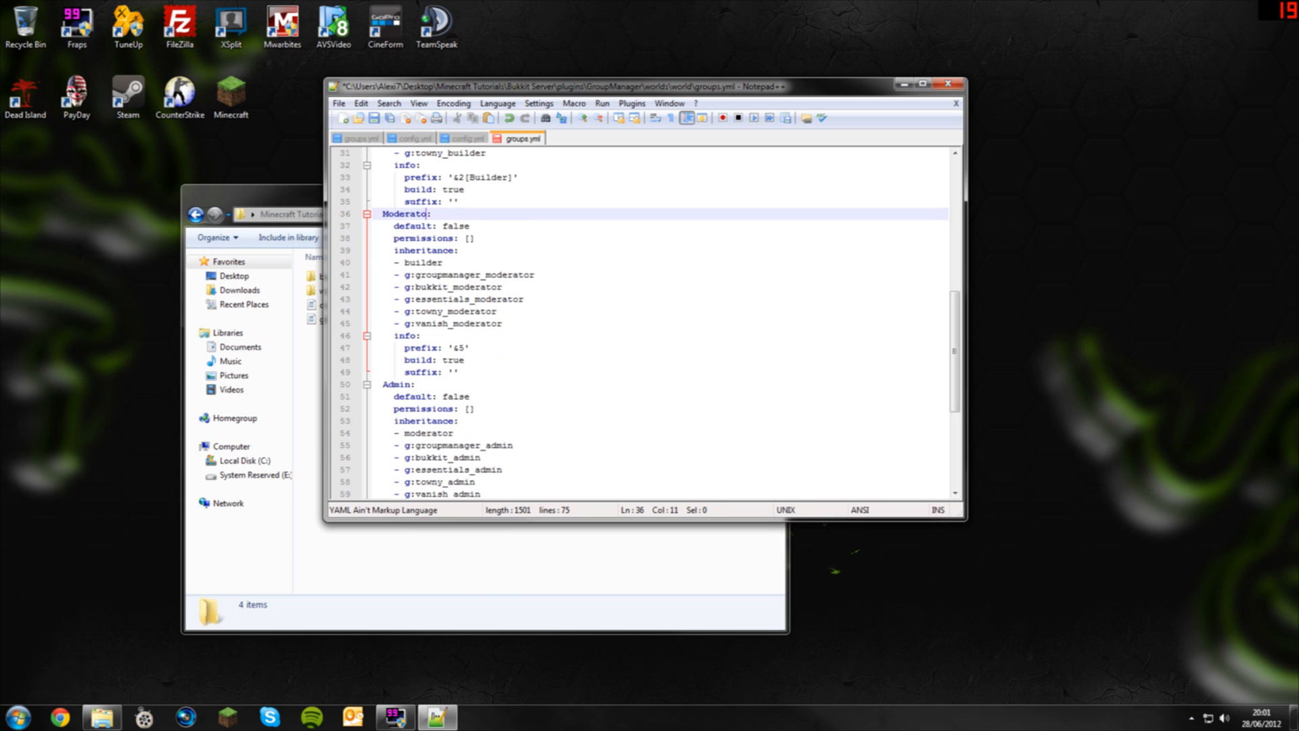
key(BackSpace)
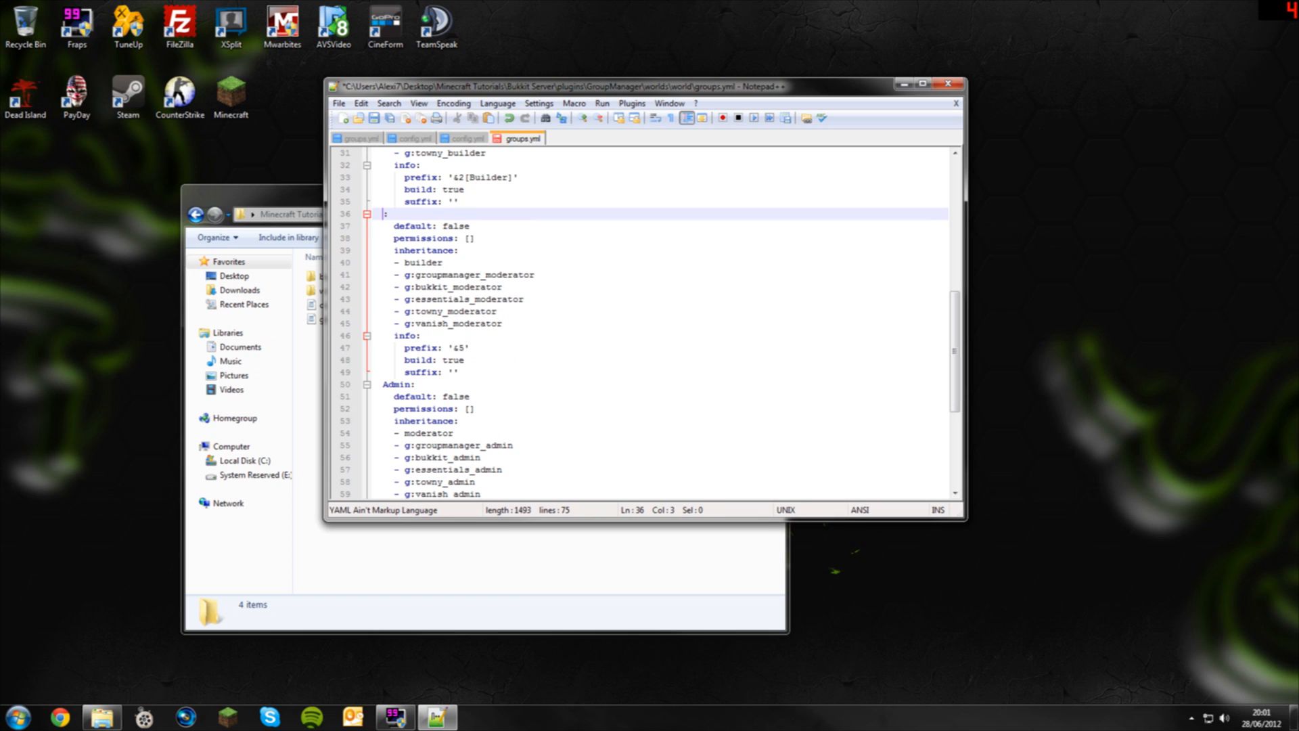
text(Peeny)
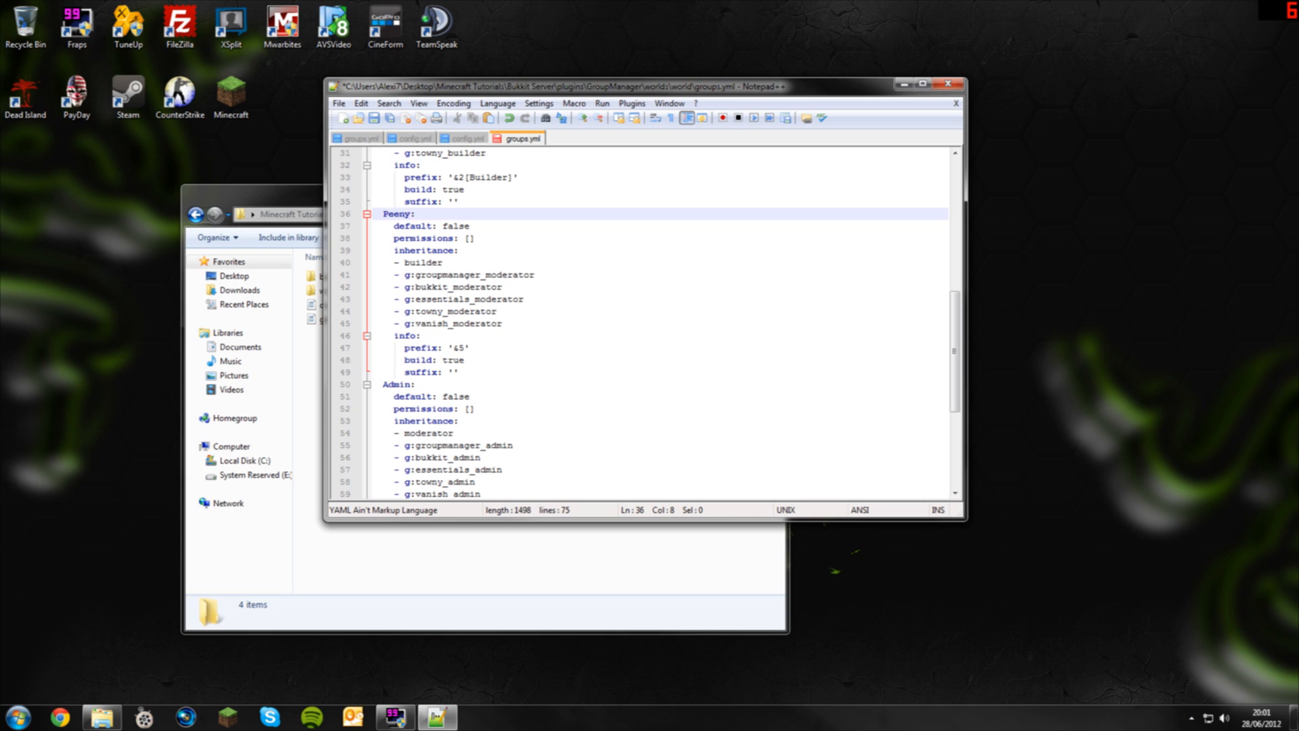
text(Weel)
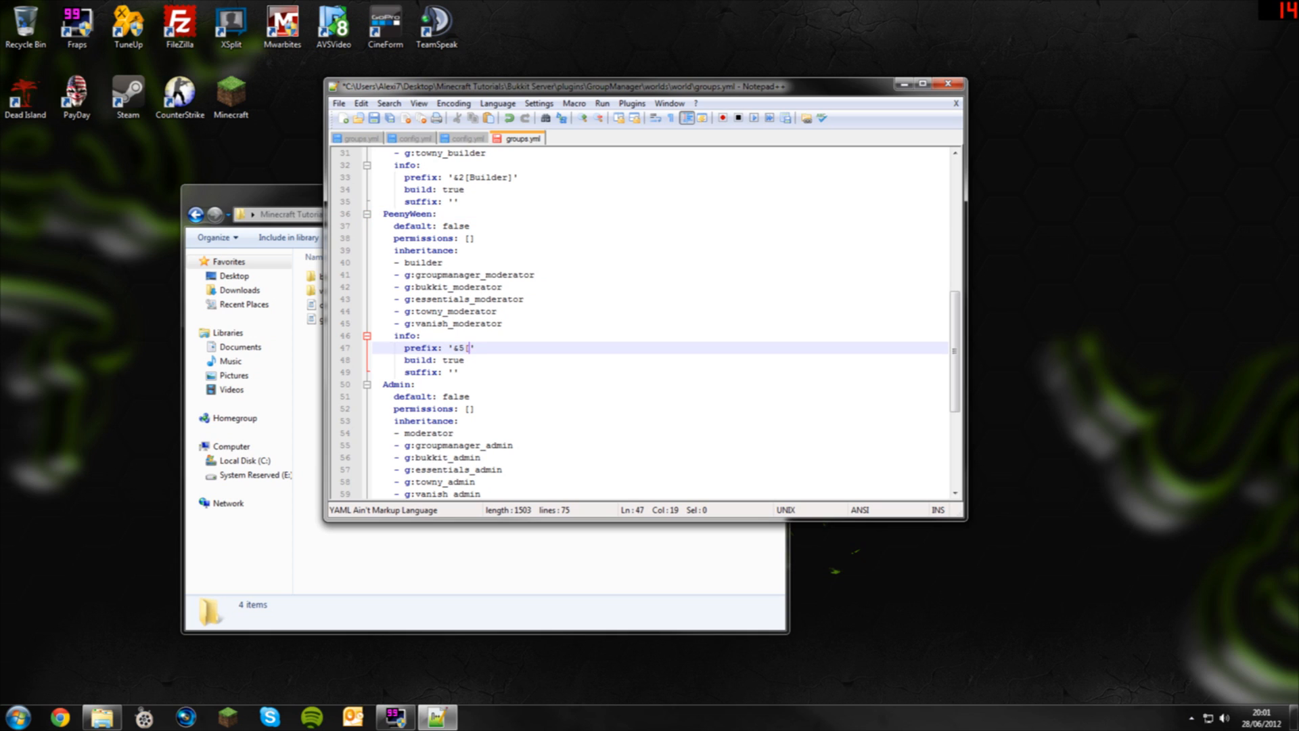
Set the group's prefix to '&5[PeenyWeen]' and save groups.yml
text([Peeny)
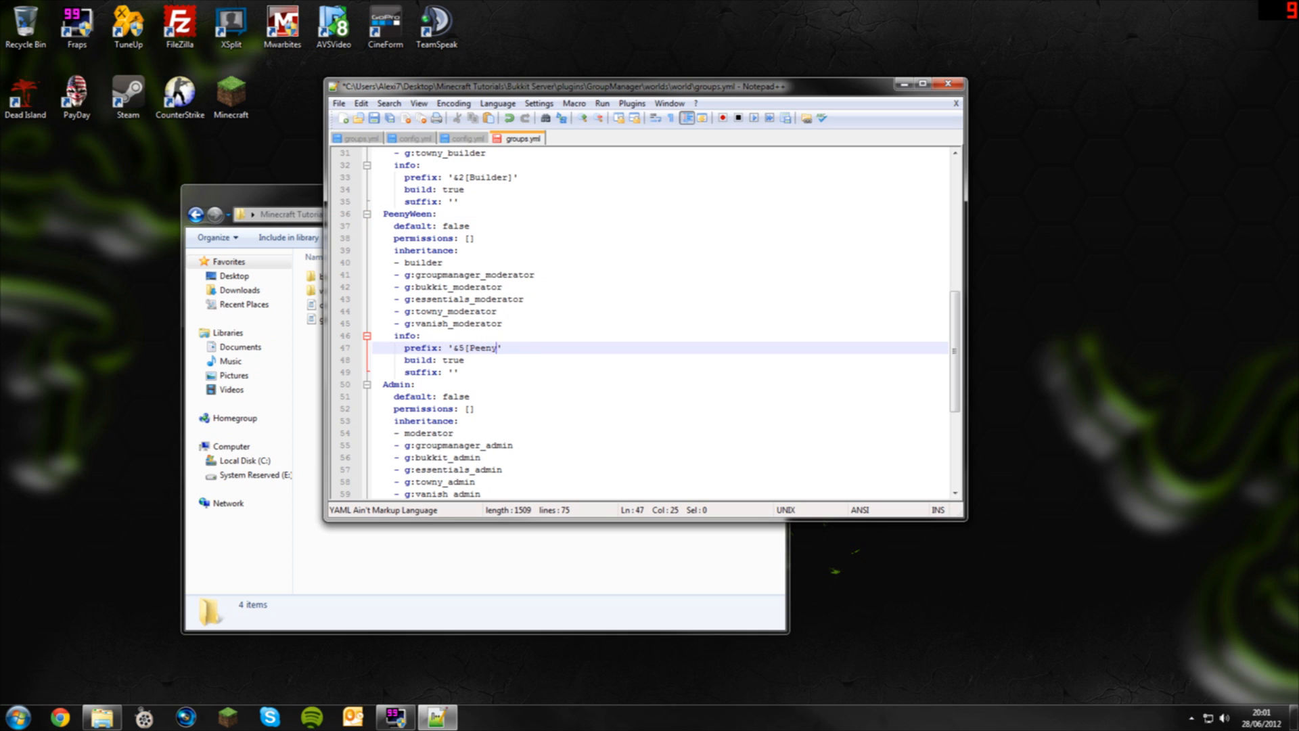
text(Ween)
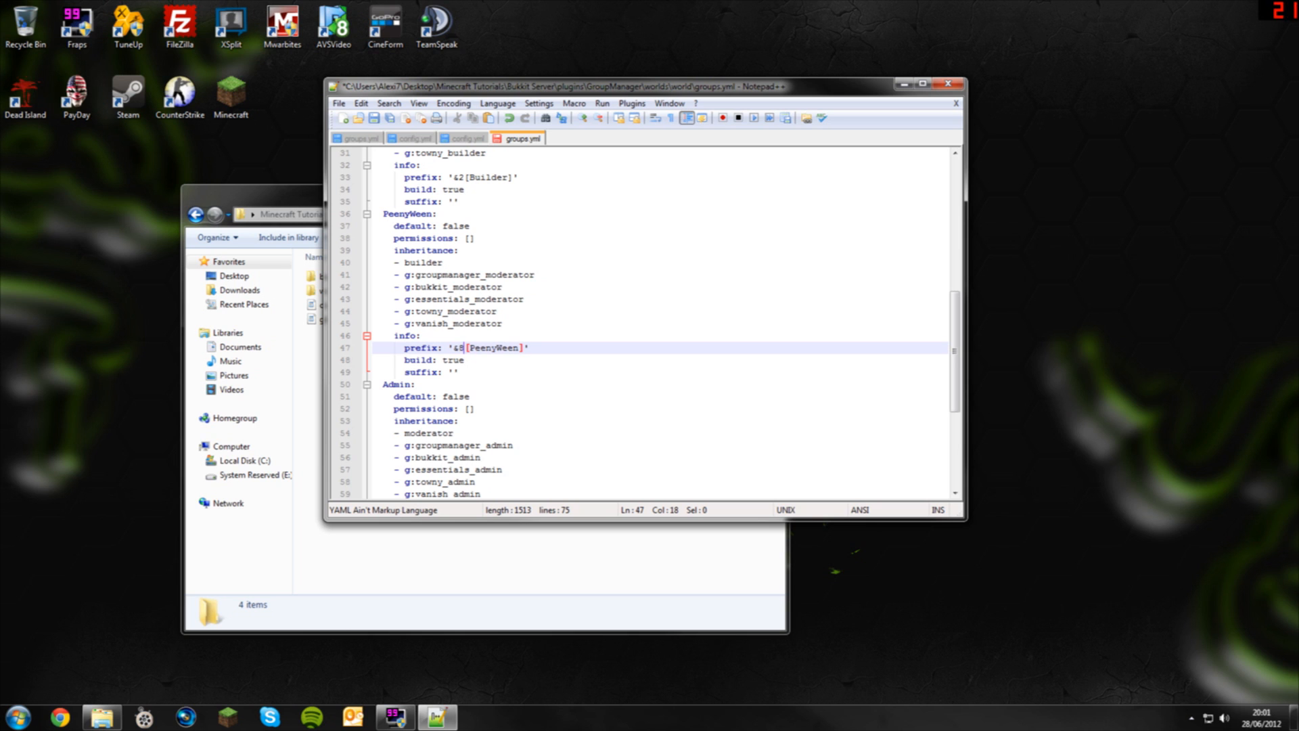
click(339, 103)
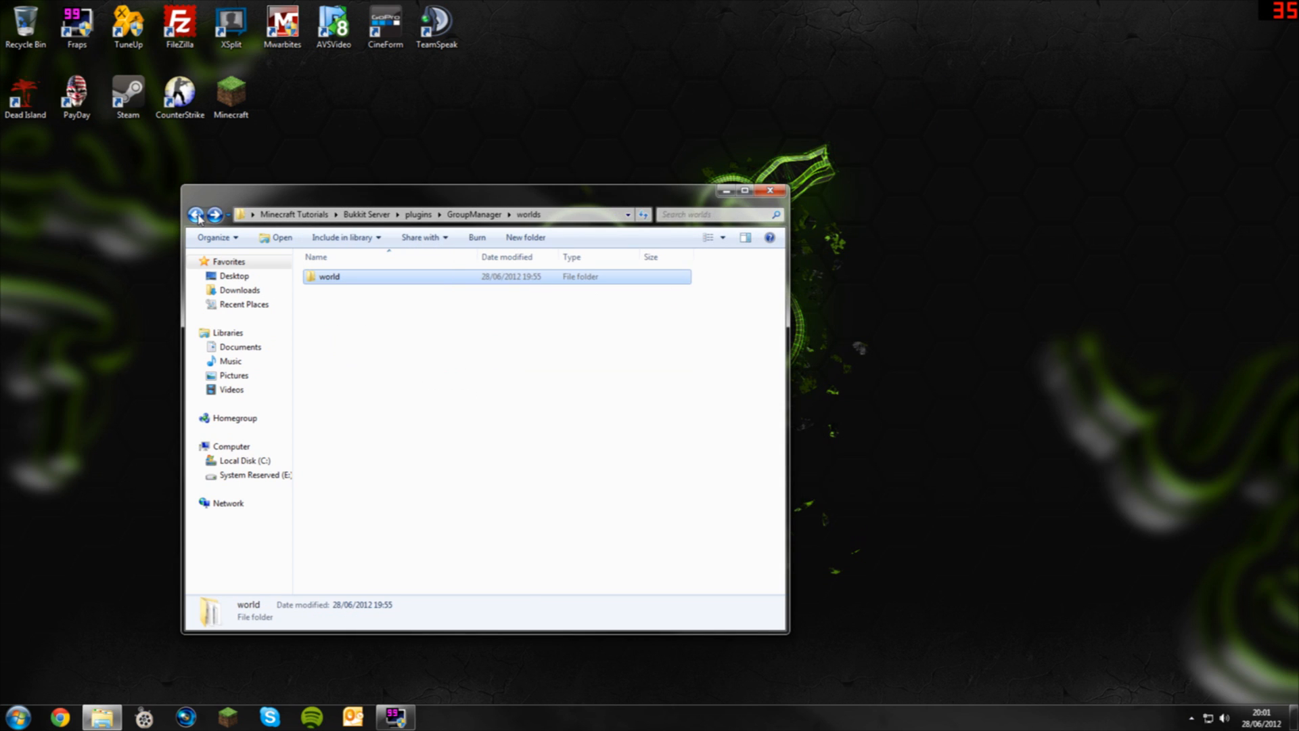
Restart the server with run.bat, launch Minecraft, log in and join via Multiplayer
click(196, 215)
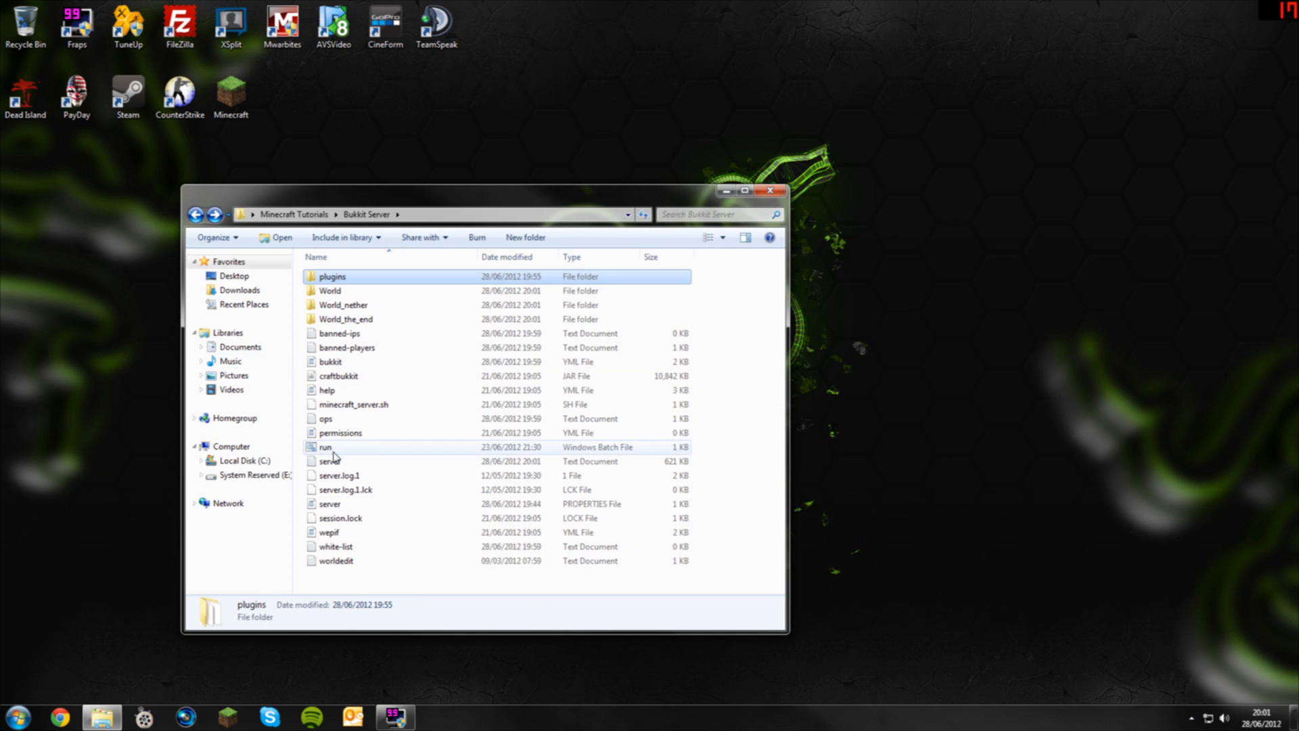
double_click(326, 447)
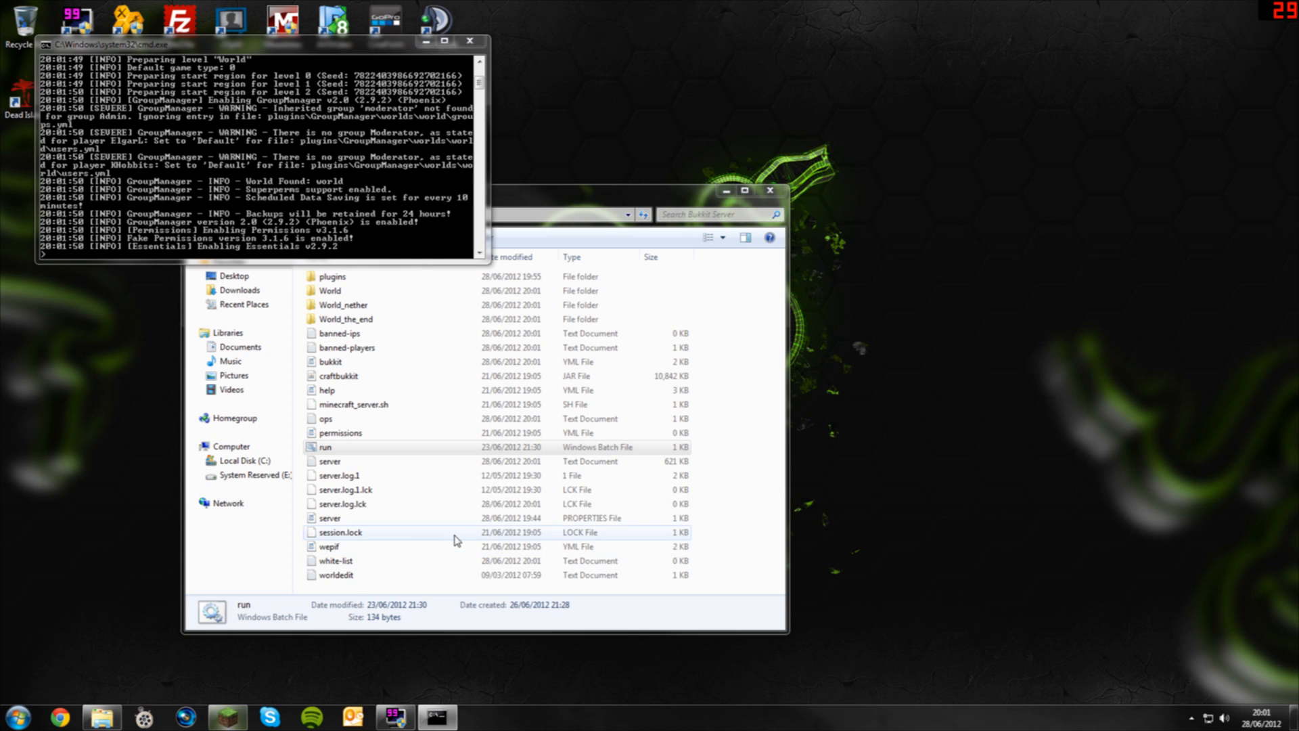
click(479, 717)
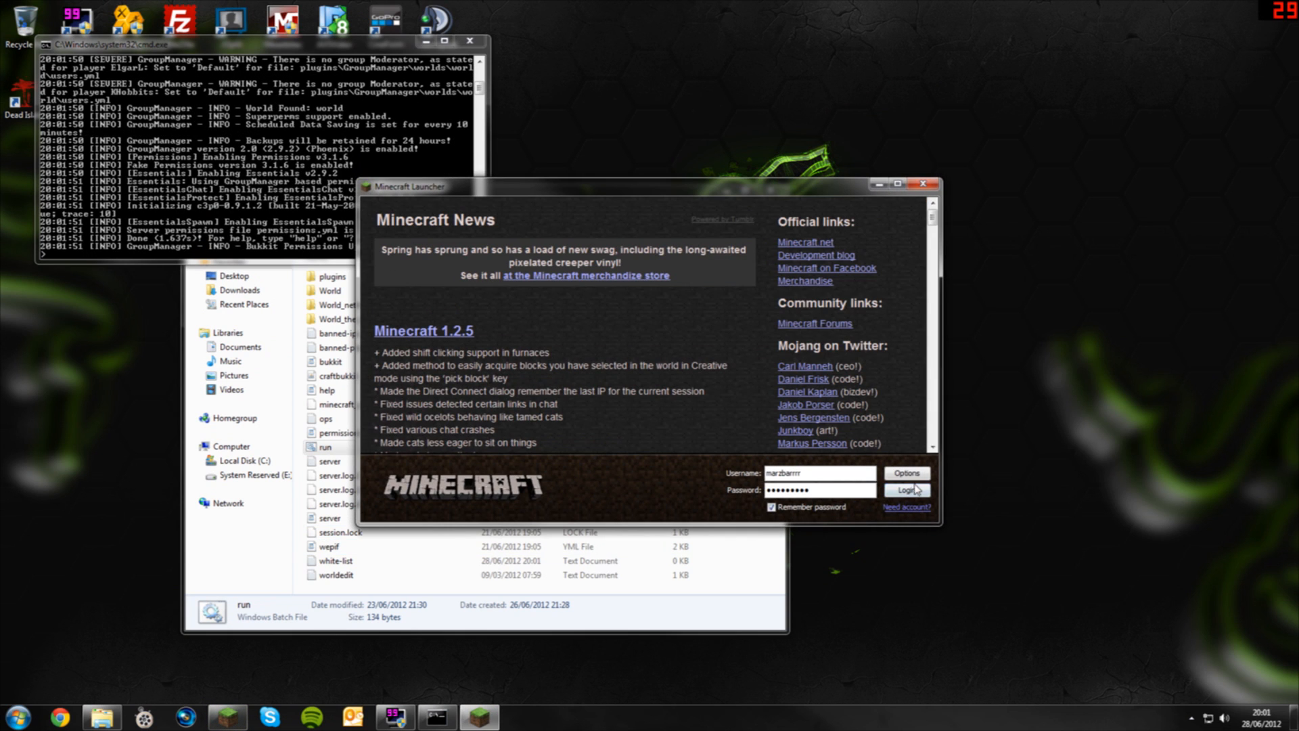
click(906, 490)
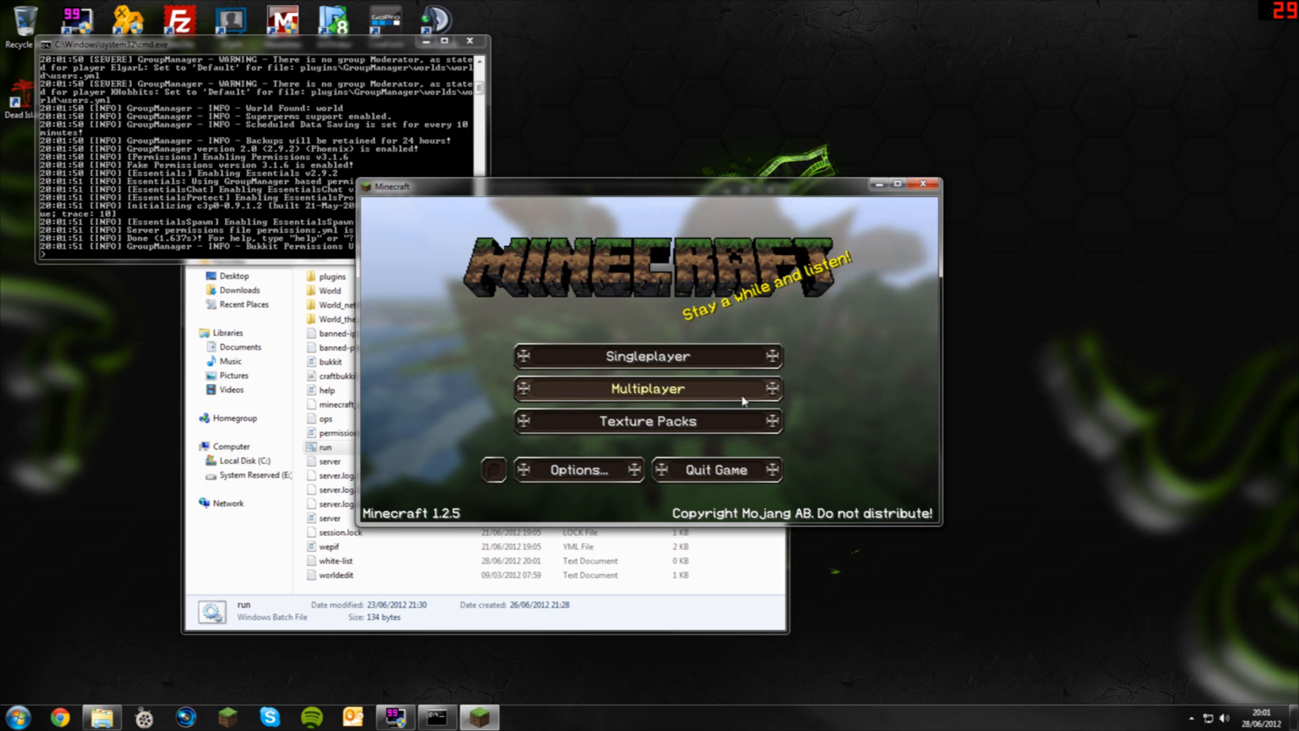
click(647, 389)
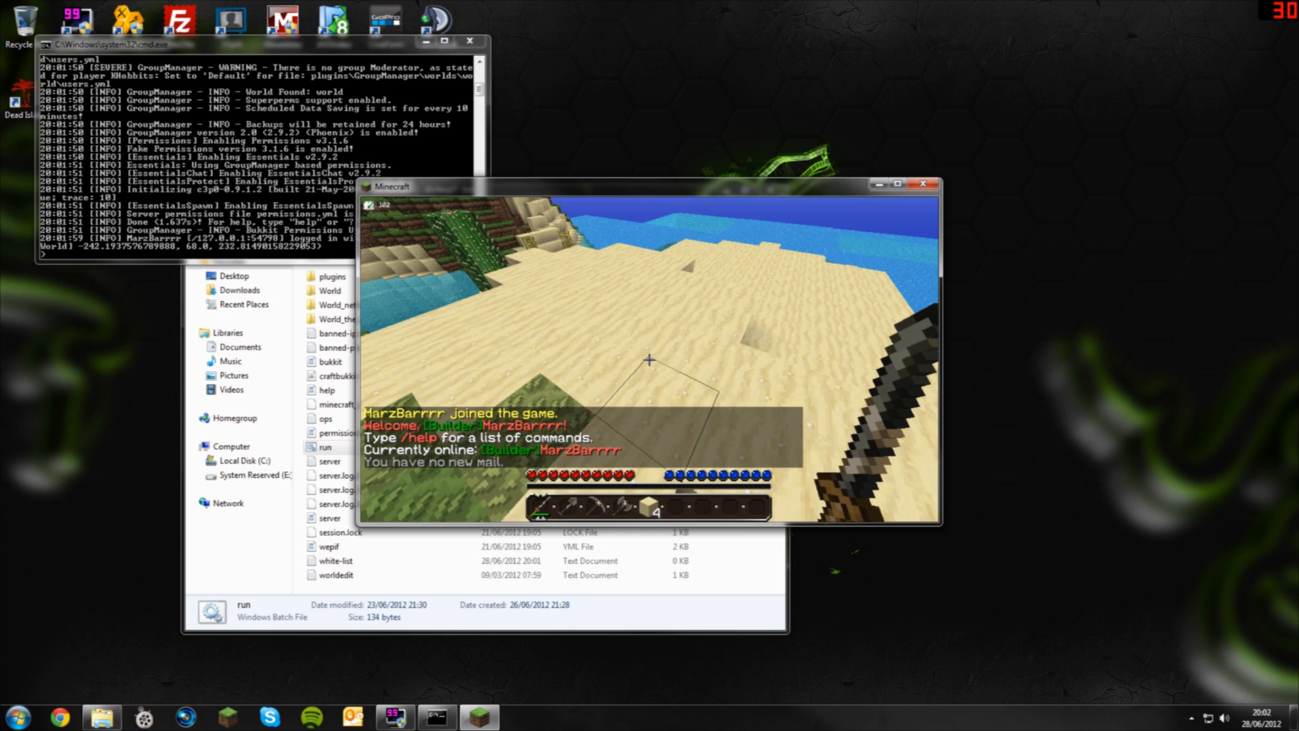
Run /manuadd marzbarrrr peenyween and chat hello to show the PeenyWeen prefix
text(hi)
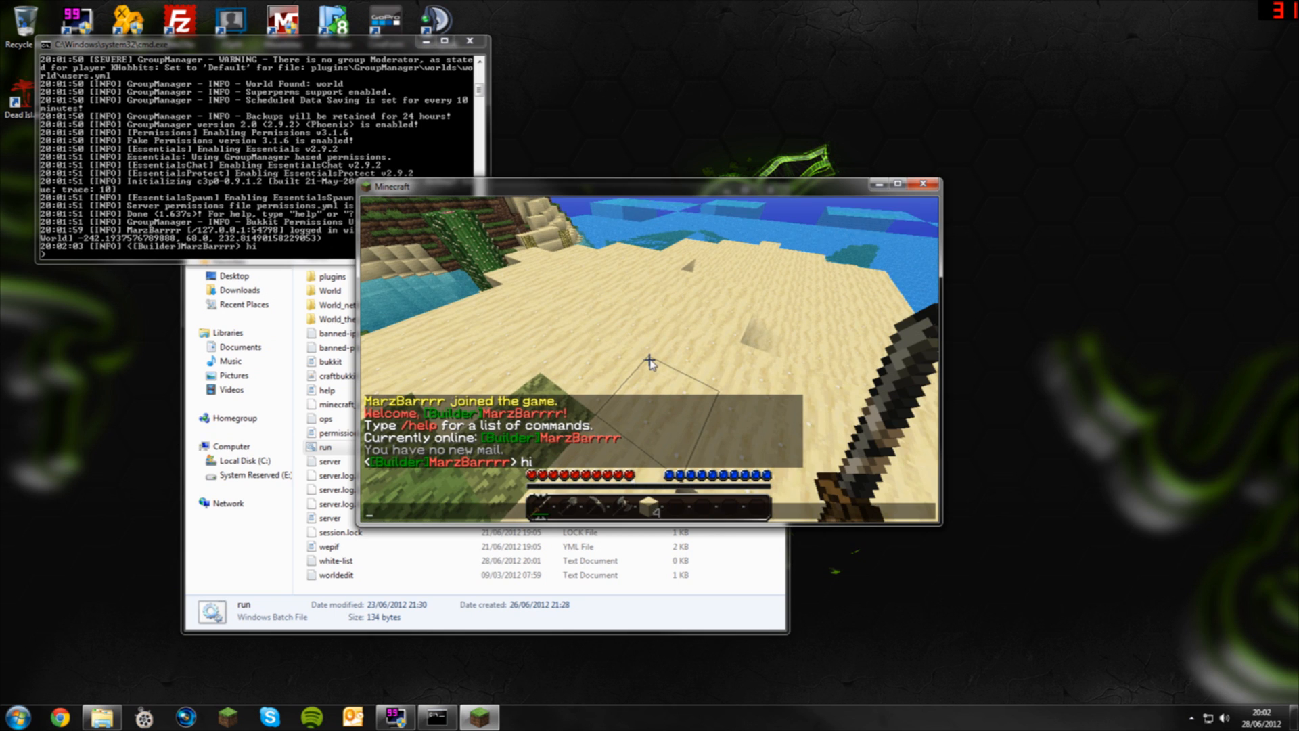
text(/manuadd marzbarrrr)
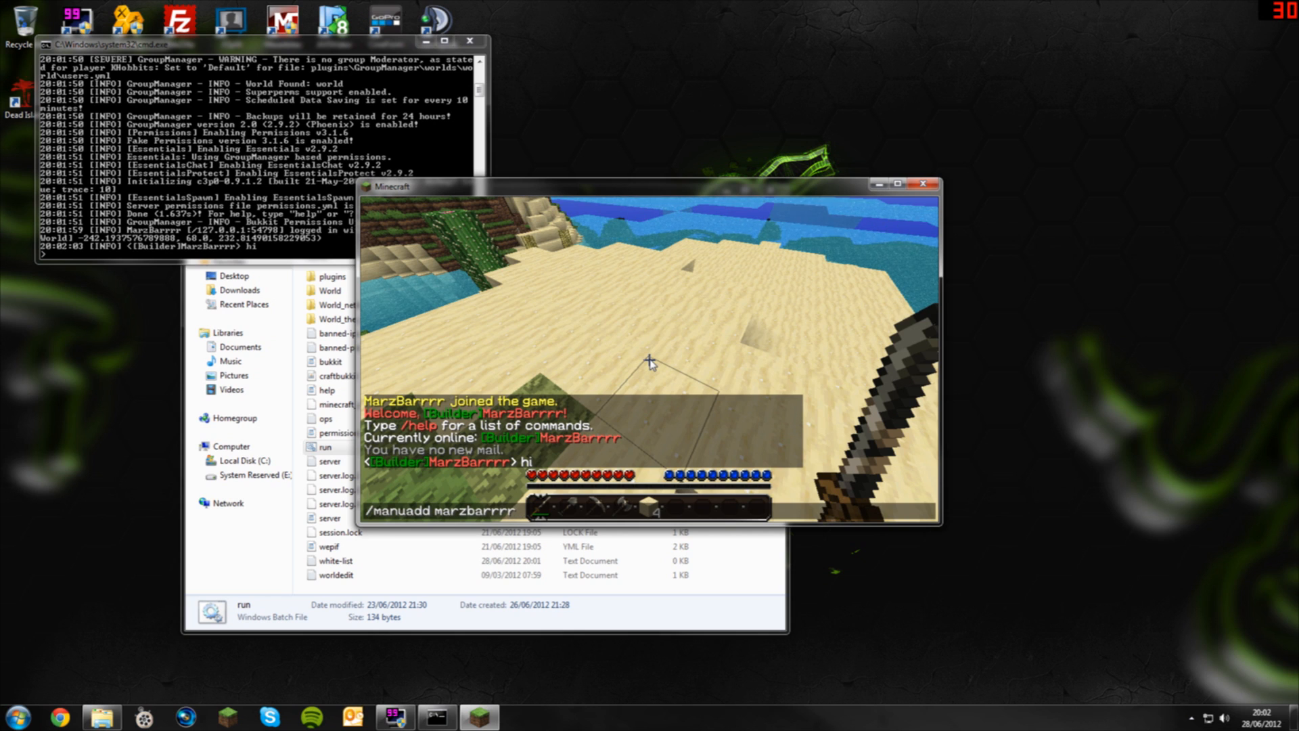
text(peenywe)
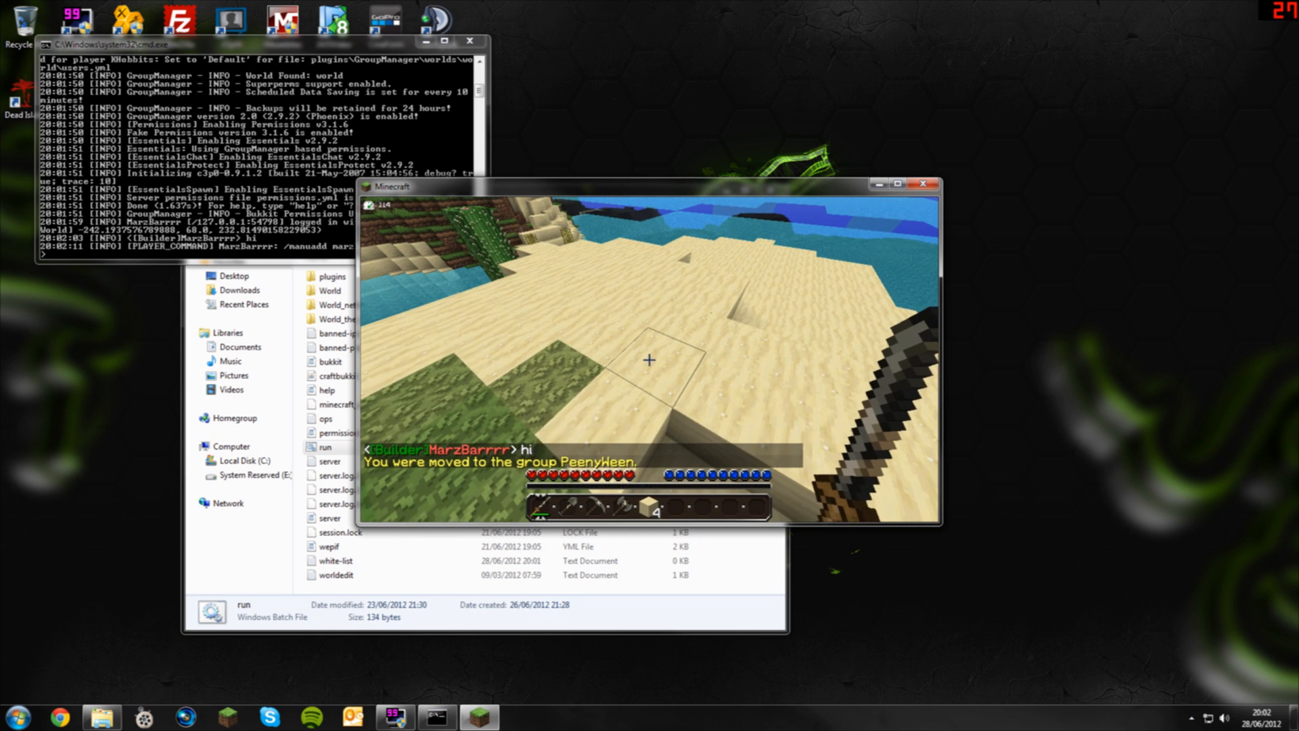
text(hello)
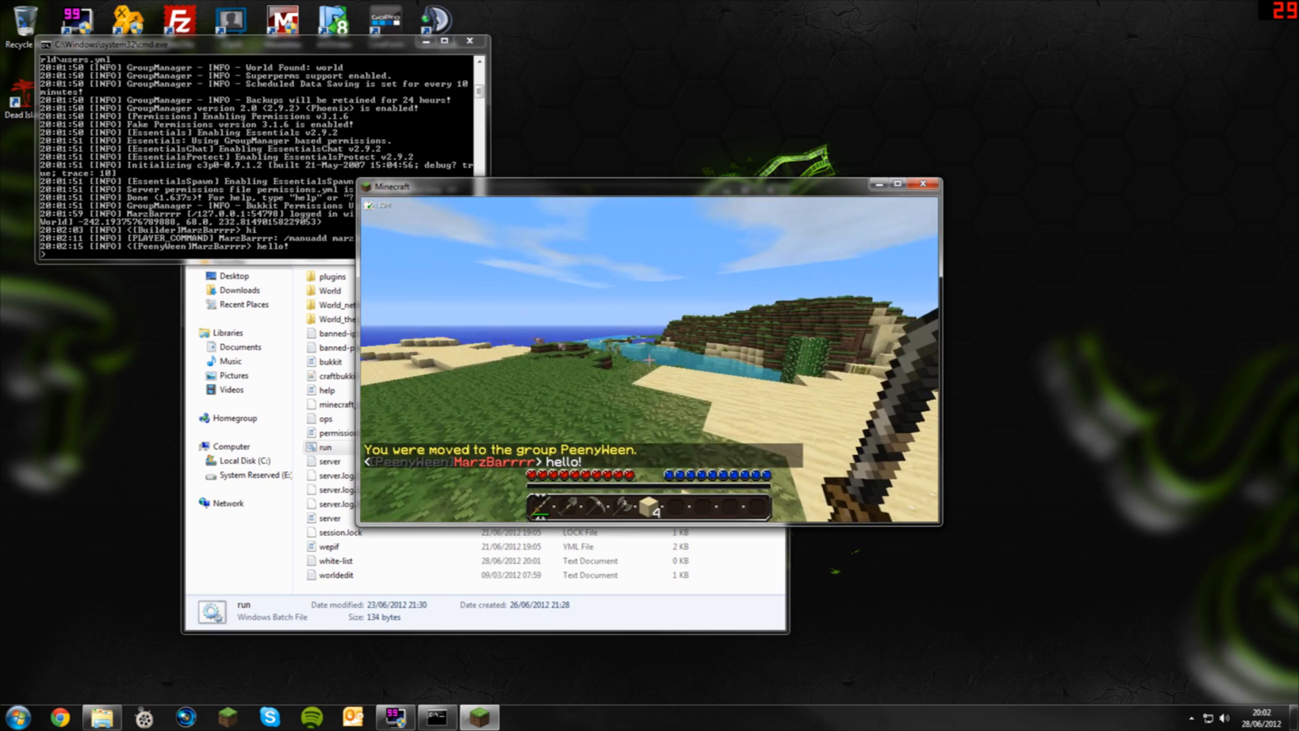
key(Escape)
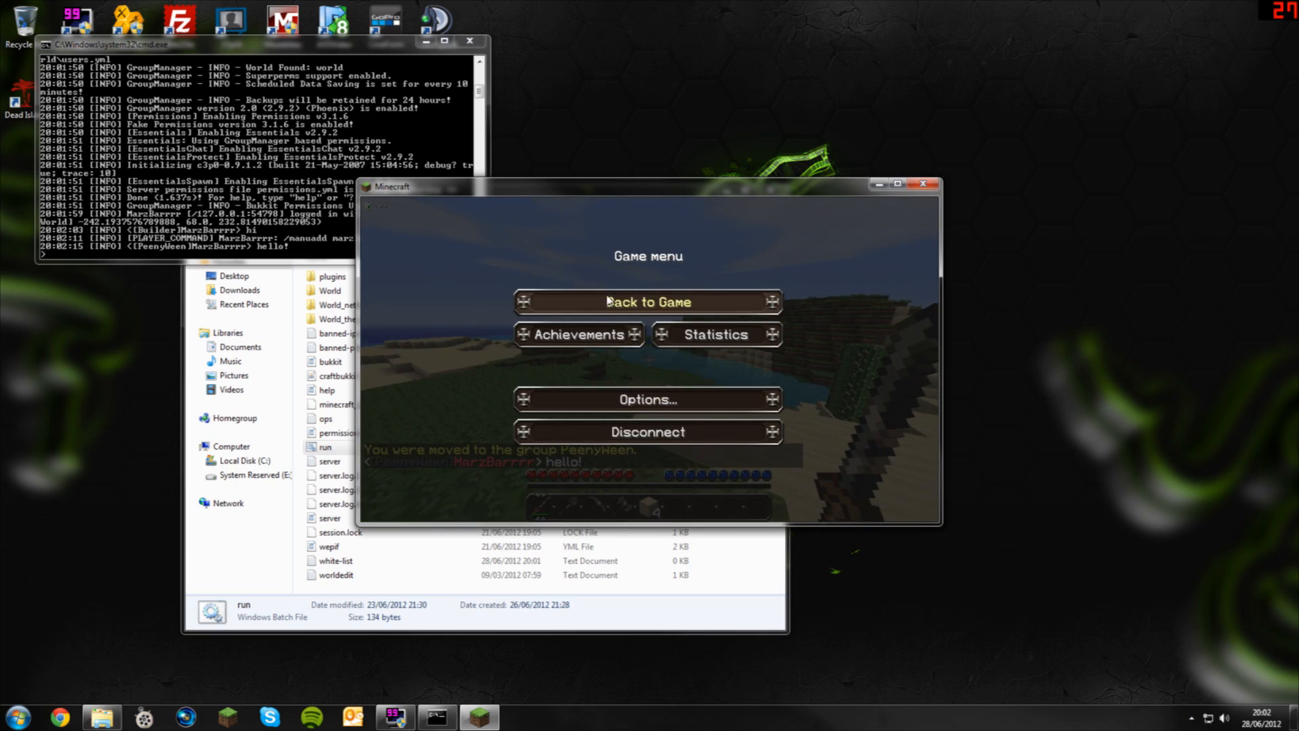